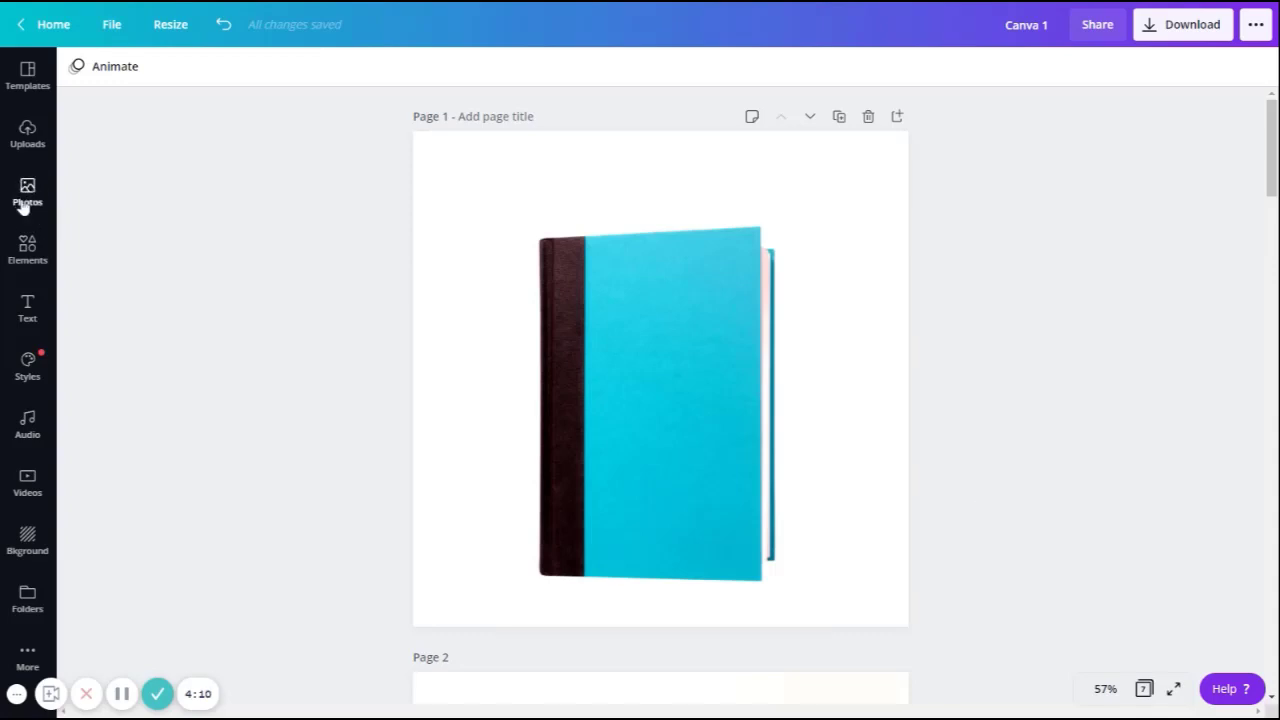
- Search the stock photo library for 'table'
left_click(28, 190)
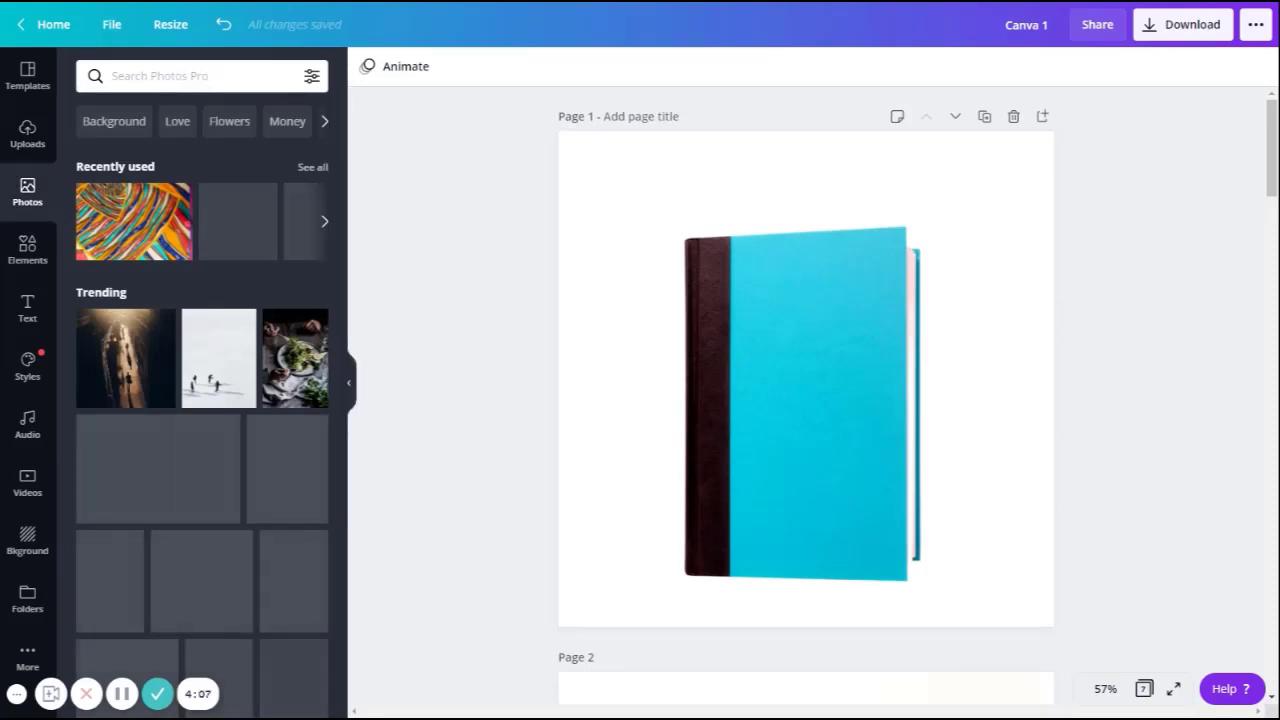
left_click(190, 76)
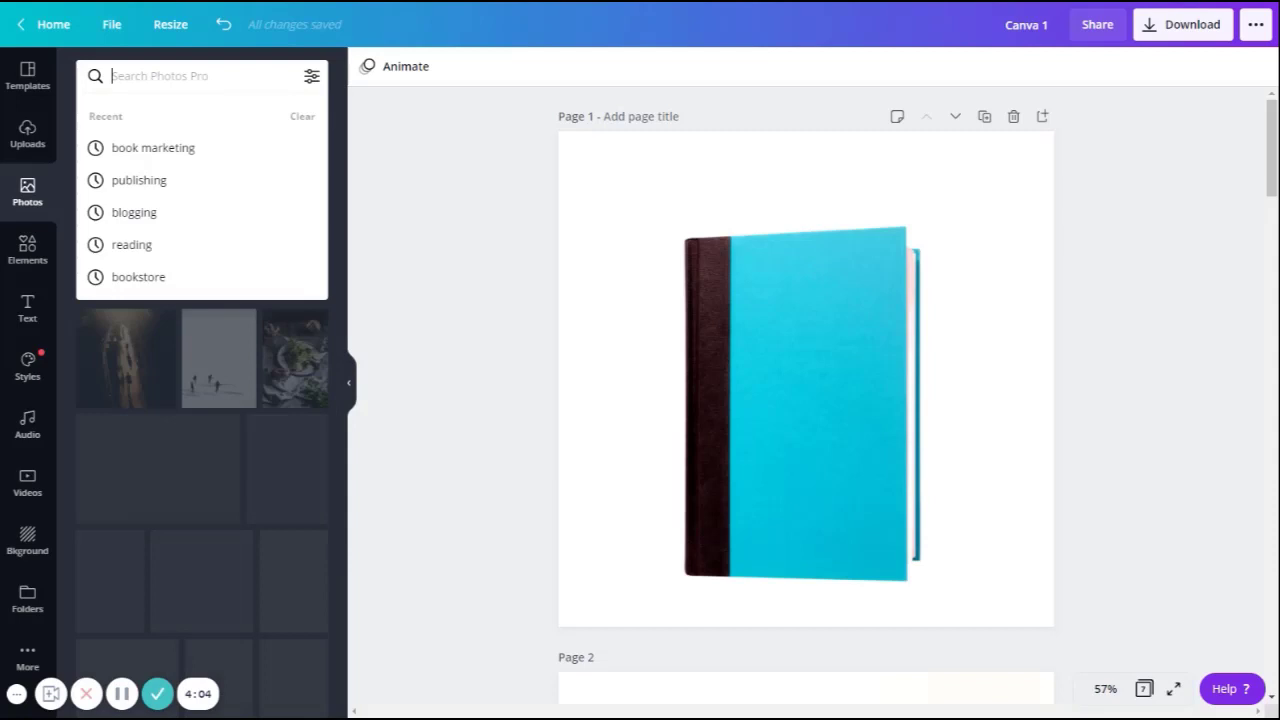
type("table")
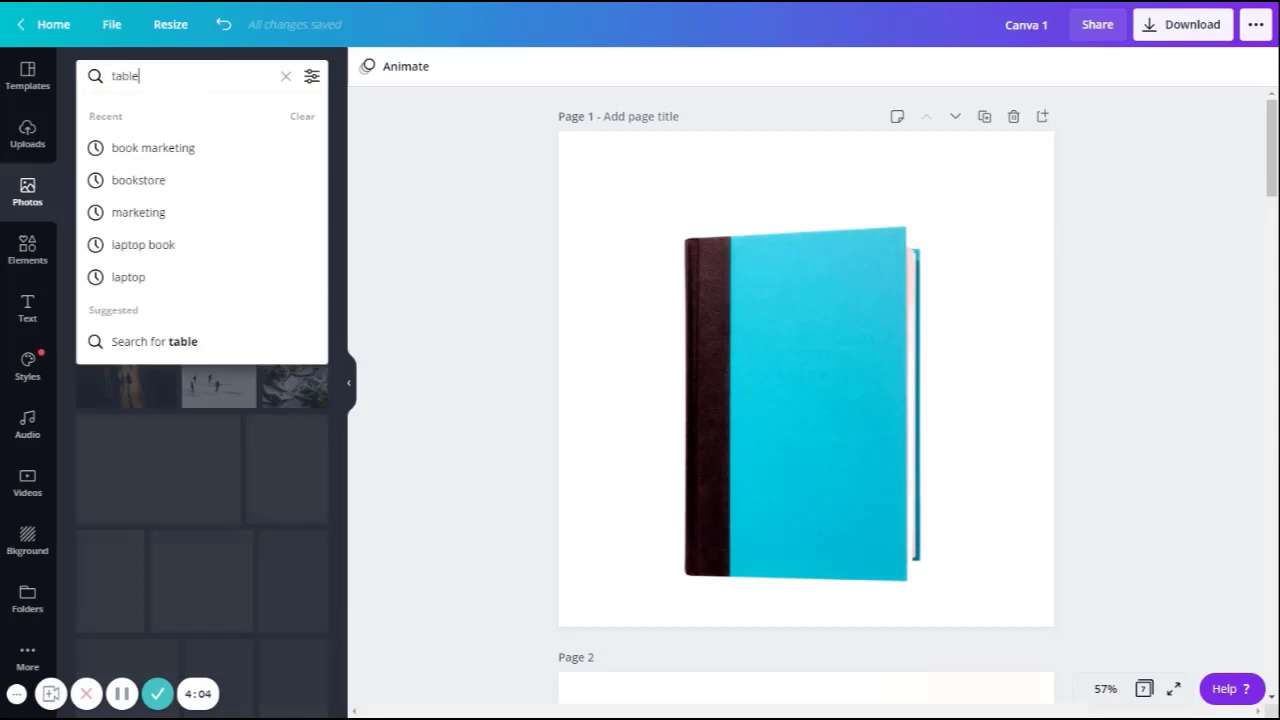
key("Enter")
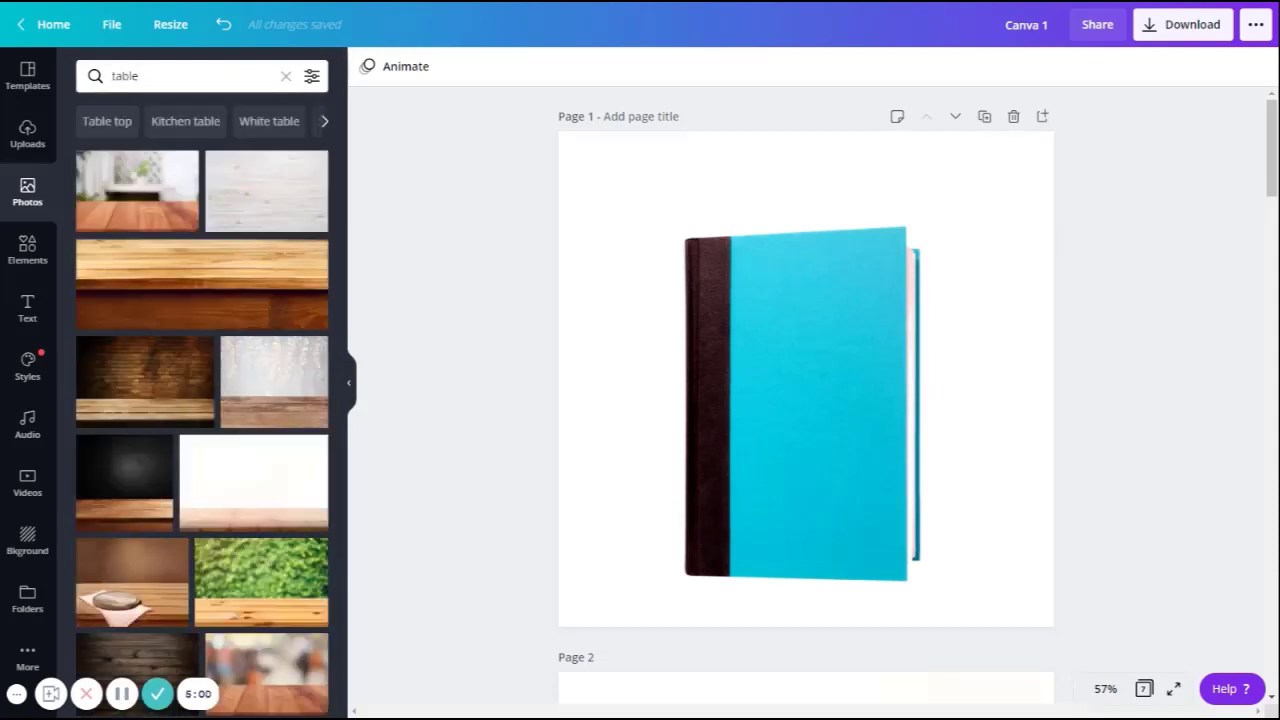
mouse_move(436, 592)
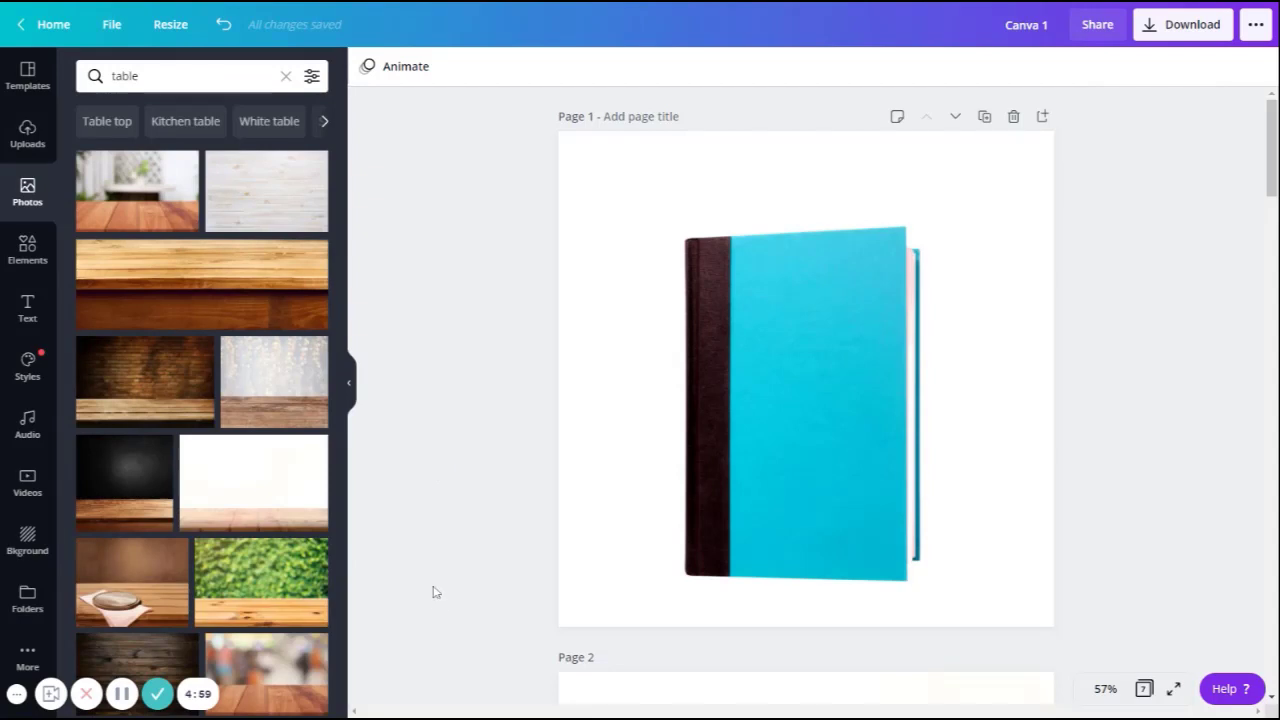
mouse_move(442, 530)
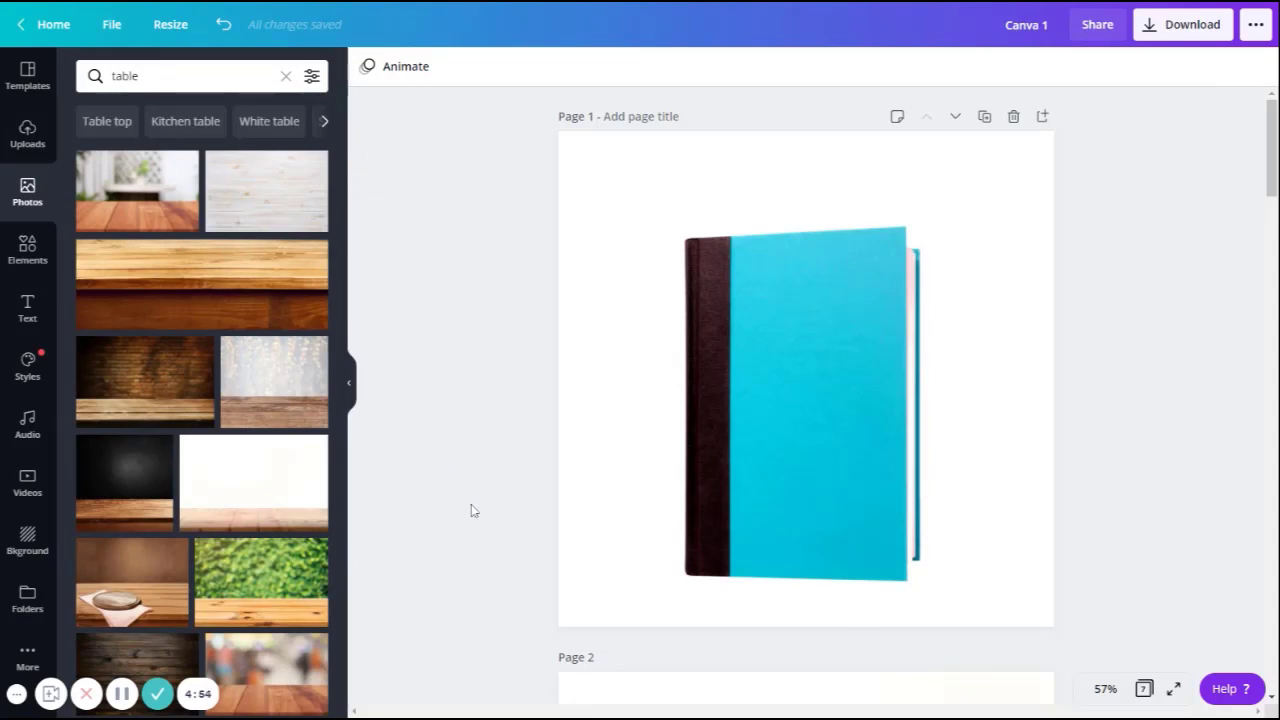
mouse_move(258, 504)
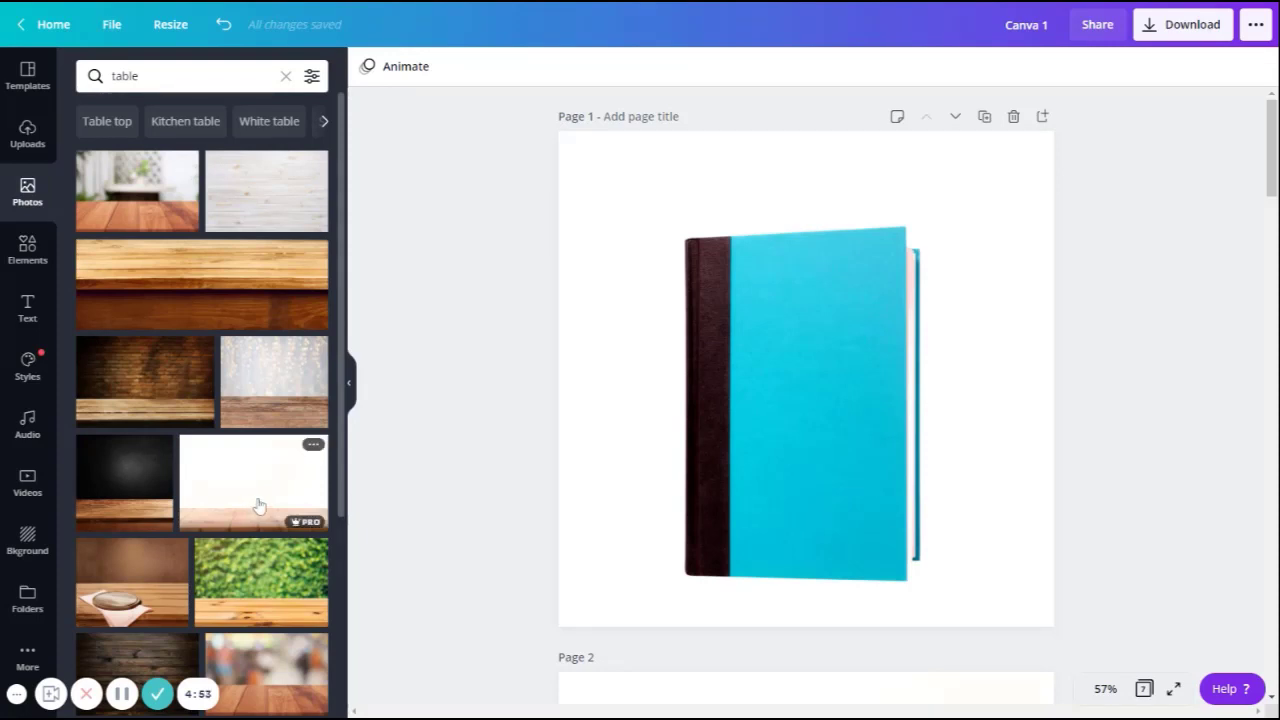
- Add the wooden table photo with the white wall to page 1
left_click(252, 482)
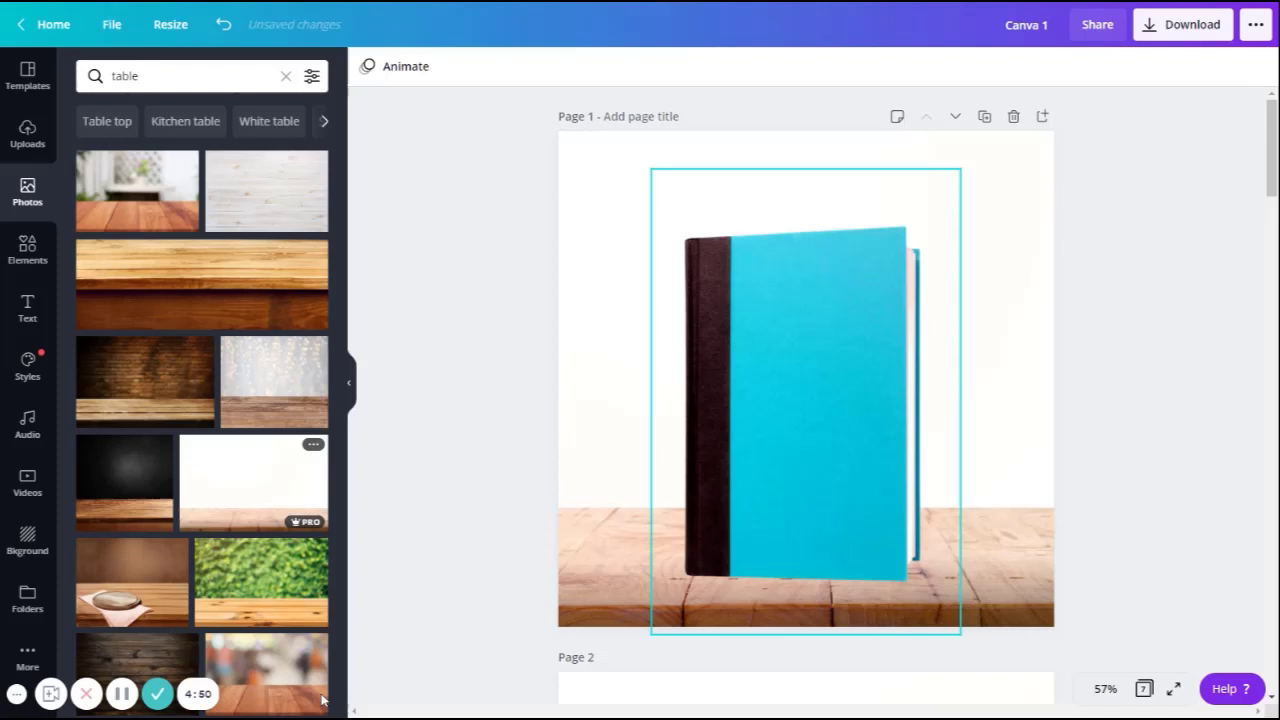
left_click(480, 630)
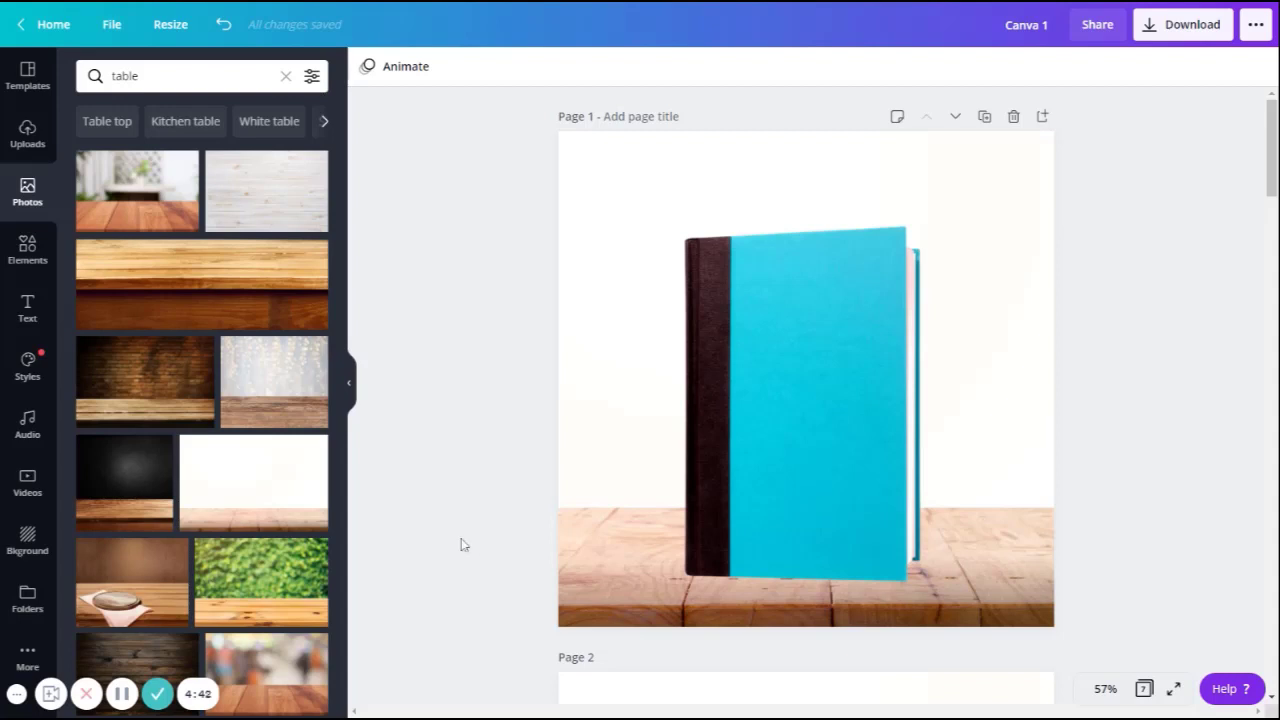
mouse_move(28, 544)
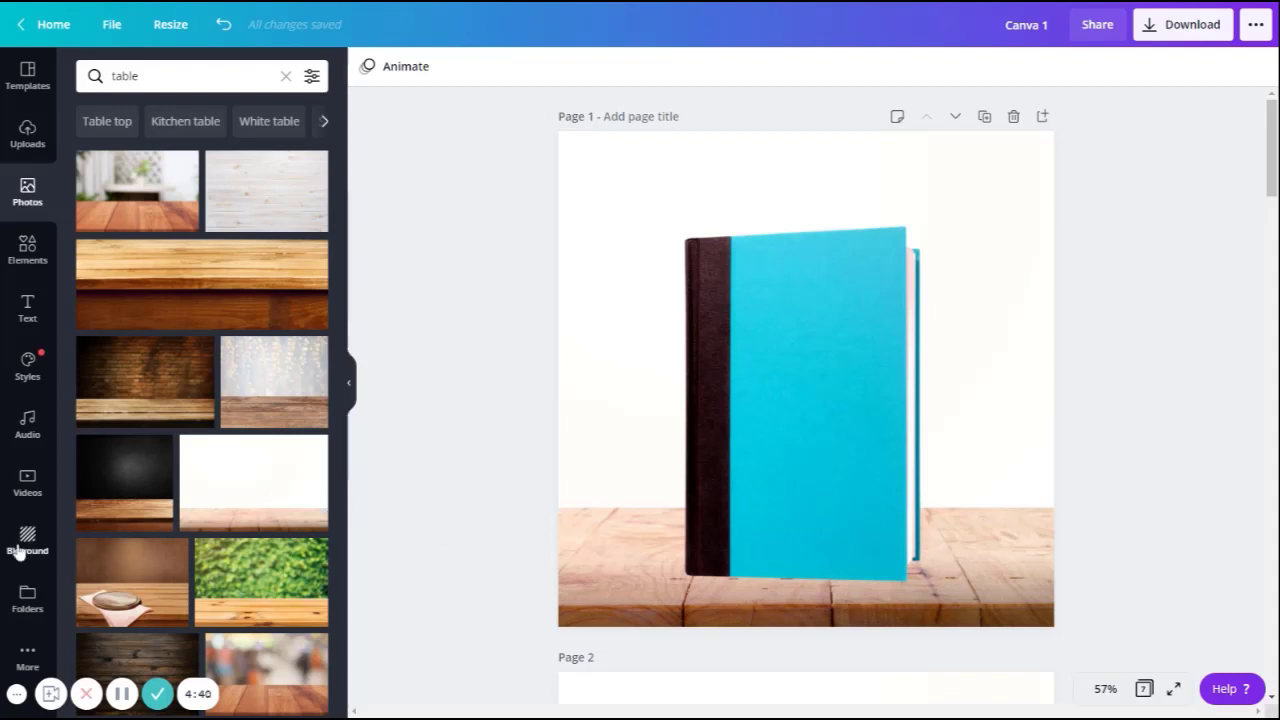
- Browse the Background gallery of landscapes, patterns and gradients
left_click(28, 536)
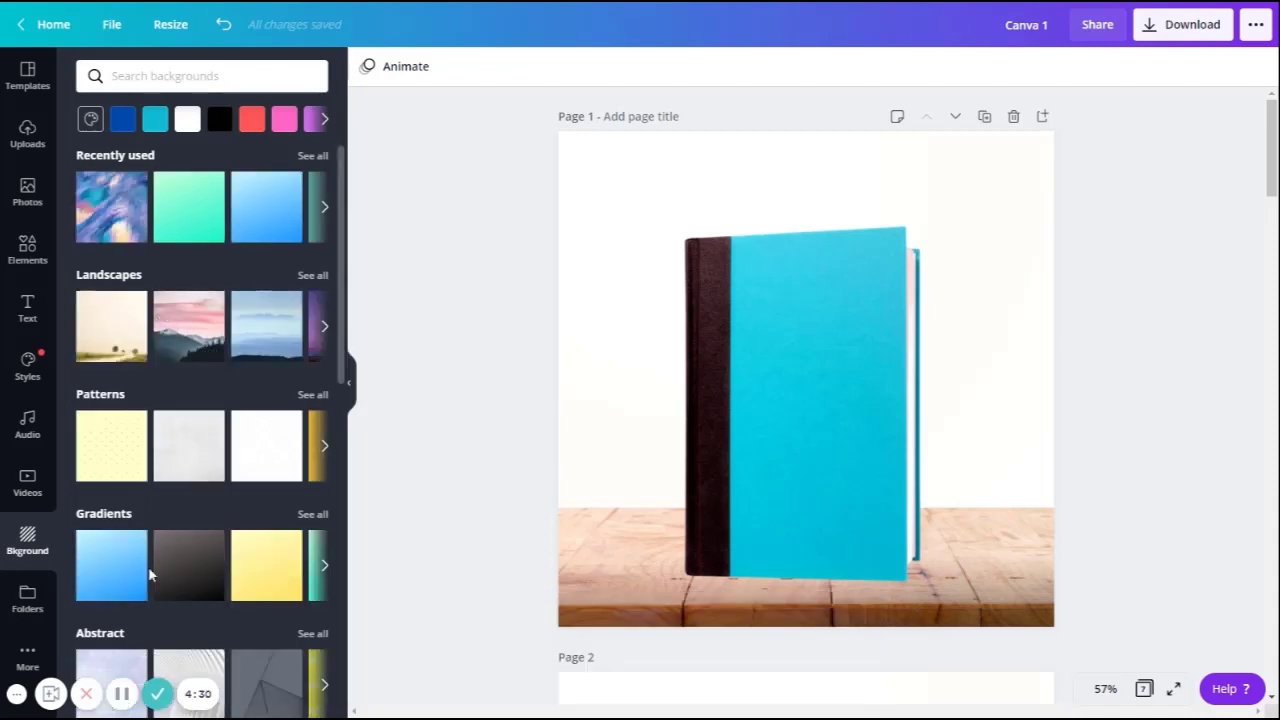
scroll("down", 3)
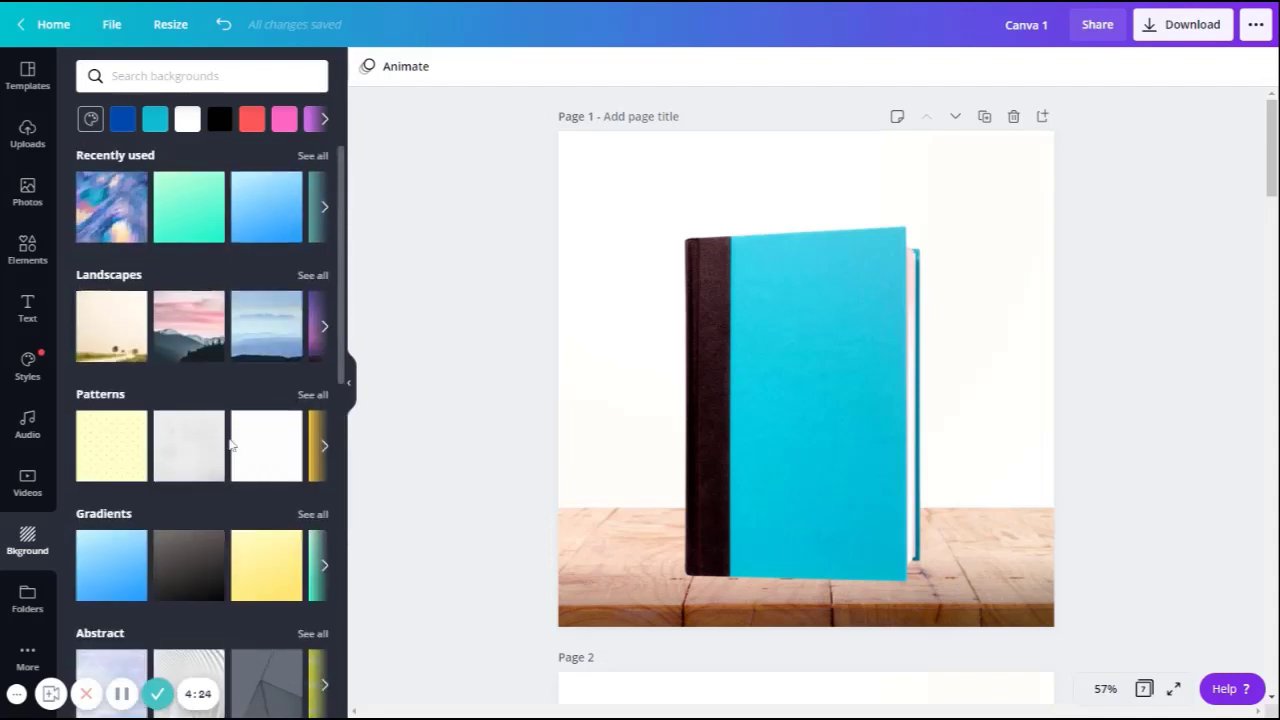
mouse_move(264, 444)
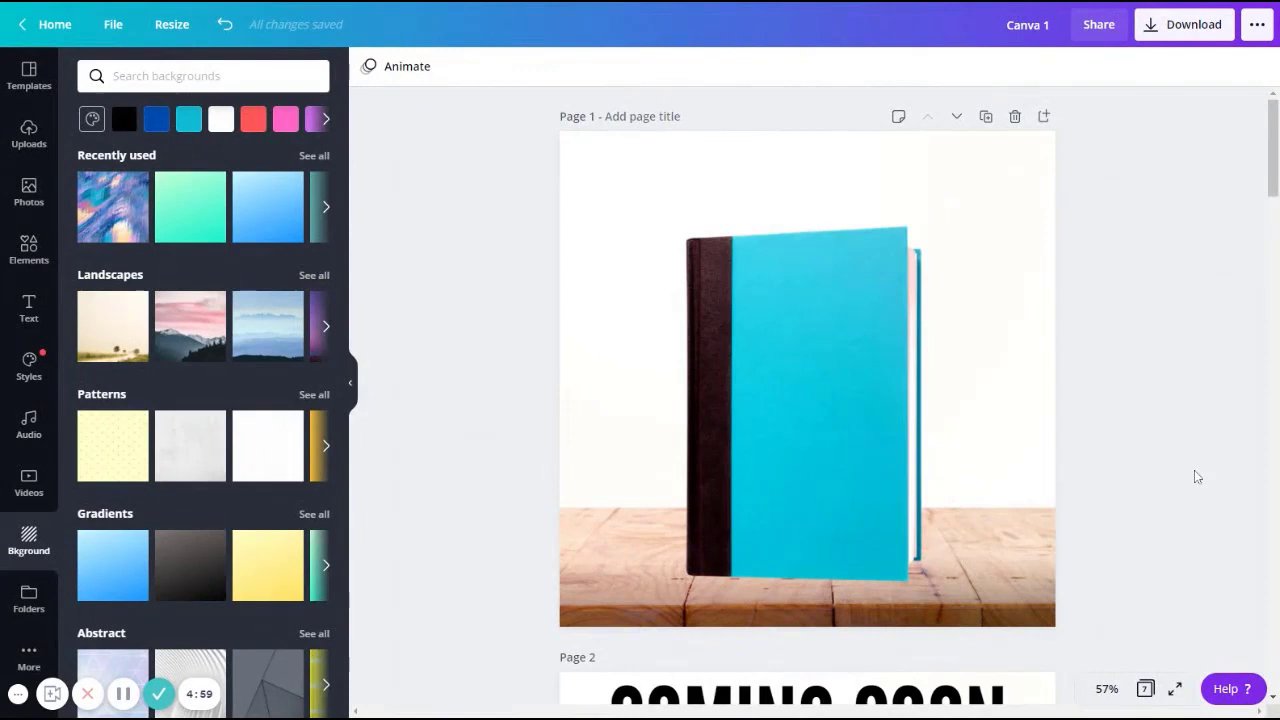
- Review the COMING SOON heading and book on page 2, then move down the pages
scroll("down", 3)
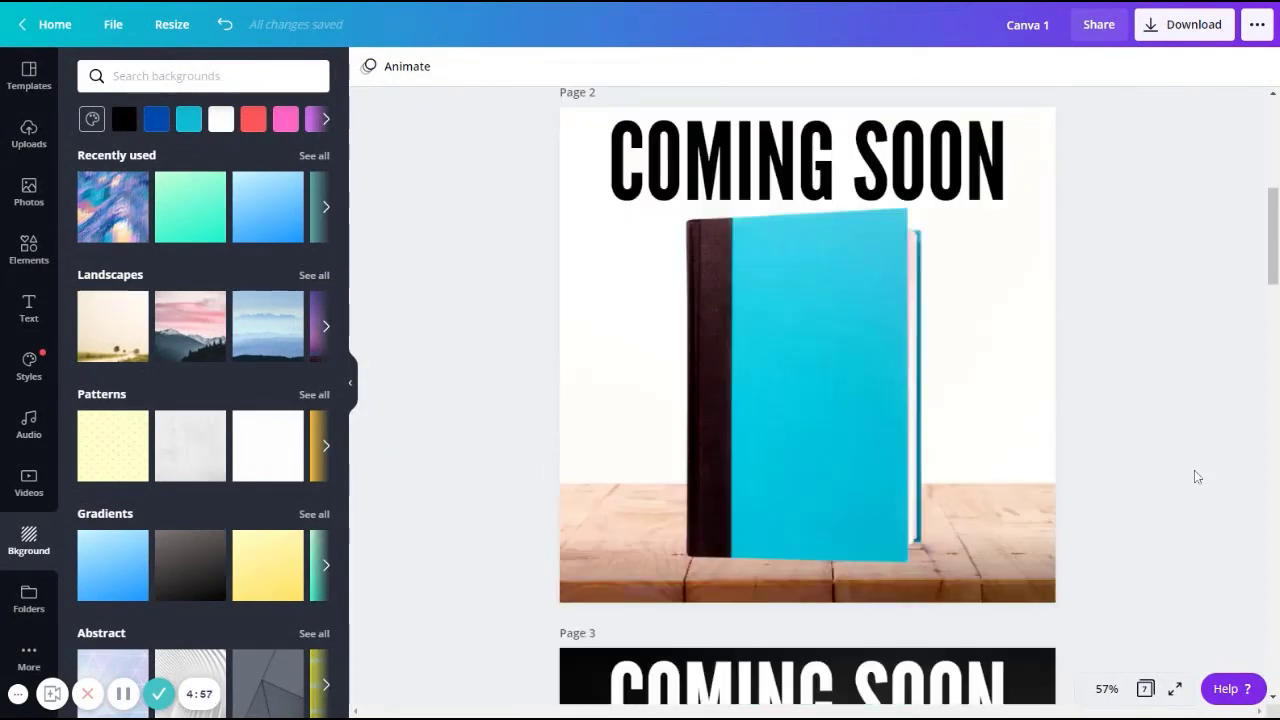
left_click(806, 160)
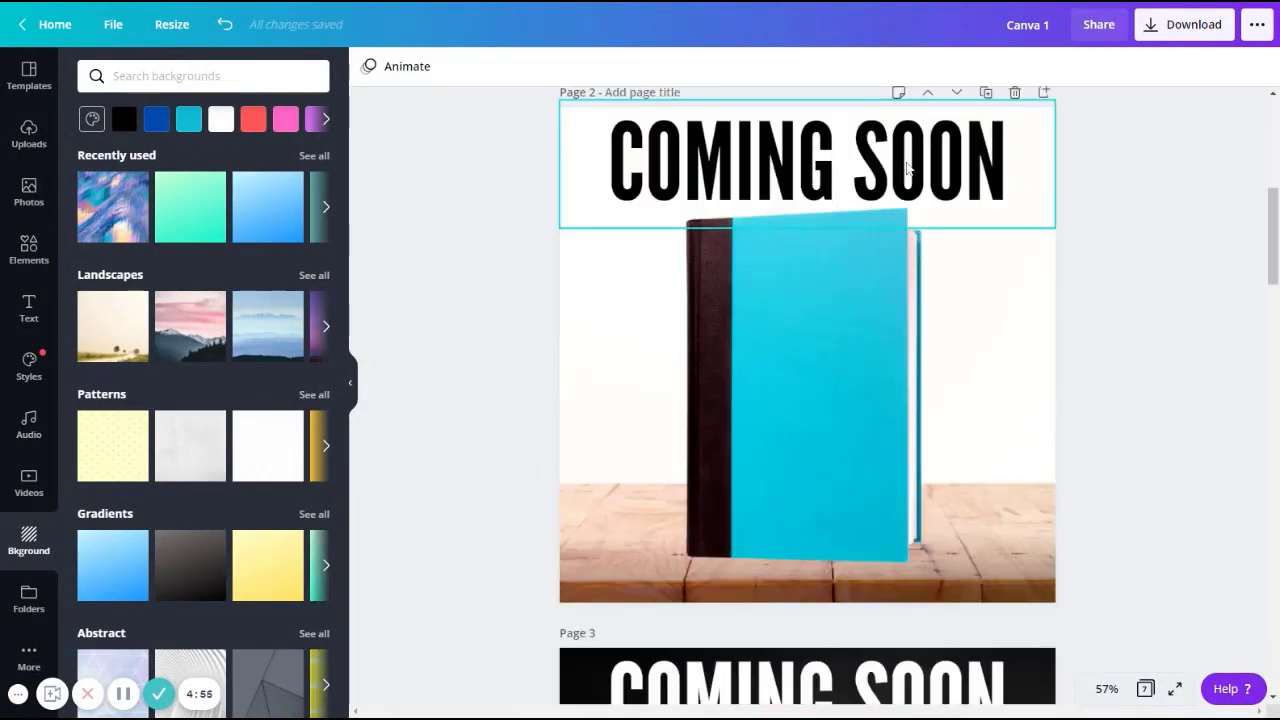
left_click(856, 374)
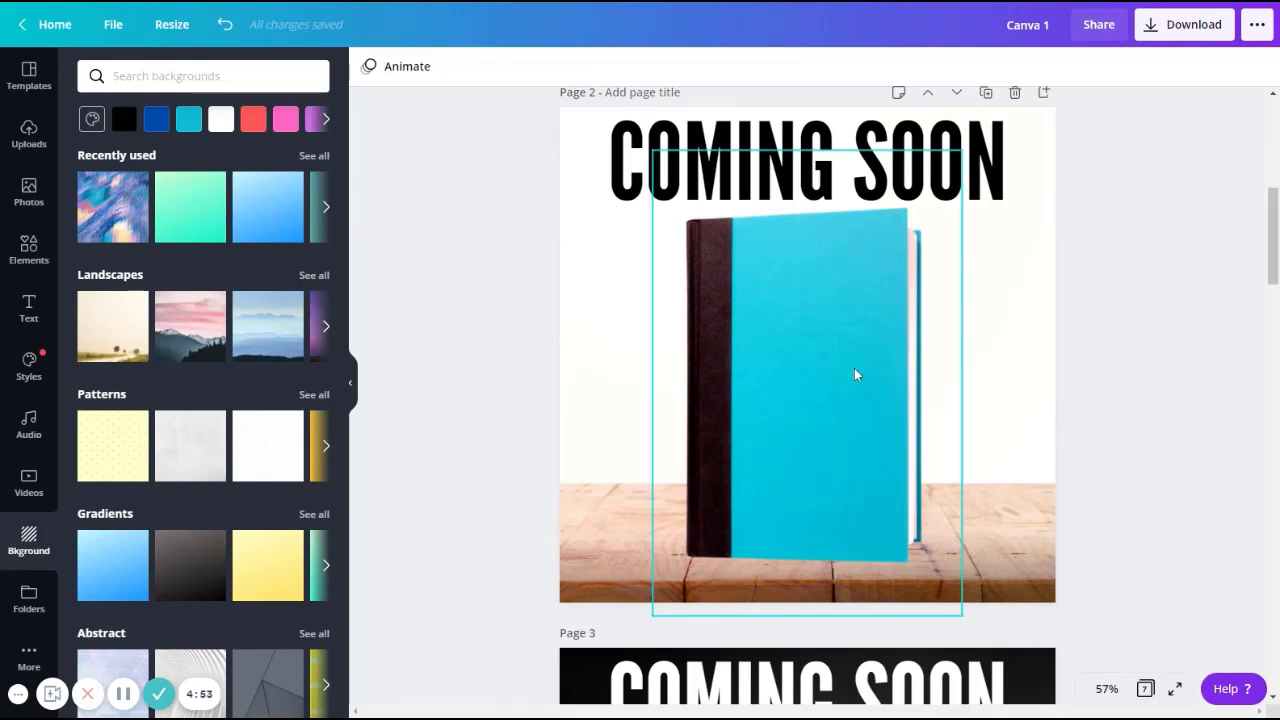
scroll("down", 3)
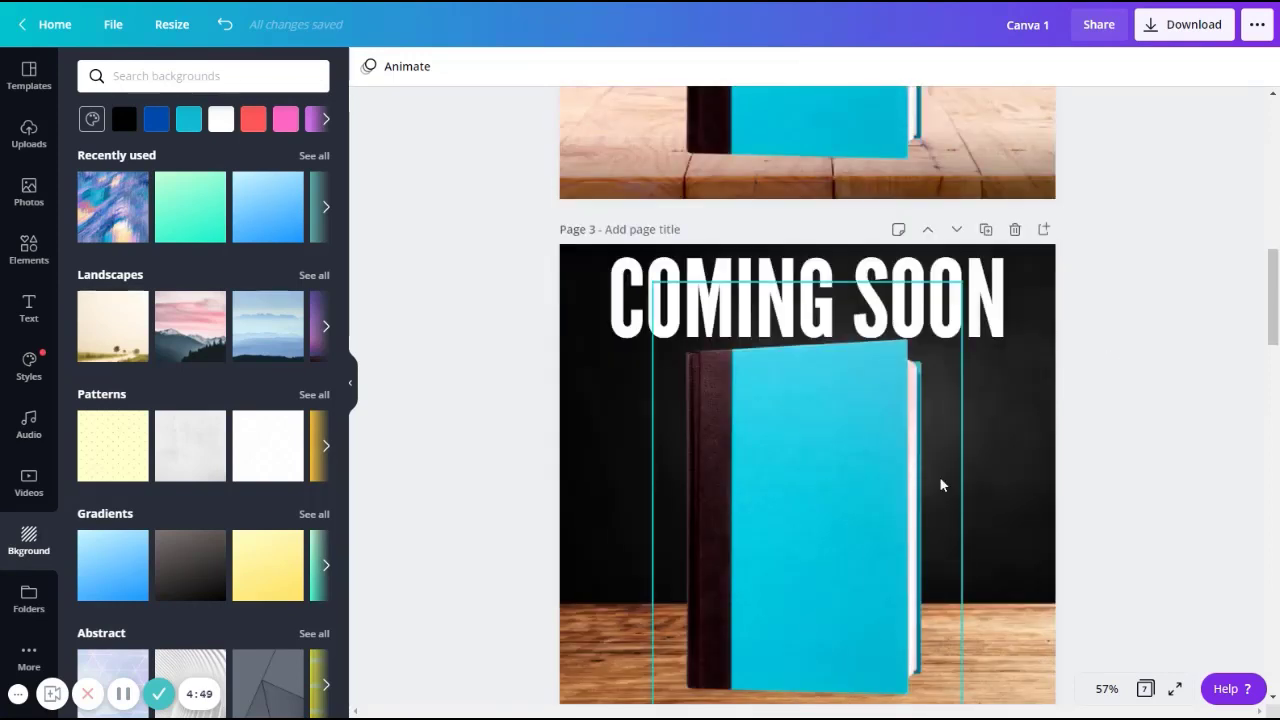
mouse_move(828, 576)
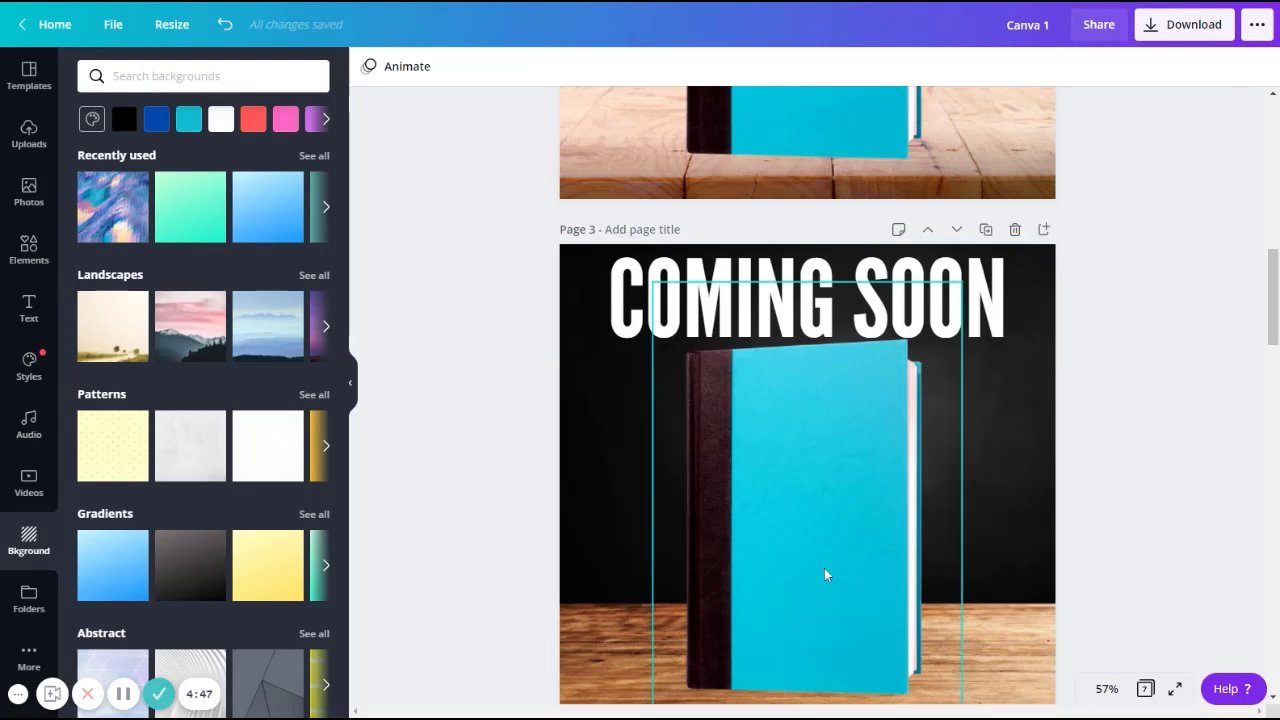
scroll("down", 3)
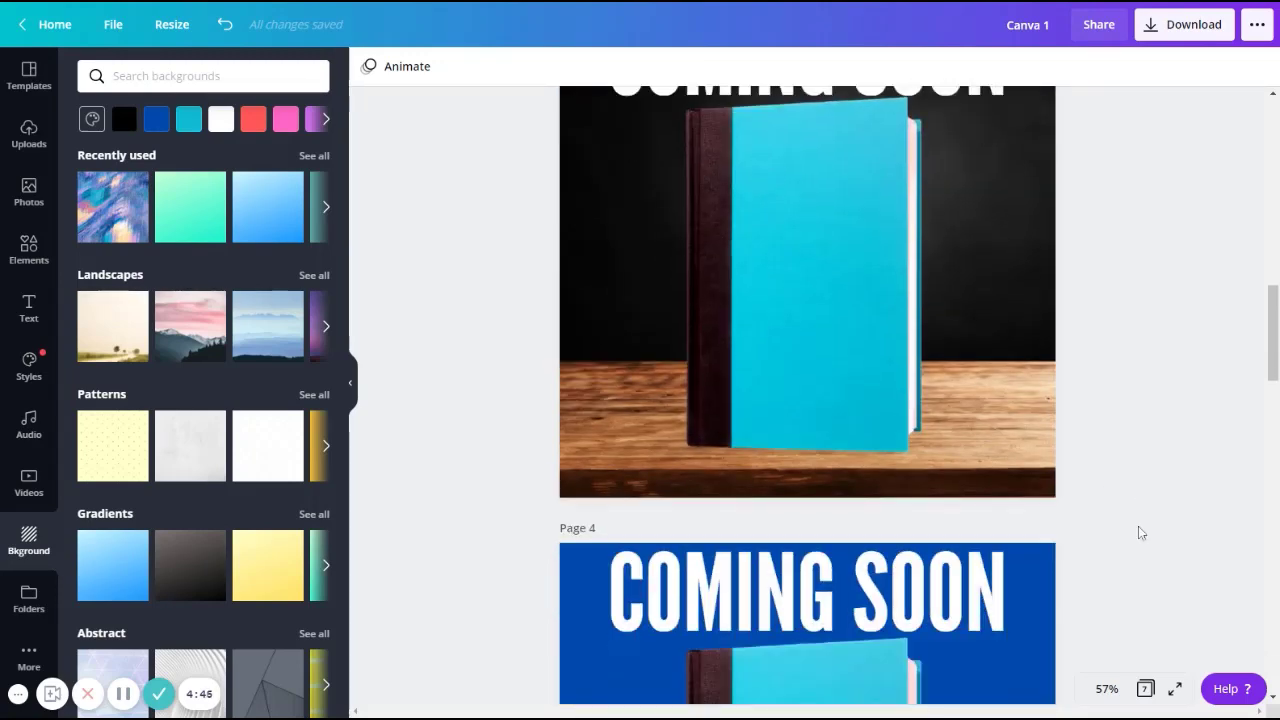
scroll("down", 3)
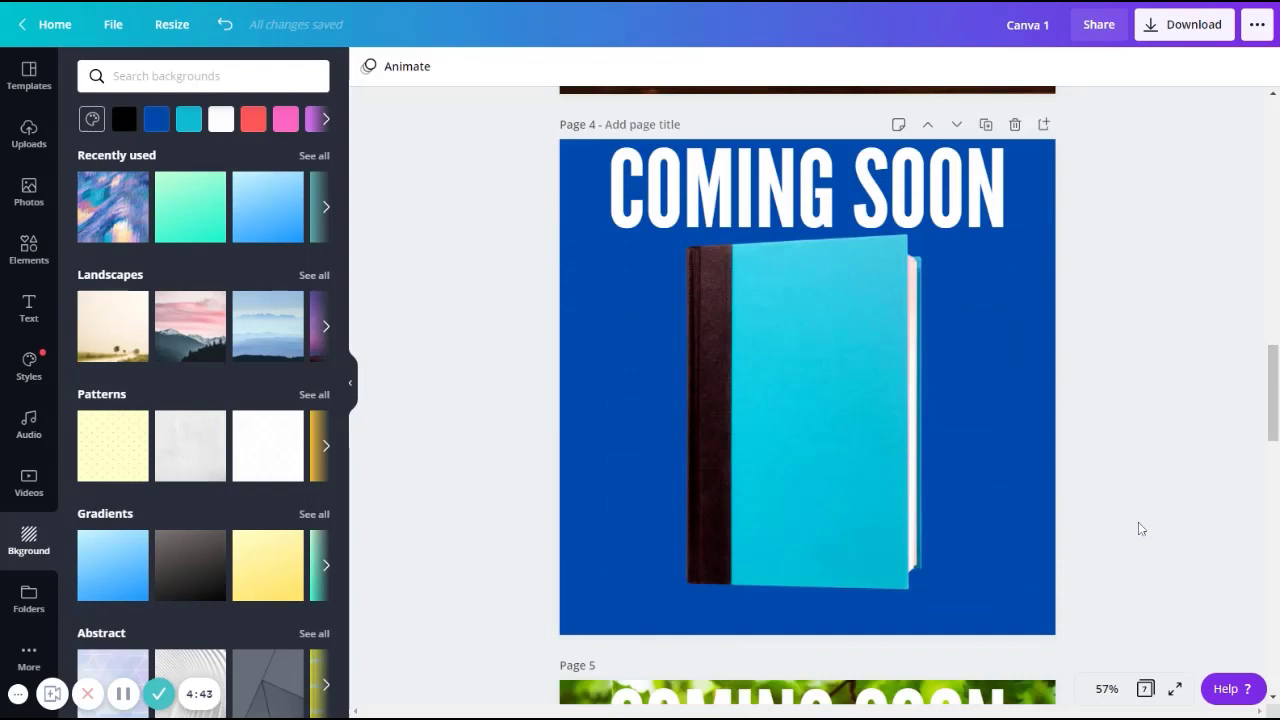
- Review the book and heading on page 4, then continue down to page 7
left_click(810, 414)
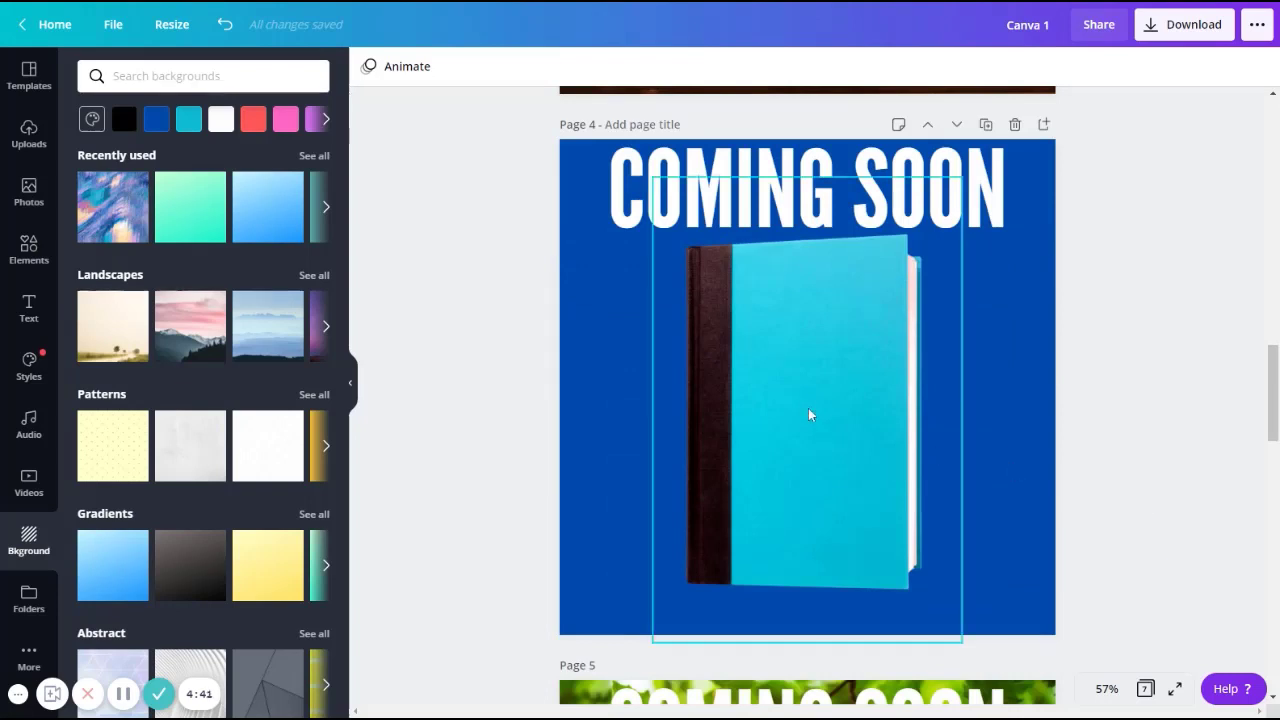
left_click(804, 184)
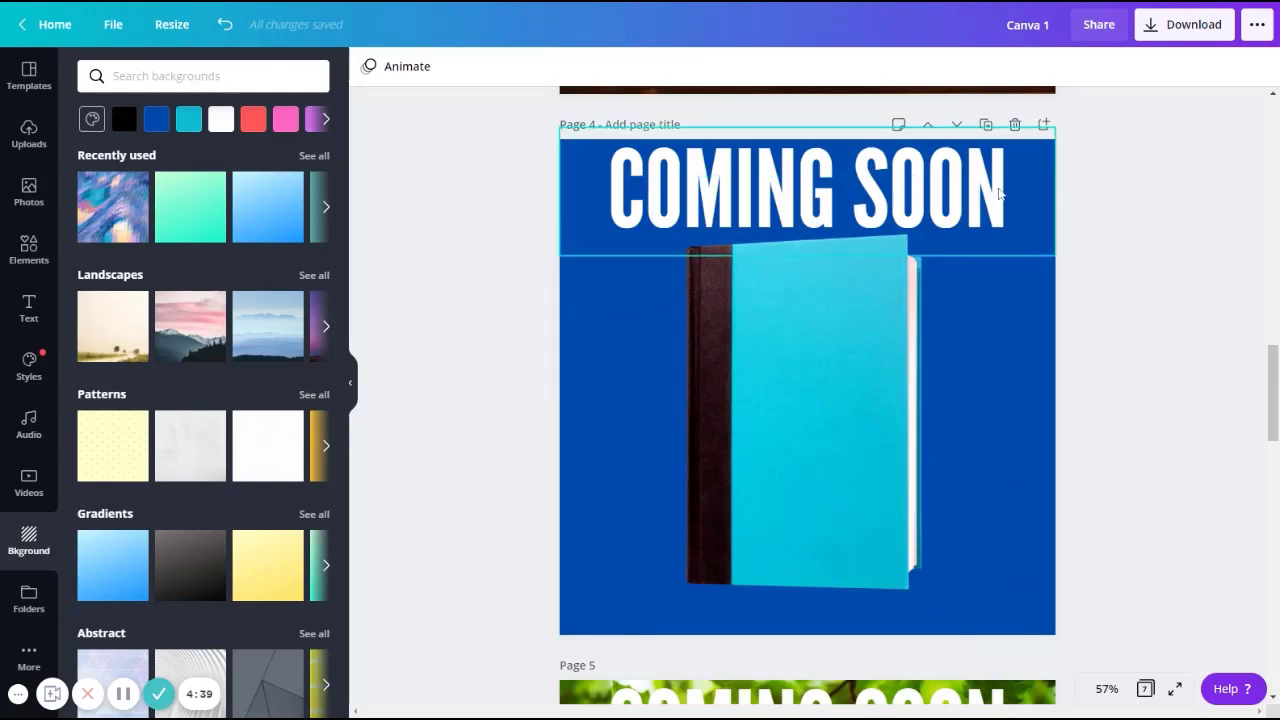
left_click(1140, 496)
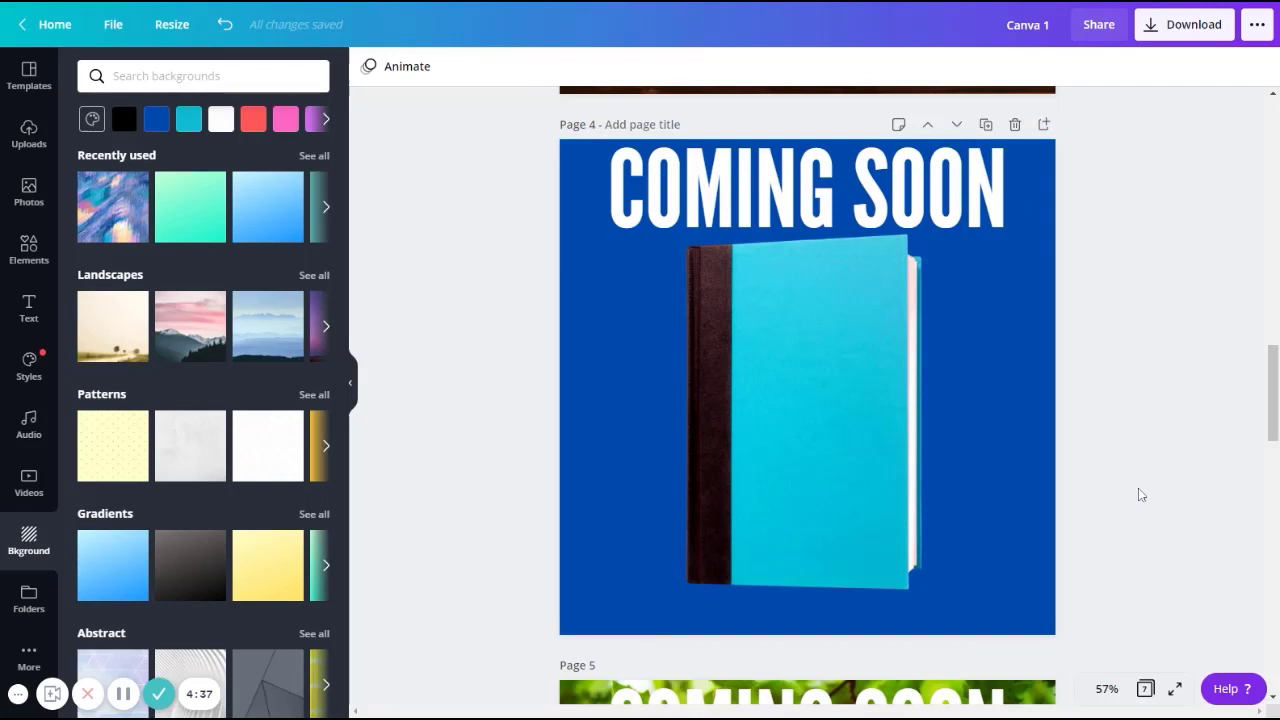
scroll("down", 3)
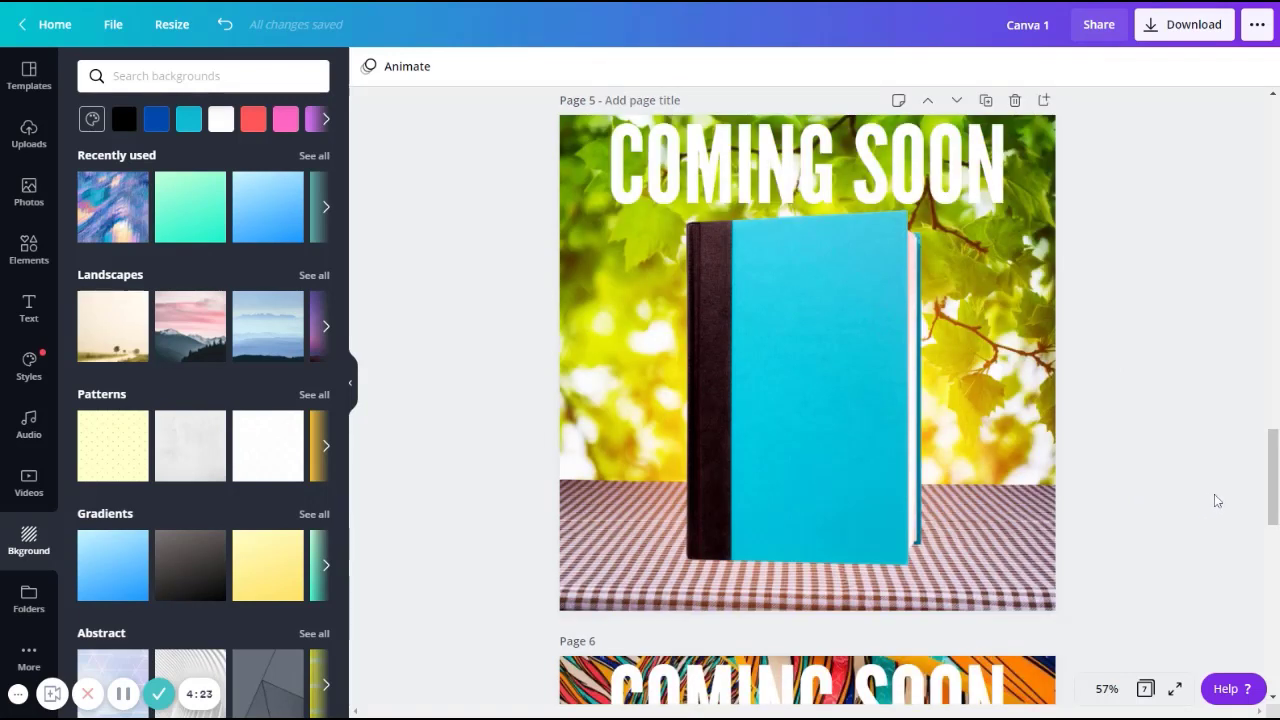
mouse_move(1220, 494)
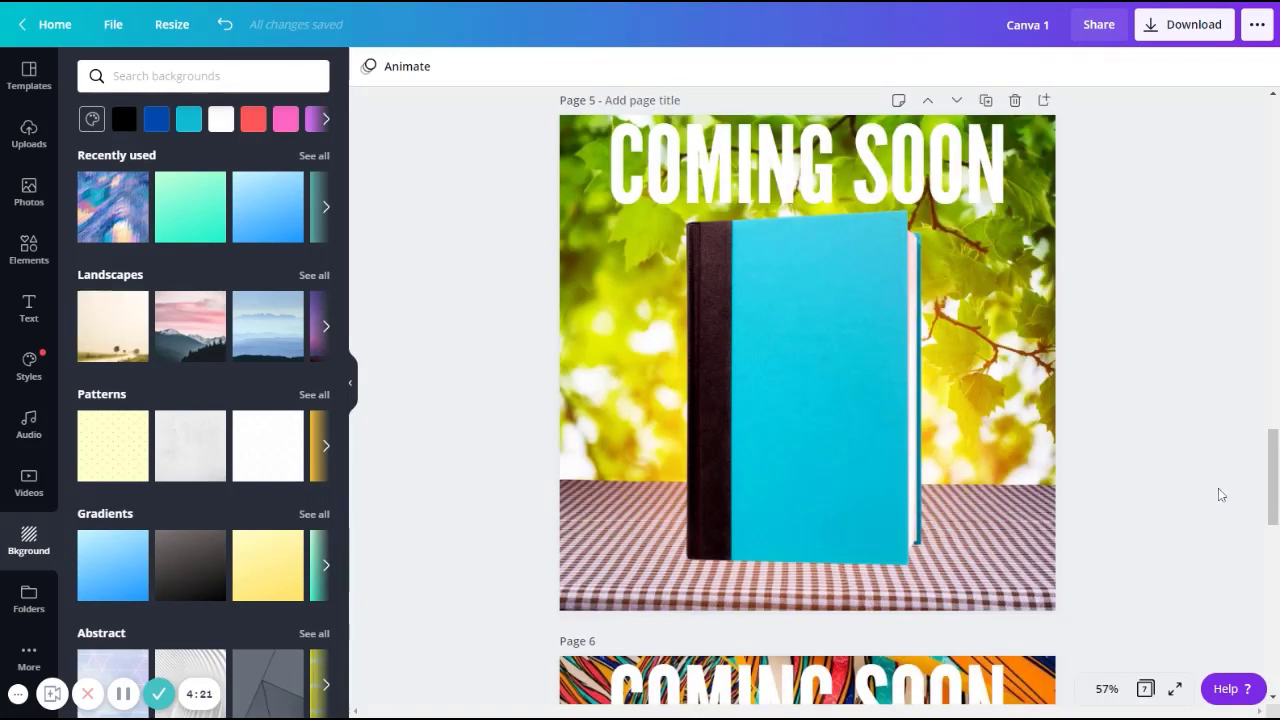
mouse_move(1058, 346)
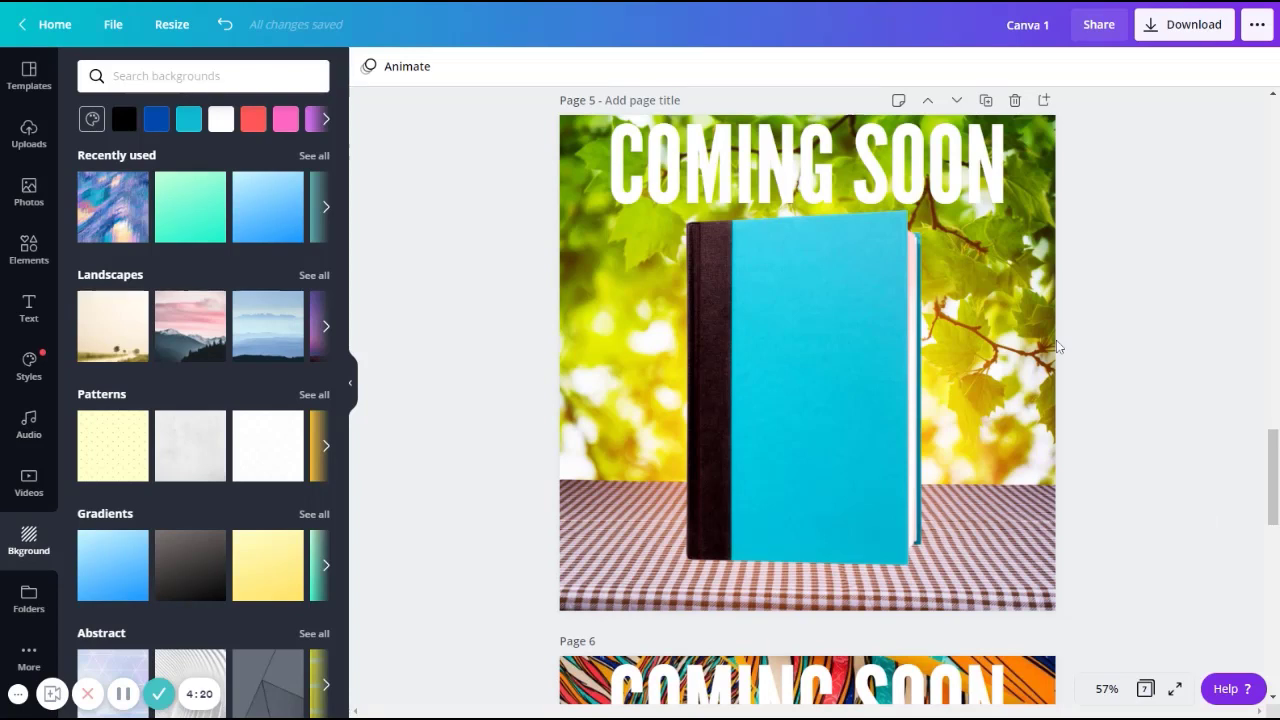
mouse_move(1056, 376)
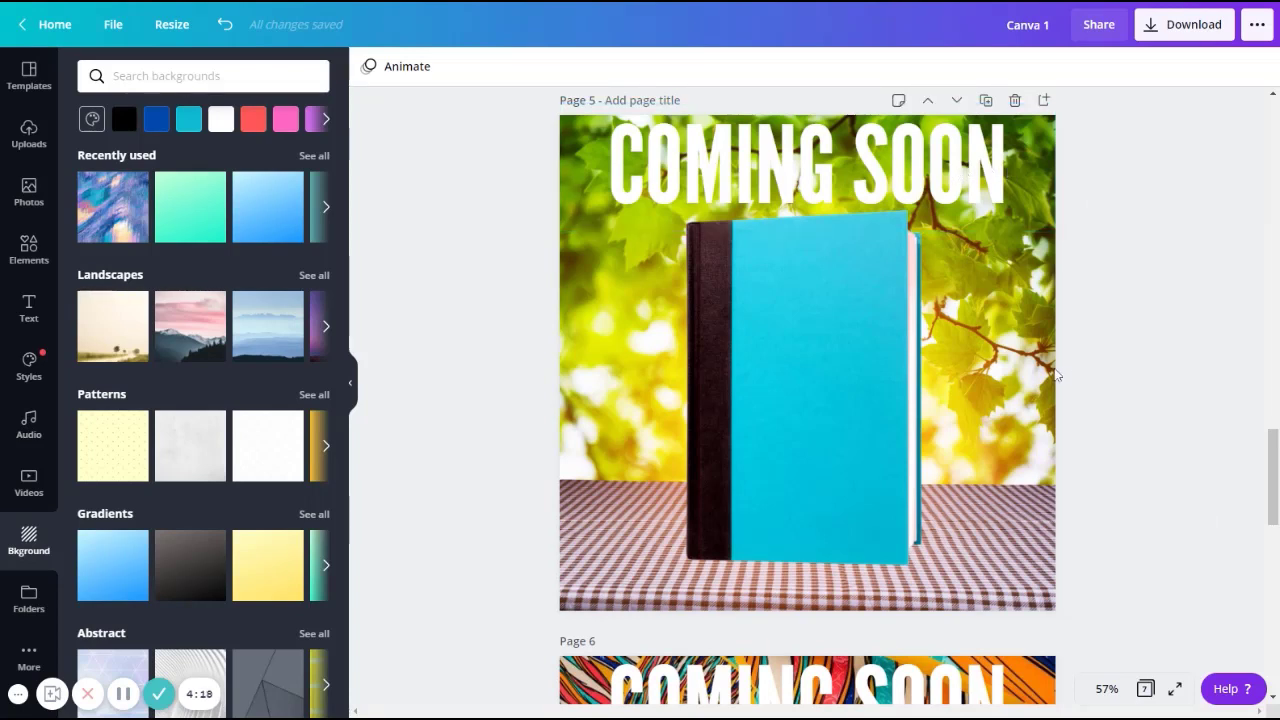
mouse_move(1176, 344)
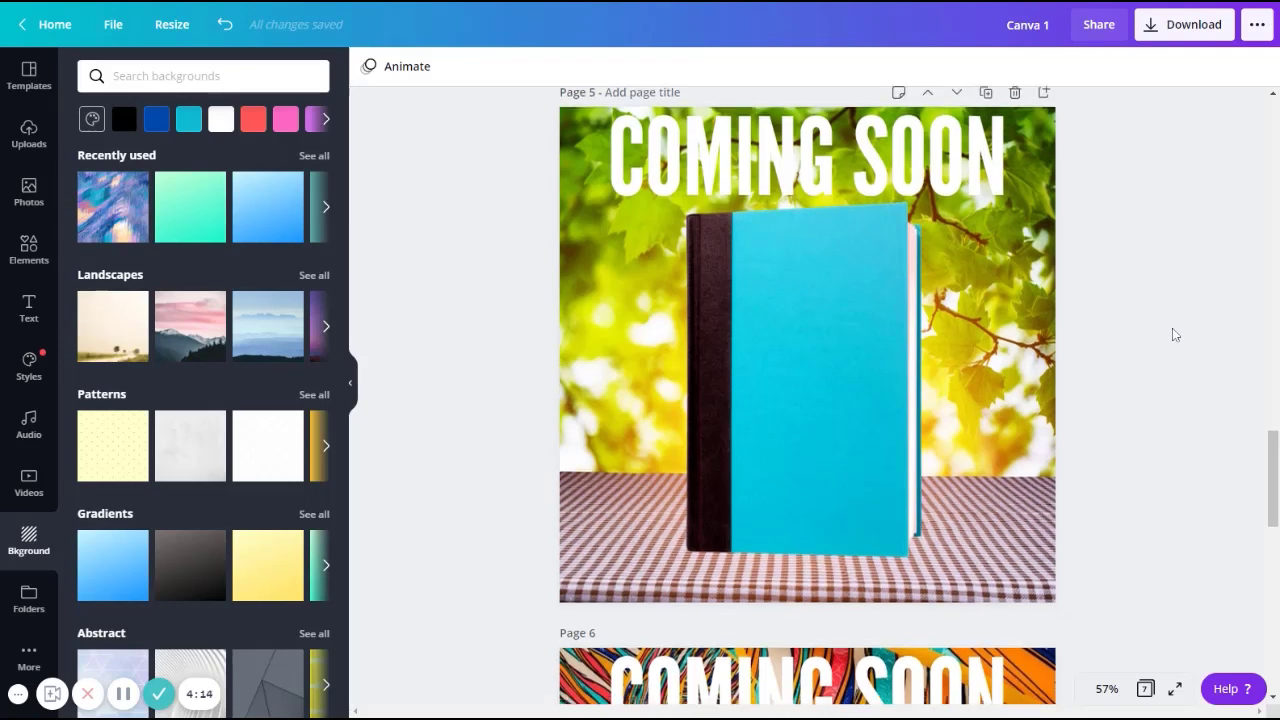
scroll("down", 3)
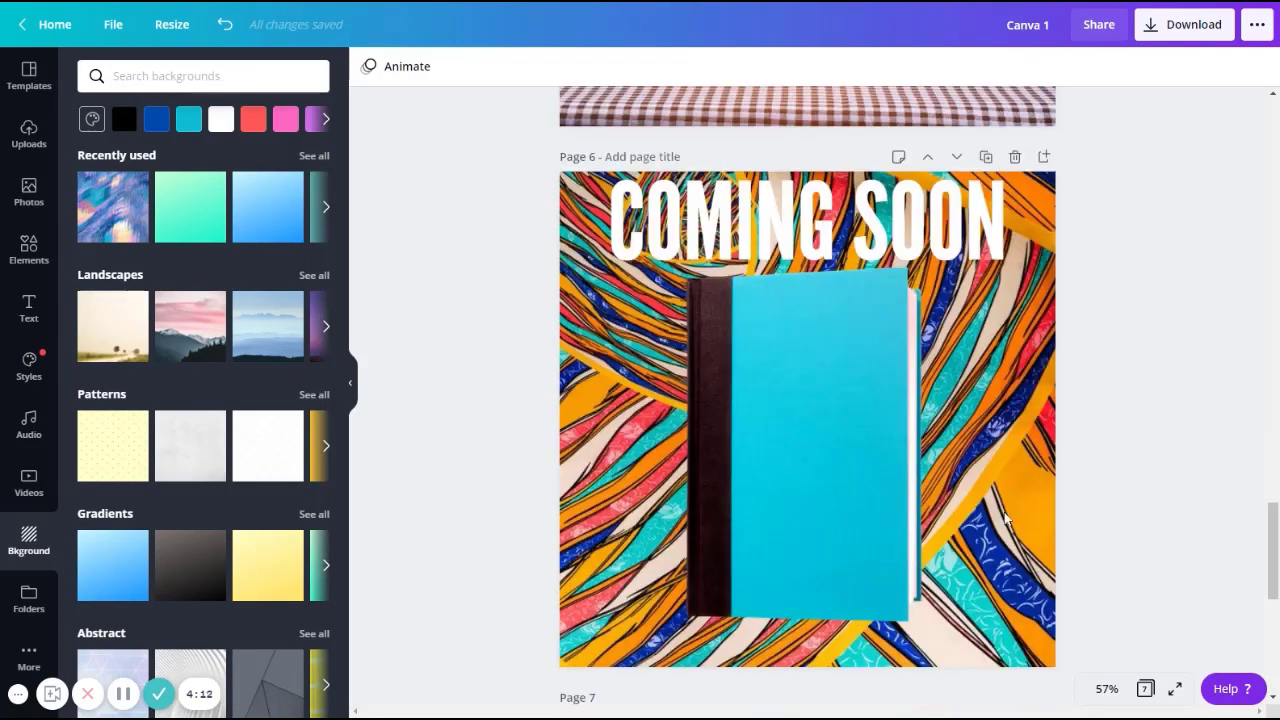
mouse_move(1010, 550)
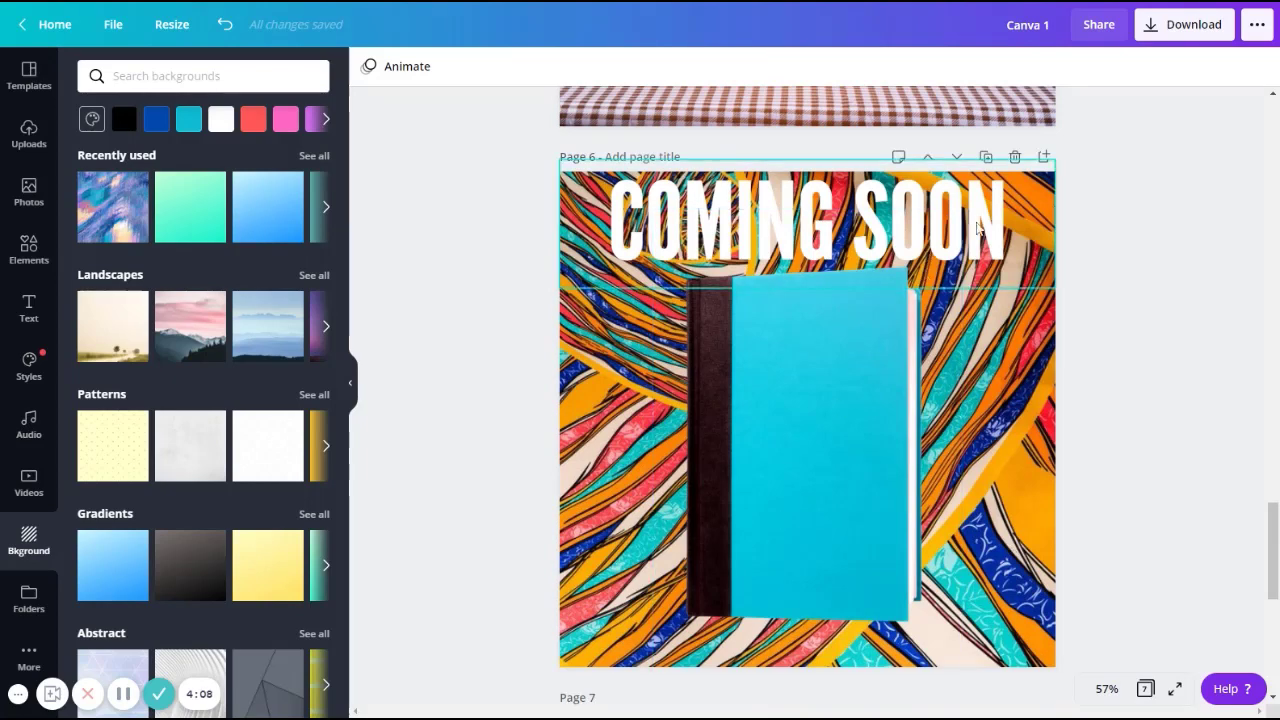
scroll("down", 3)
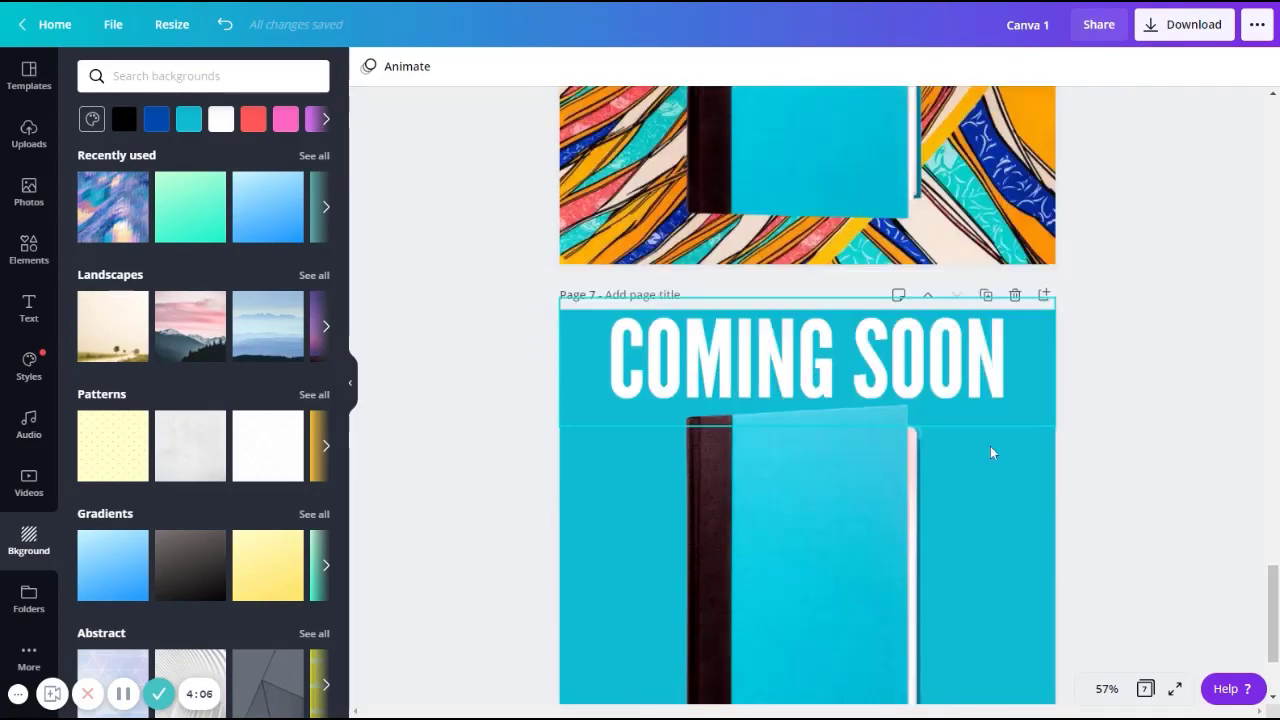
scroll("down", 3)
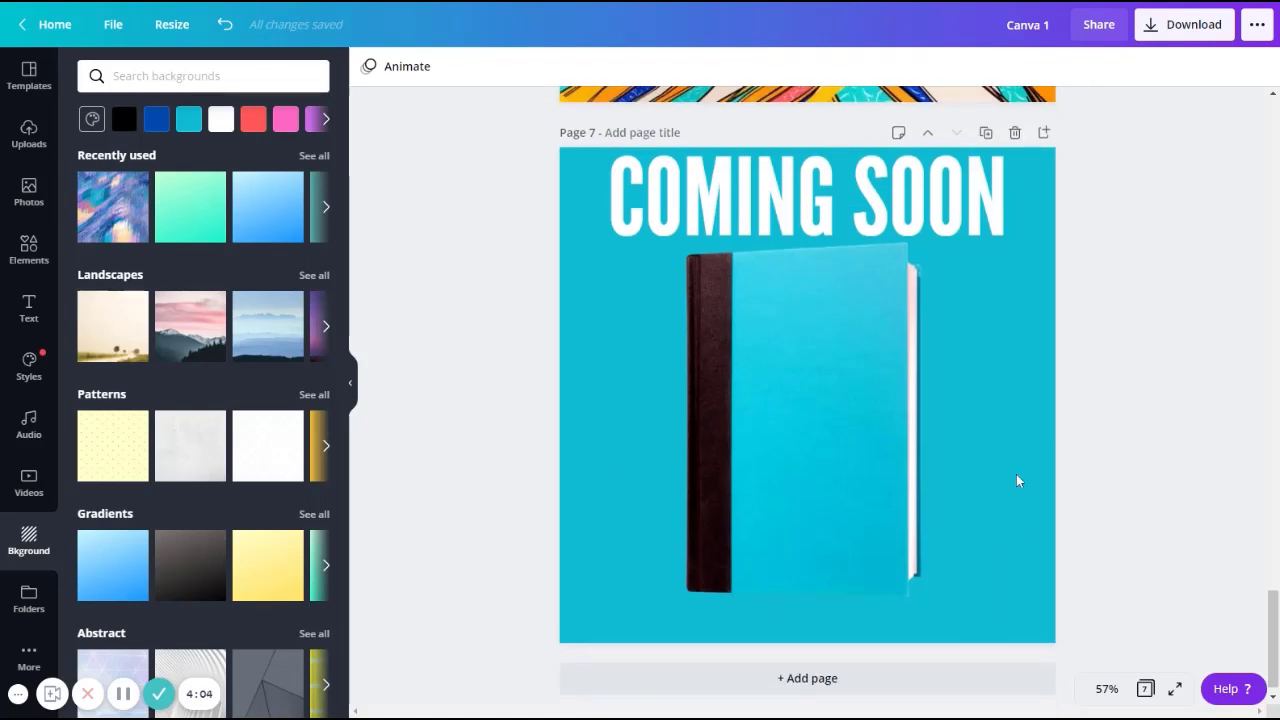
mouse_move(1000, 456)
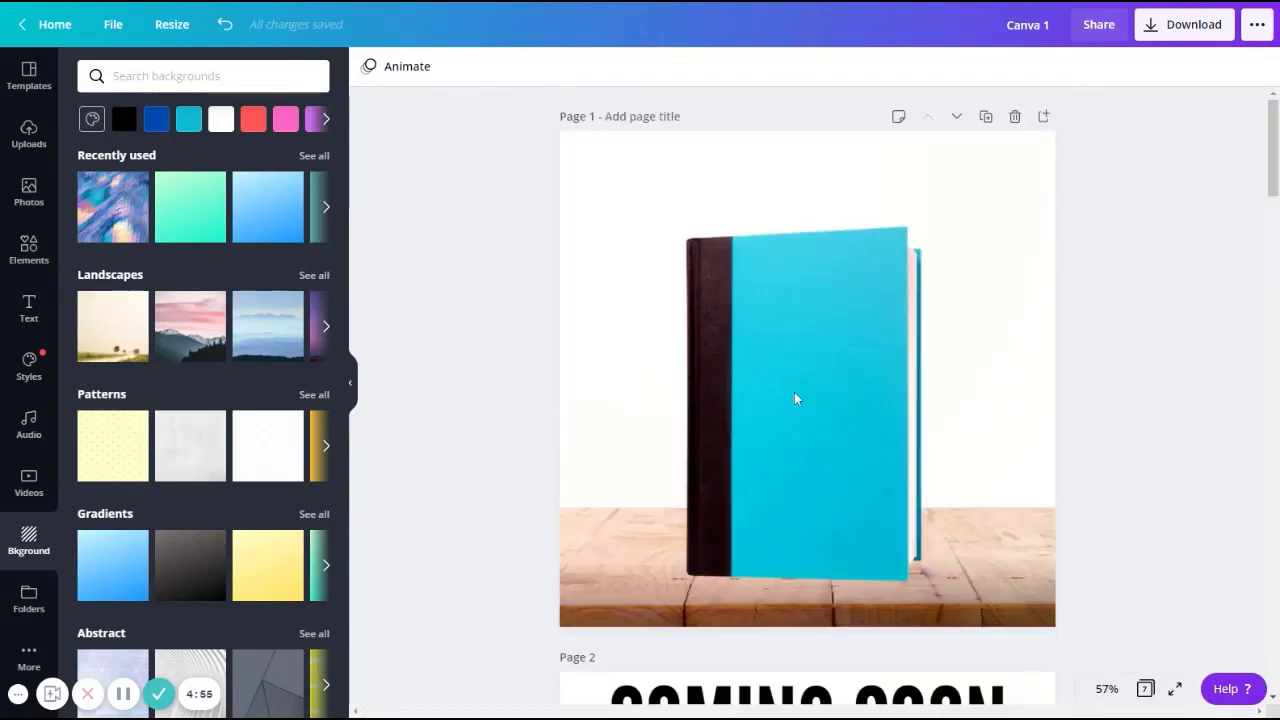
mouse_move(988, 234)
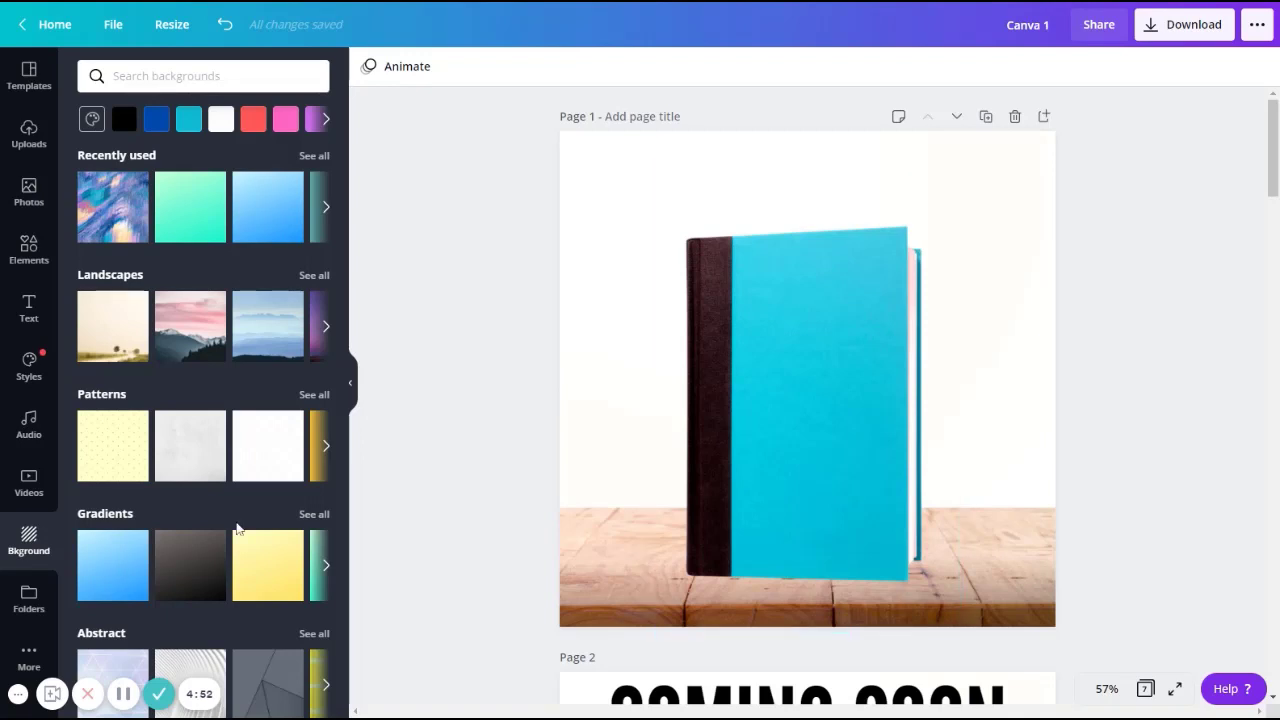
mouse_move(28, 308)
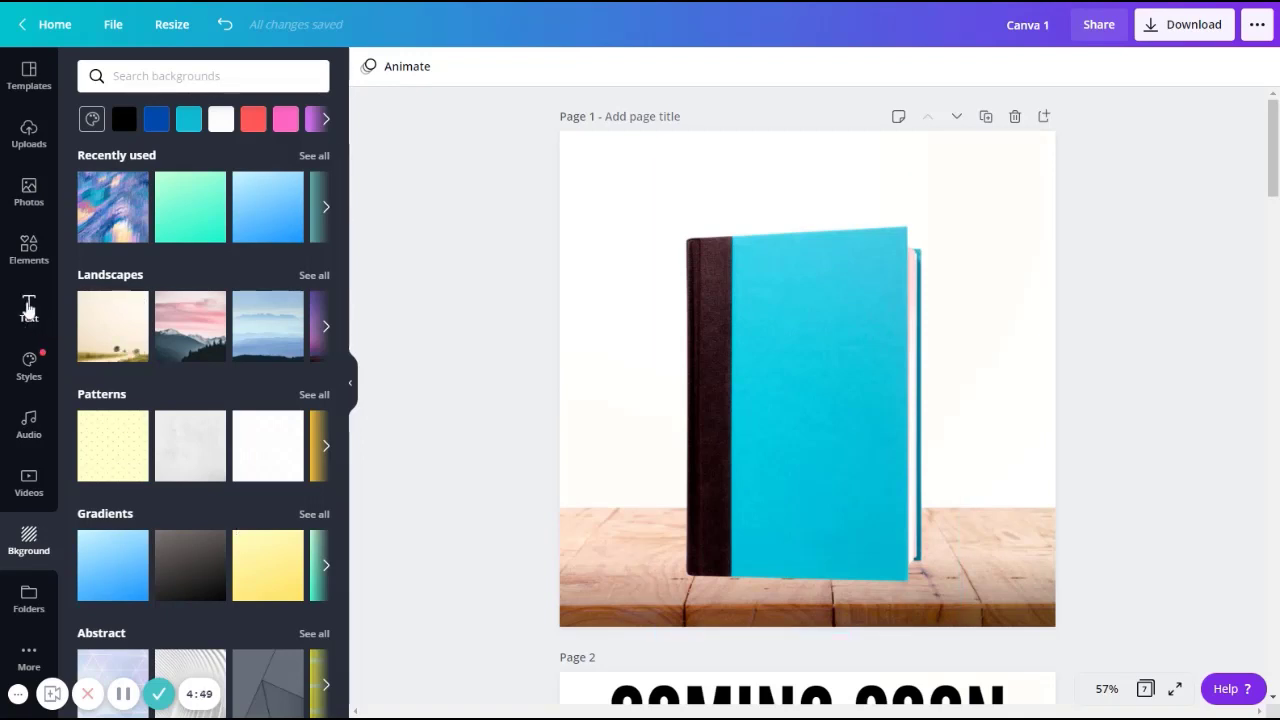
- Bring up the heading and subheading text options beside page 1
left_click(28, 308)
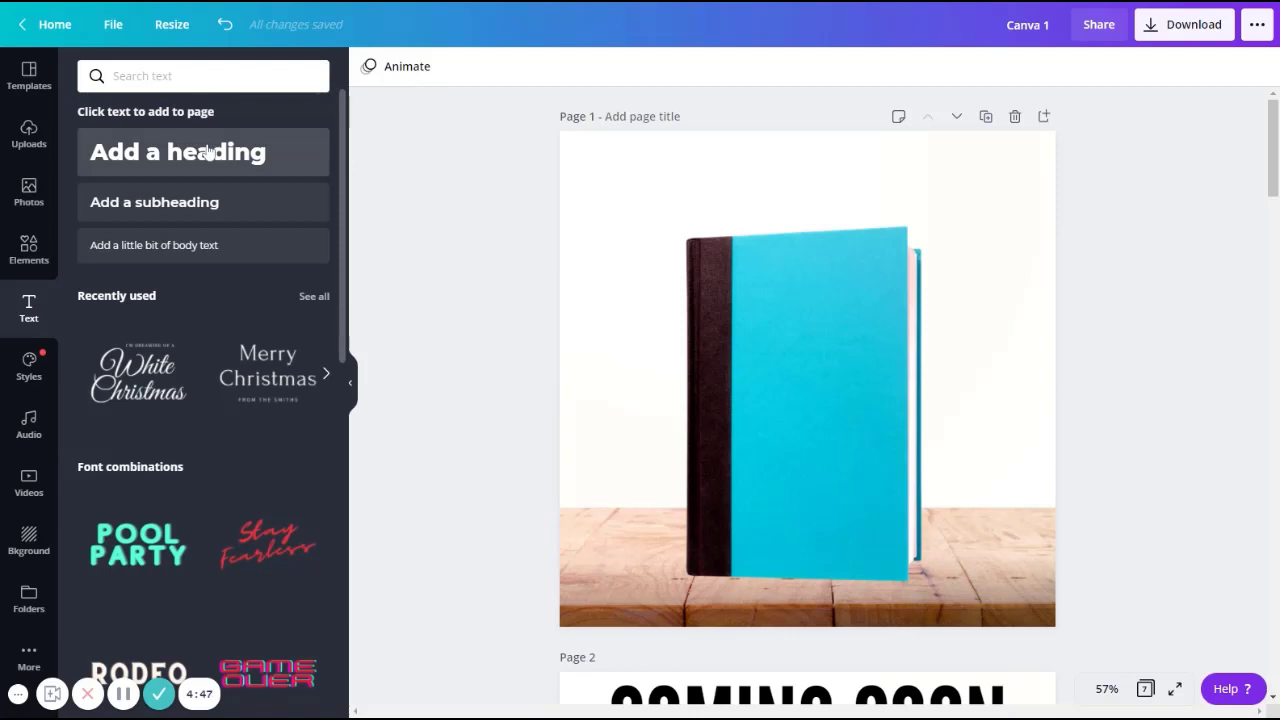
- Add a large League Gothic 'Coming Soon' heading at the top of page 1
left_click(176, 152)
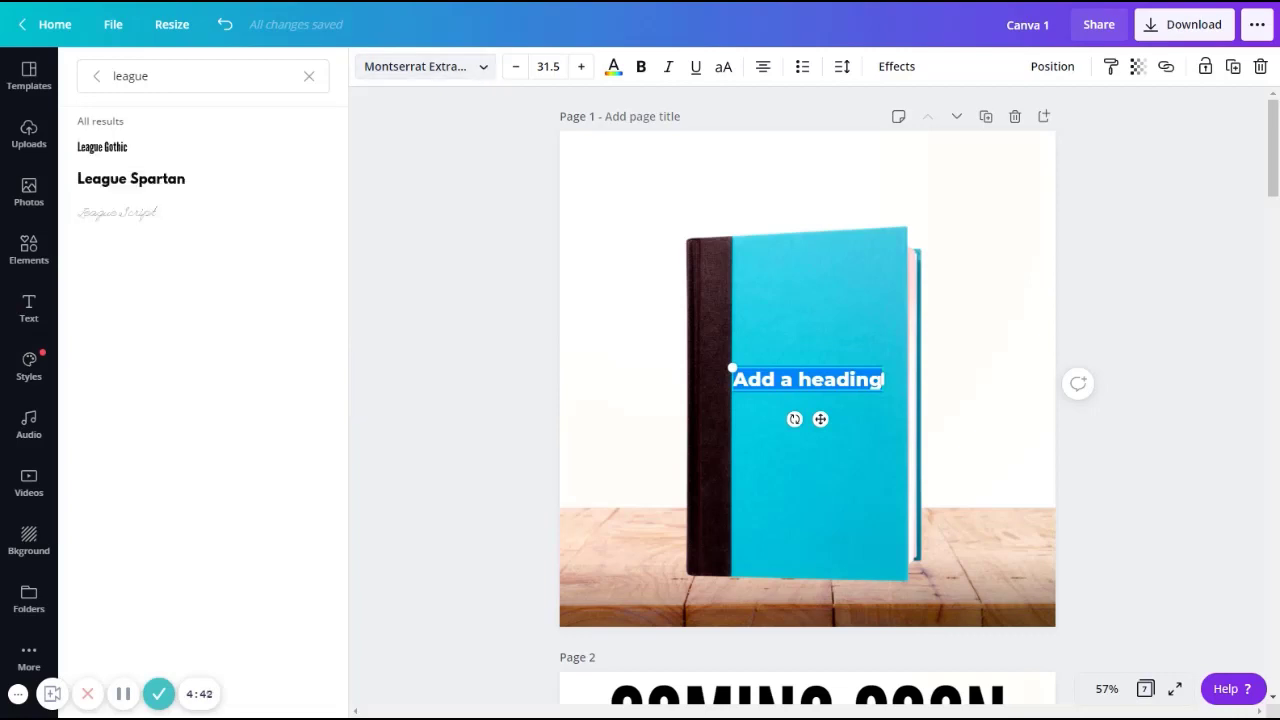
mouse_move(452, 152)
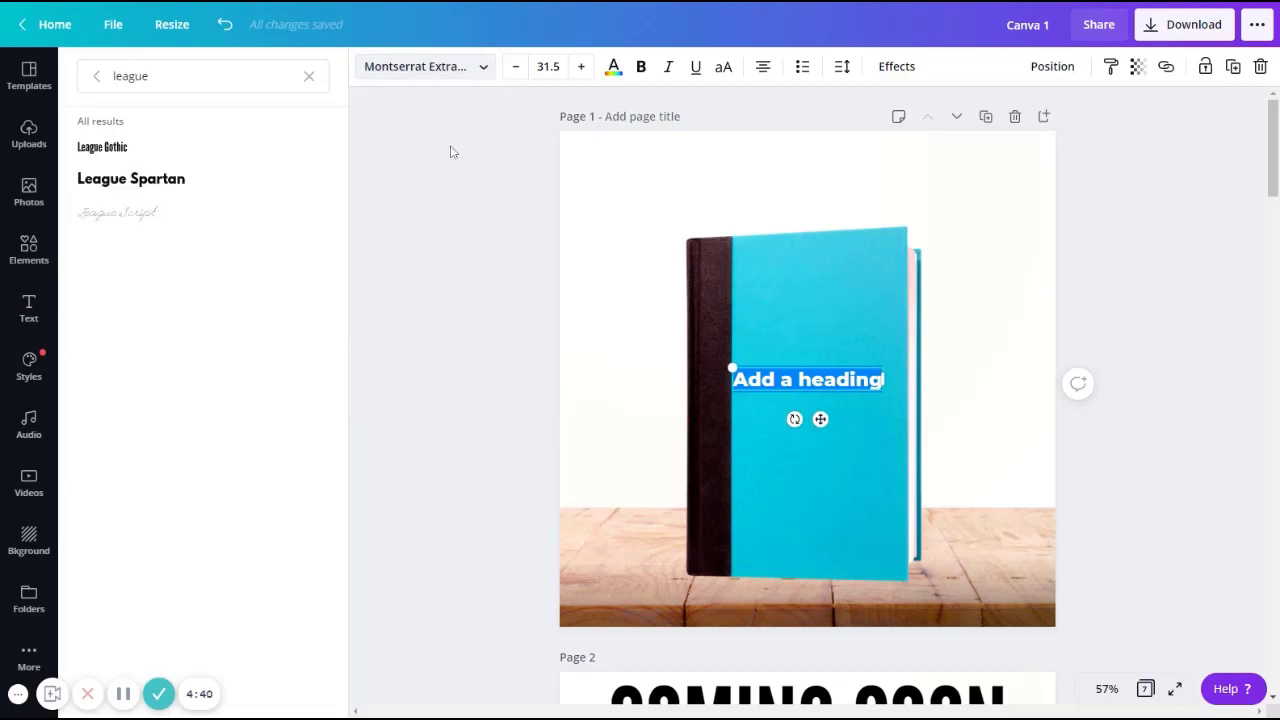
mouse_move(214, 156)
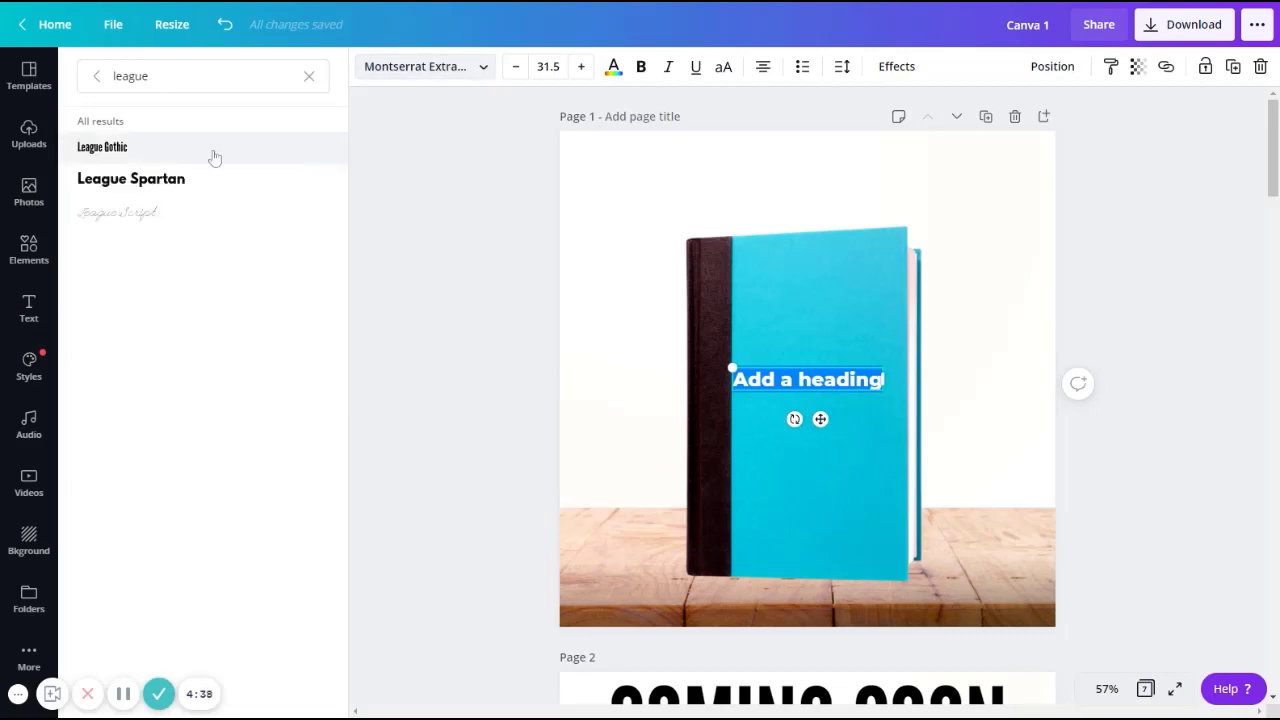
left_click(102, 148)
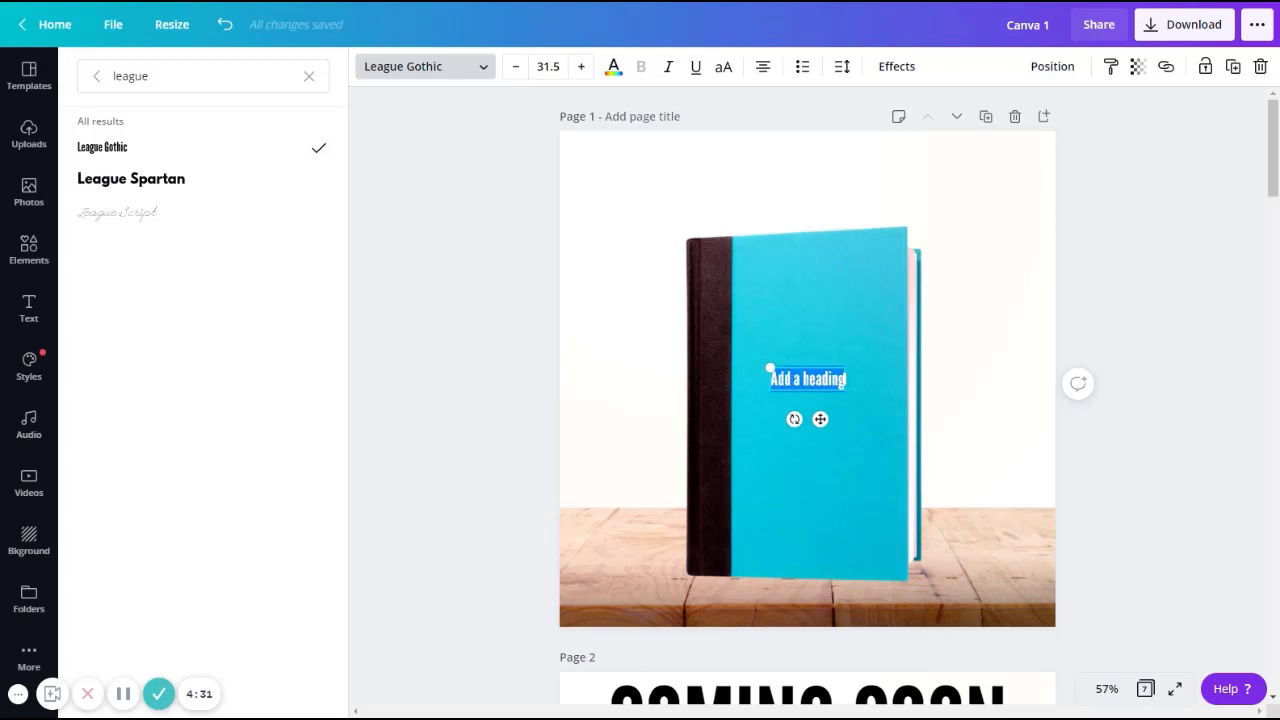
type("Coming Soon")
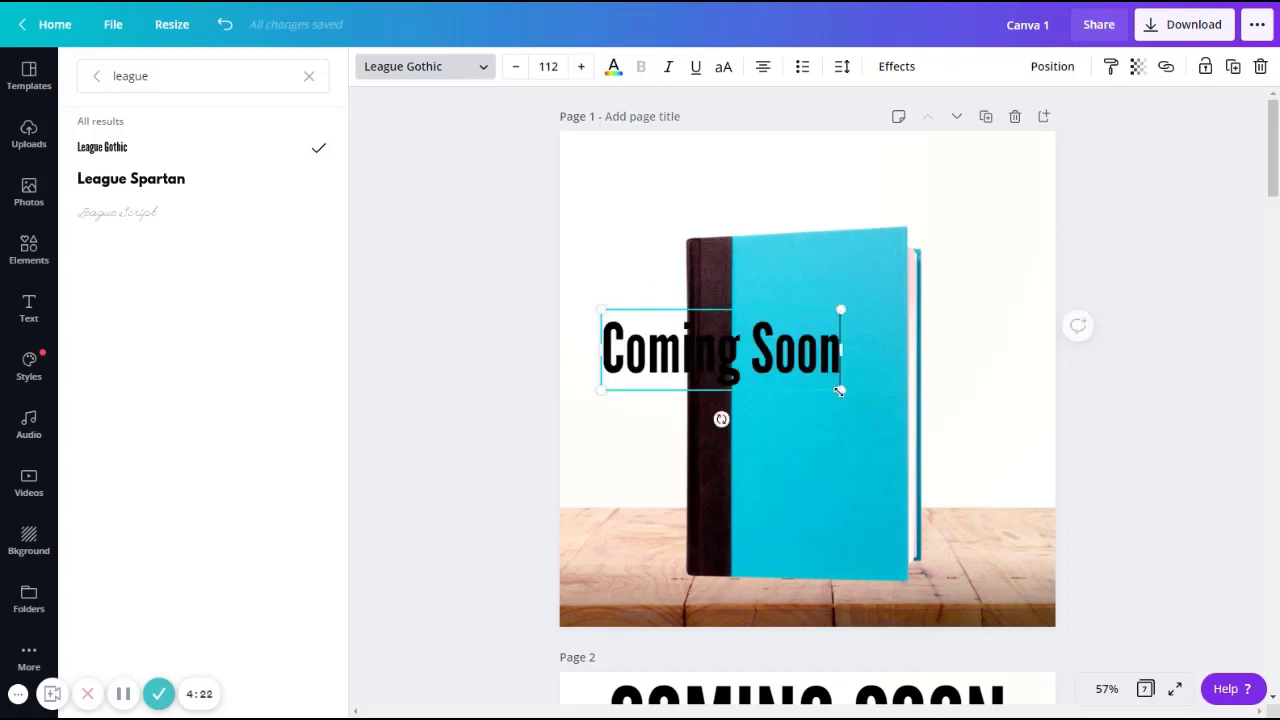
left_click_drag(840, 390, 916, 450)
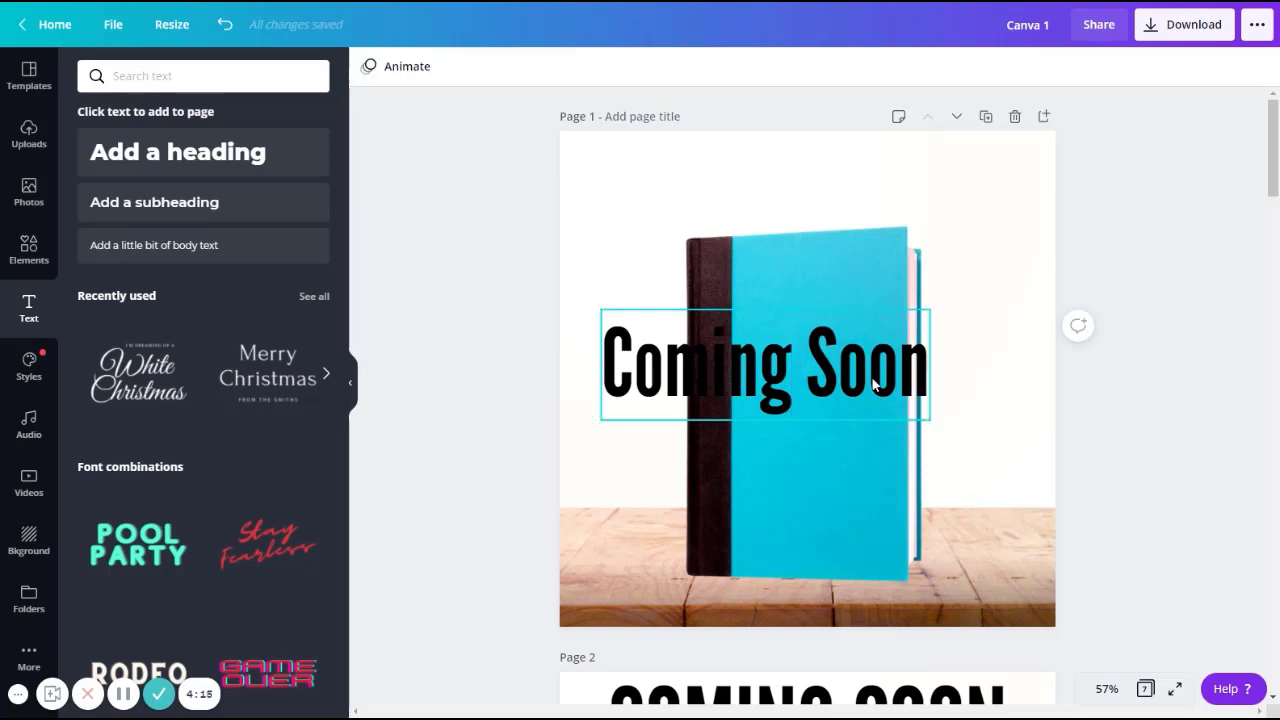
left_click_drag(764, 360, 816, 184)
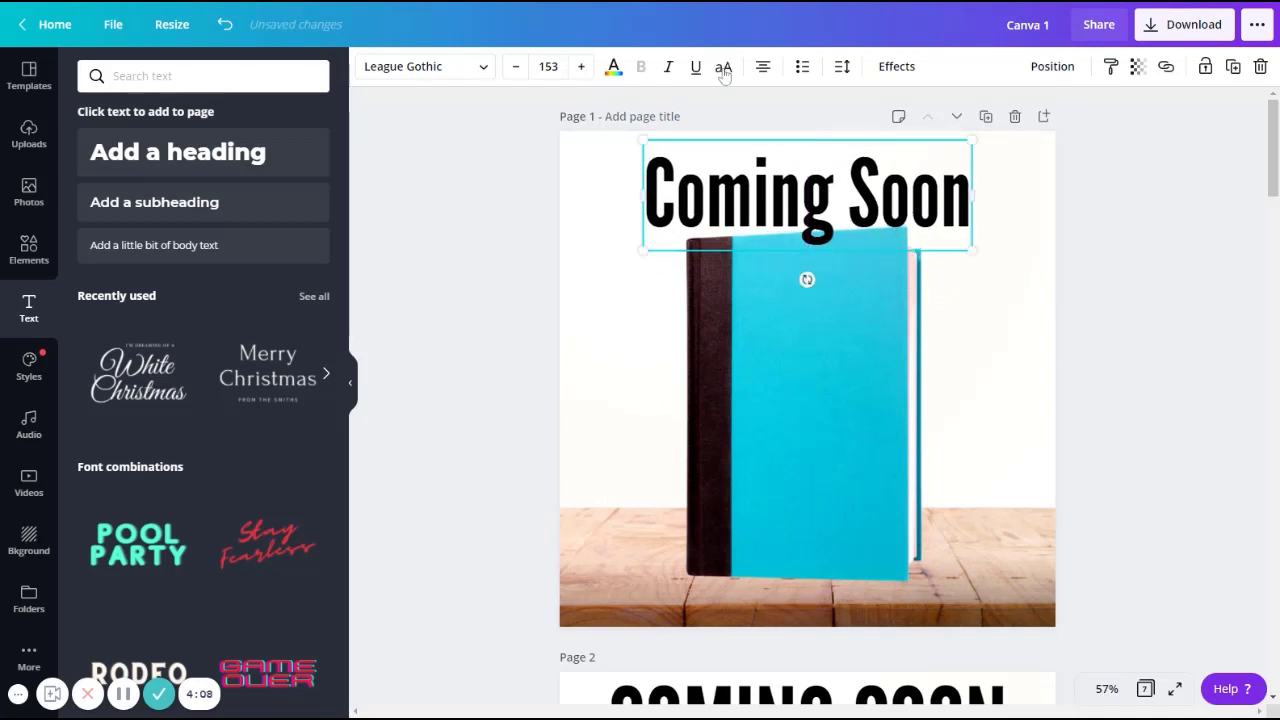
- Make the heading all caps and centre it on the page
left_click(724, 66)
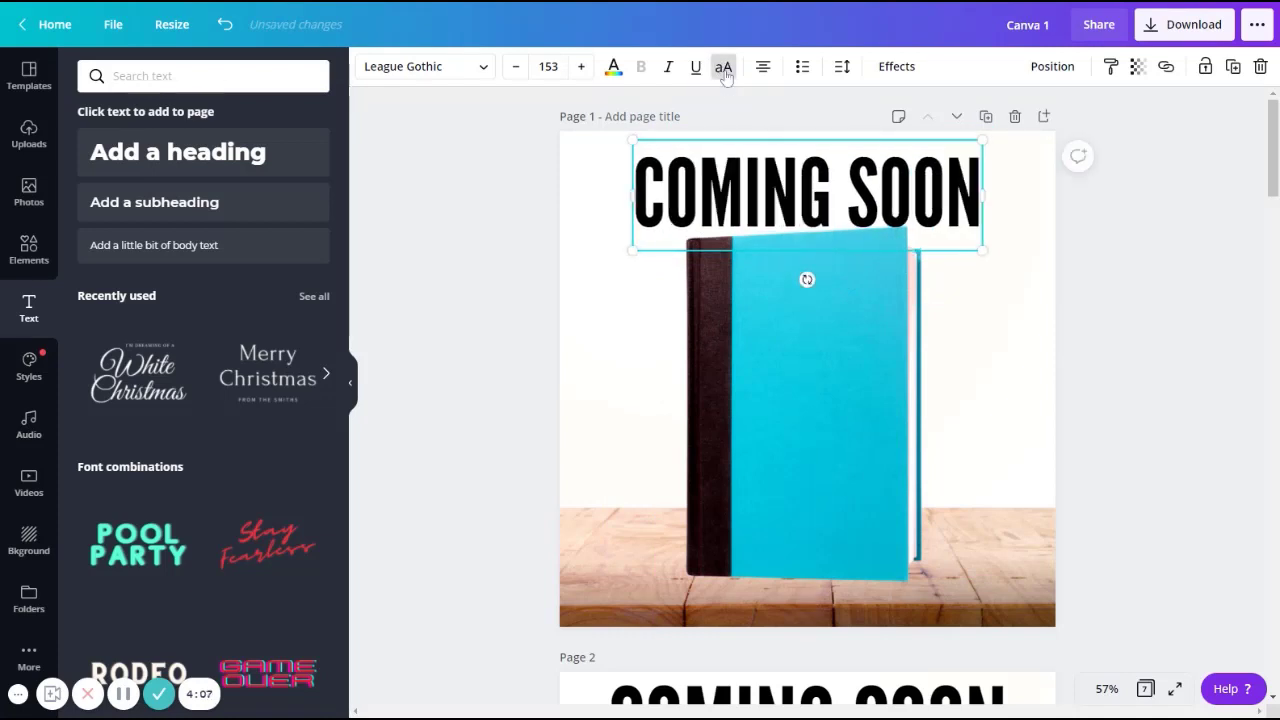
left_click(696, 66)
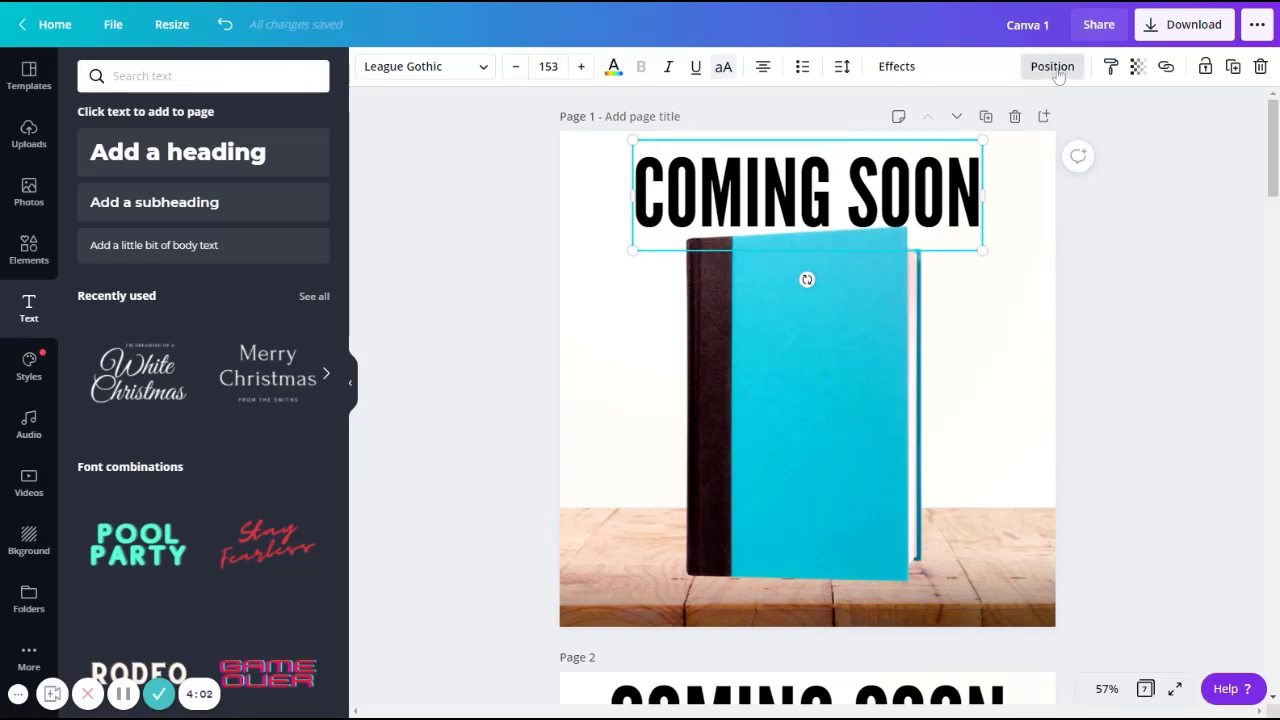
left_click(1052, 66)
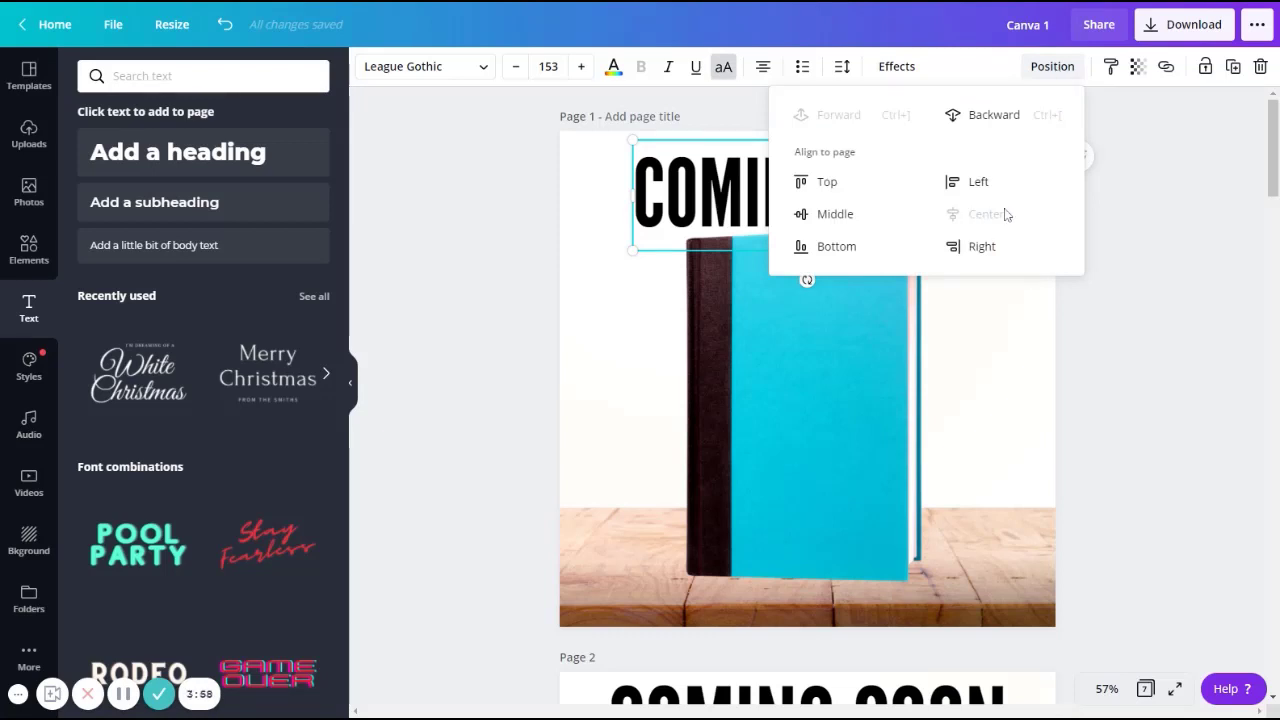
mouse_move(1176, 364)
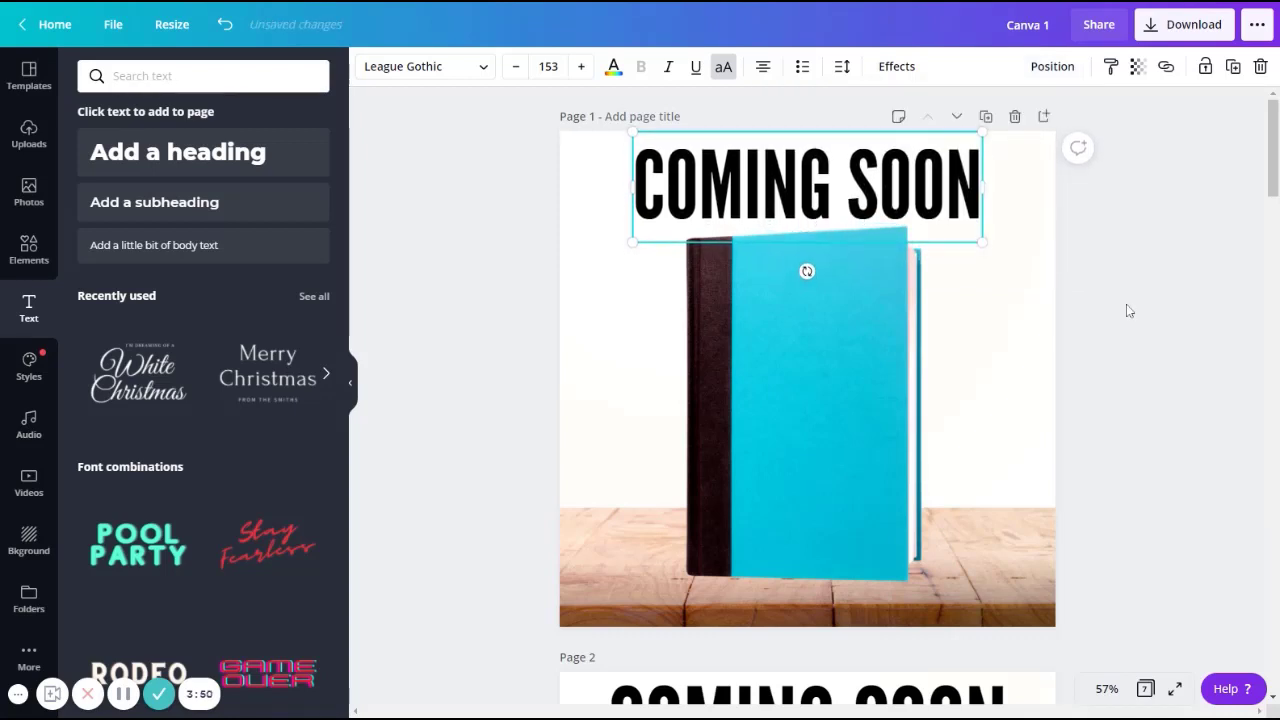
left_click(1128, 310)
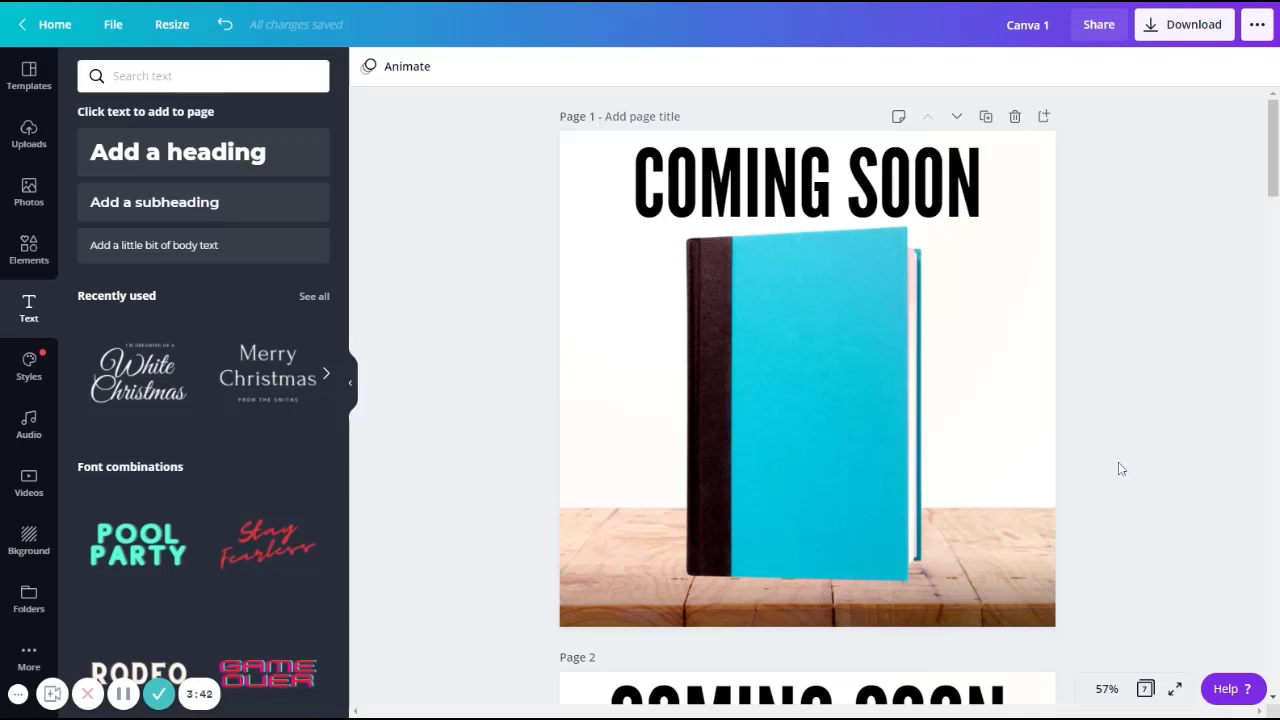
mouse_move(1108, 694)
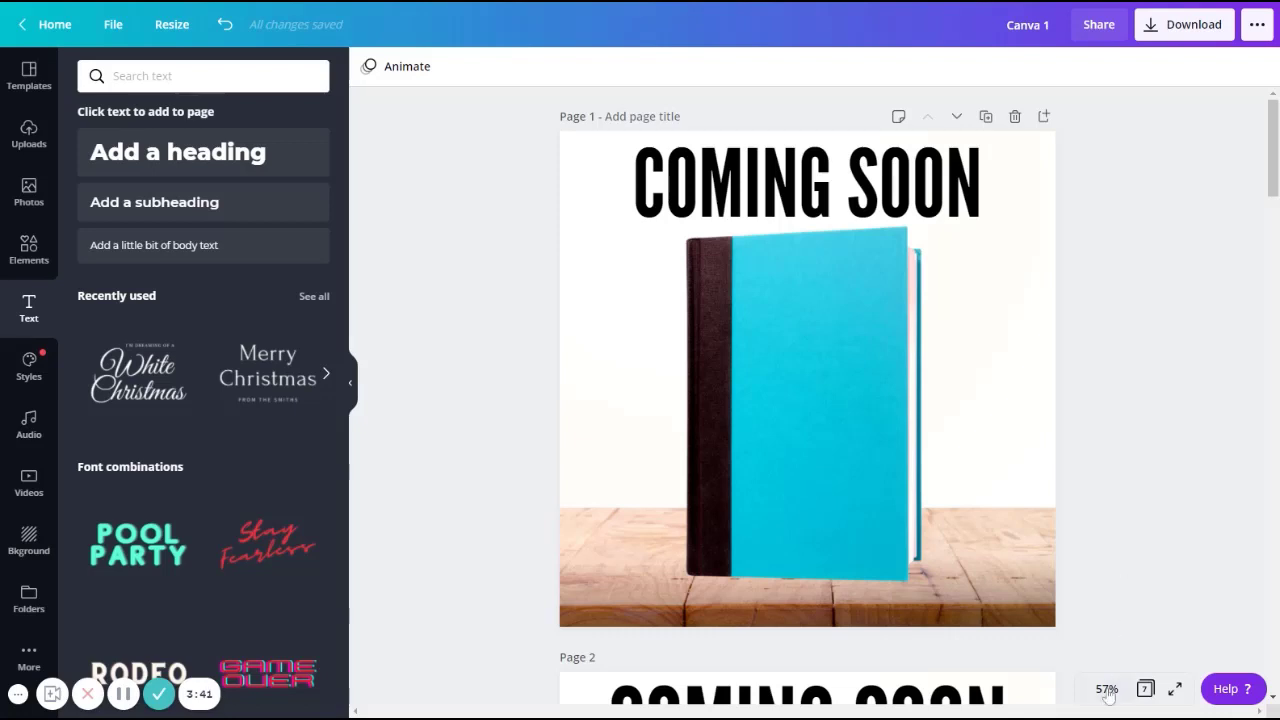
left_click(1106, 688)
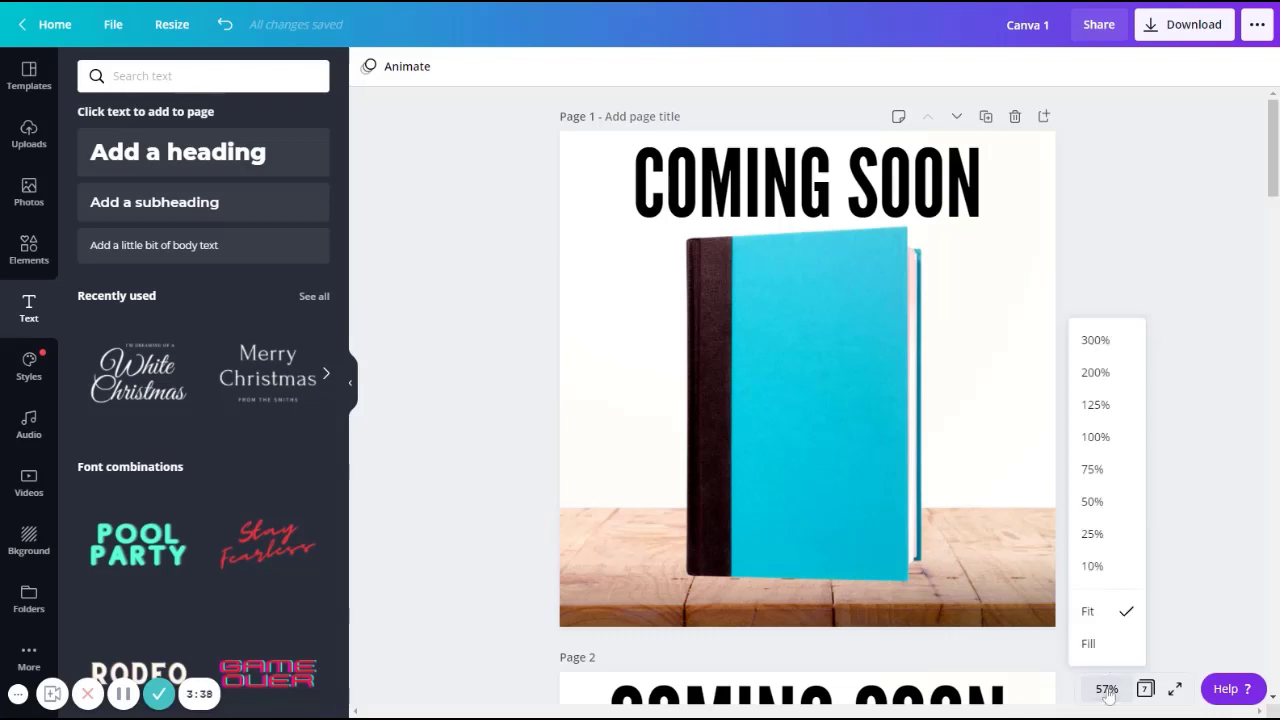
left_click(1092, 532)
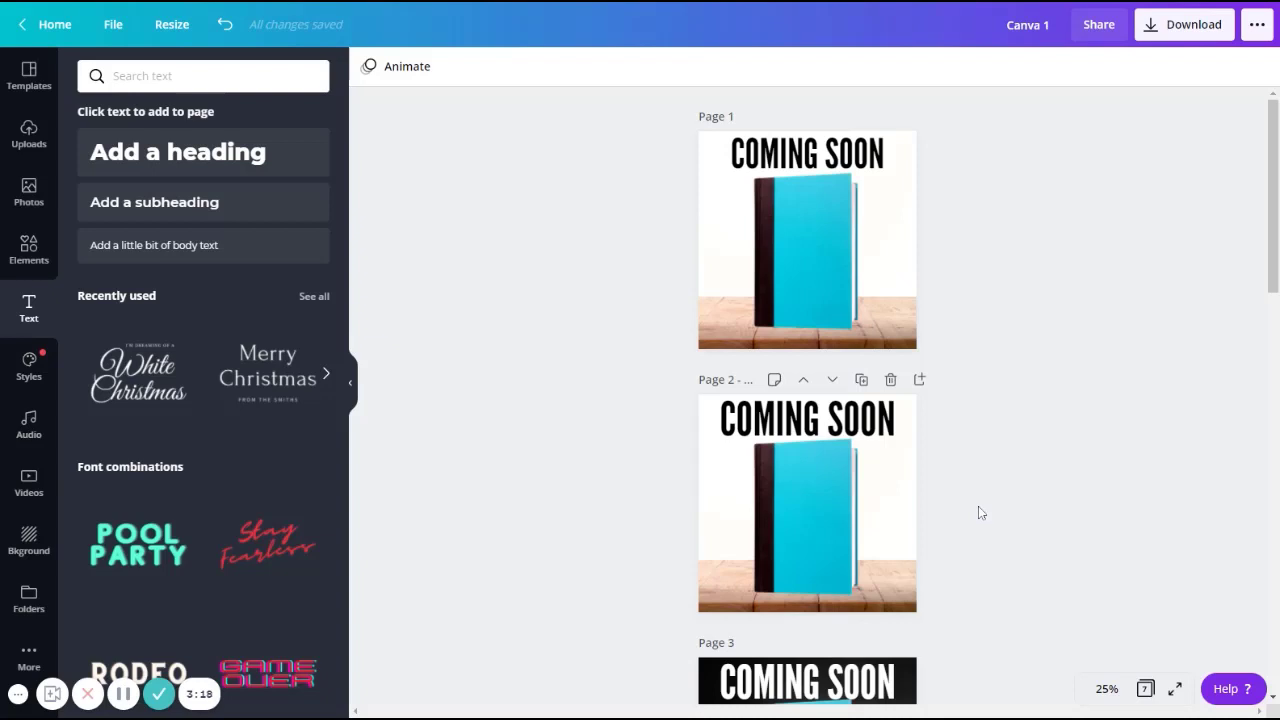
left_click(806, 516)
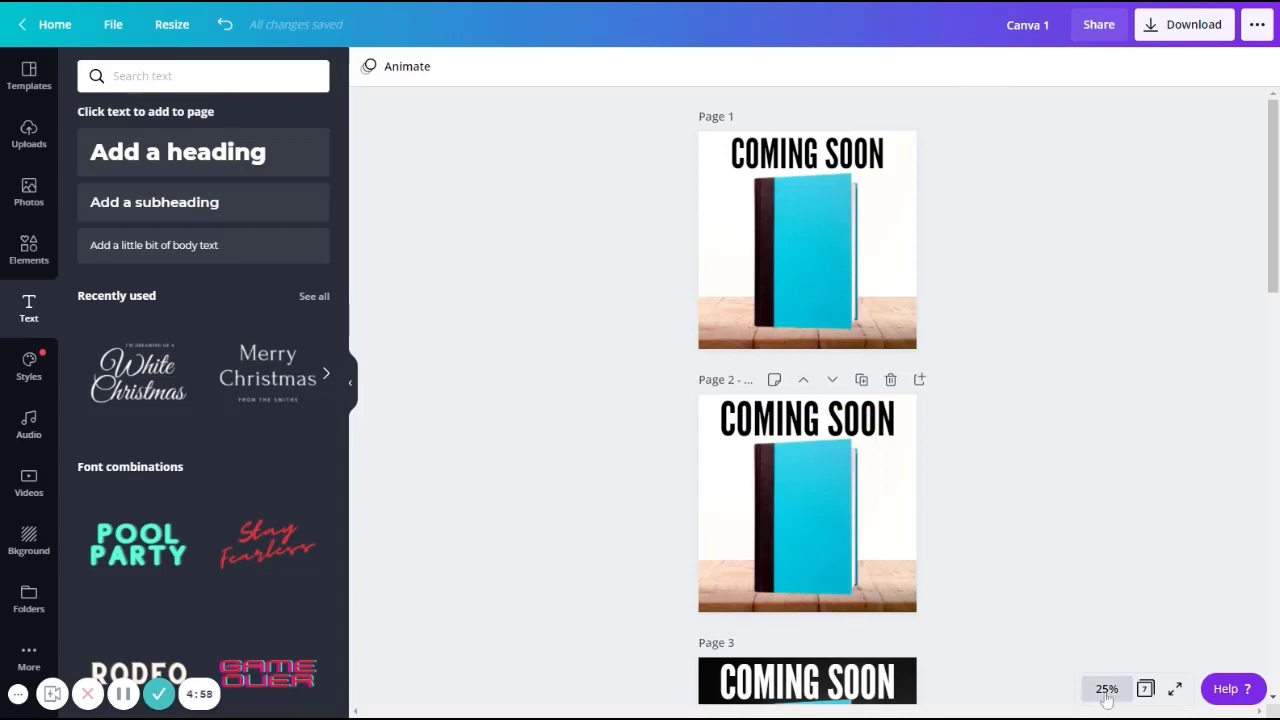
left_click(1106, 688)
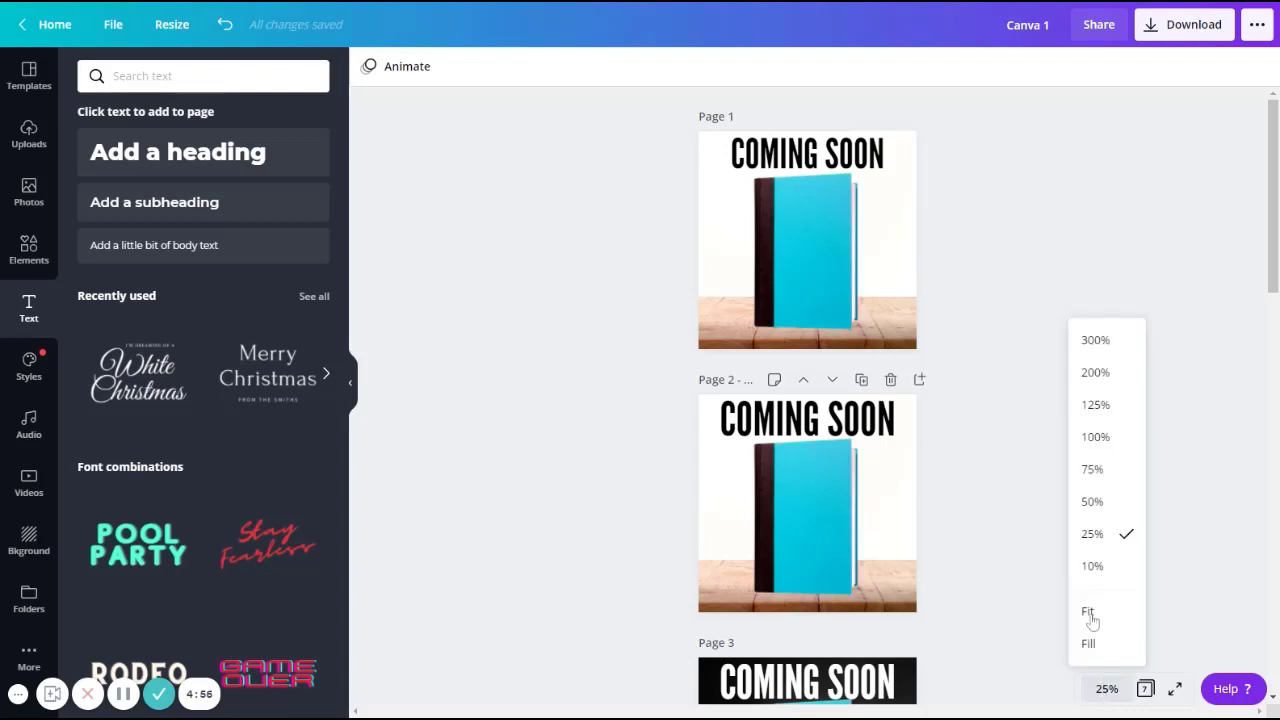
left_click(1088, 612)
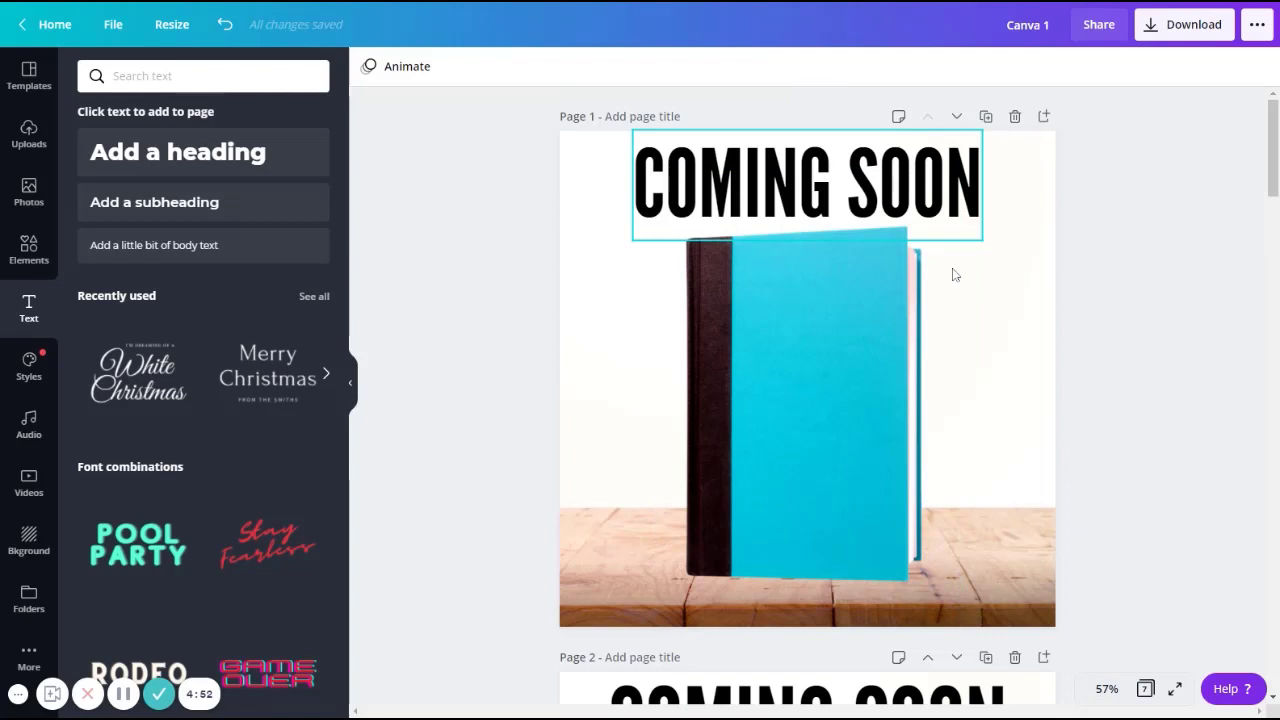
- Move down to page 5 and show the lines, shapes and frames library
left_click(1008, 376)
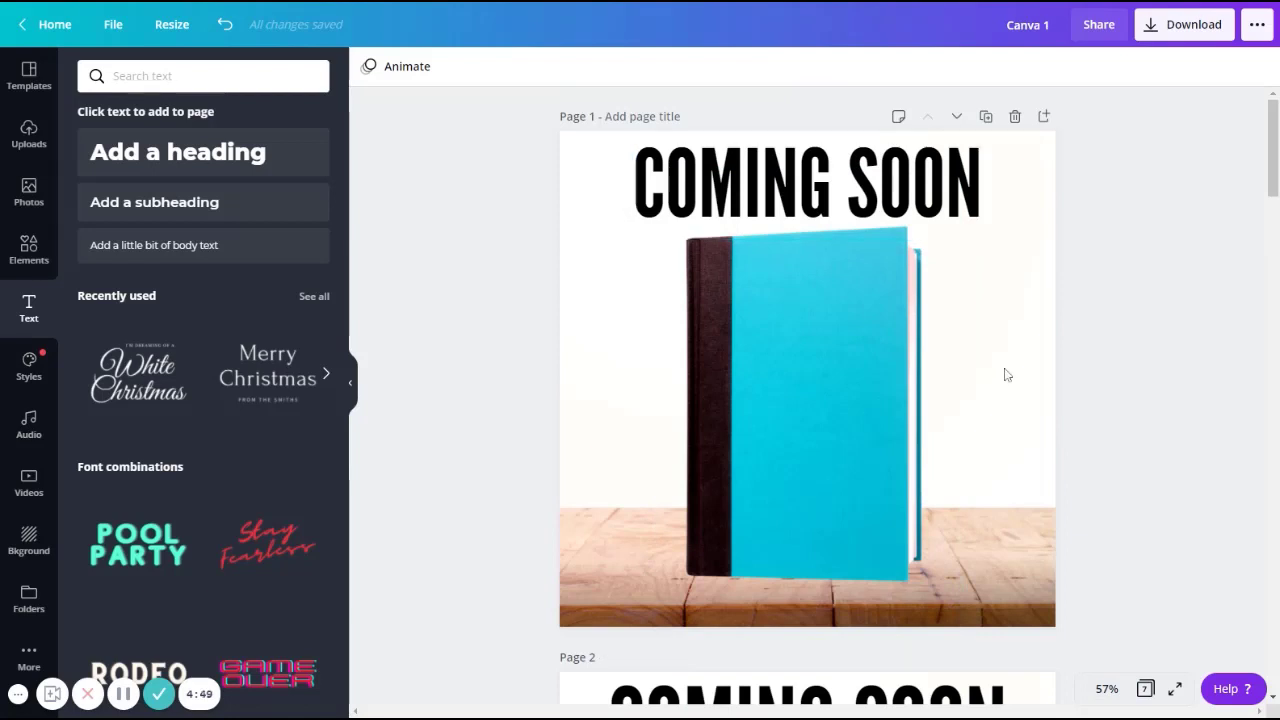
scroll("down", 3)
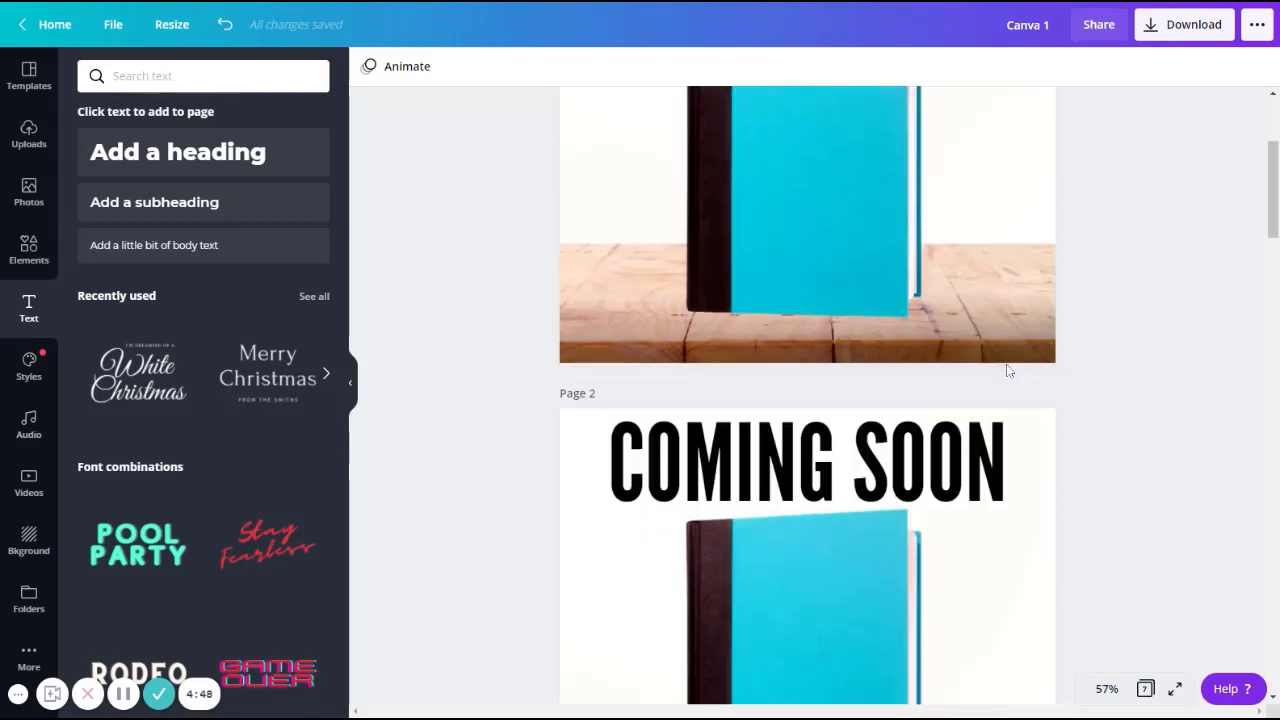
scroll("down", 3)
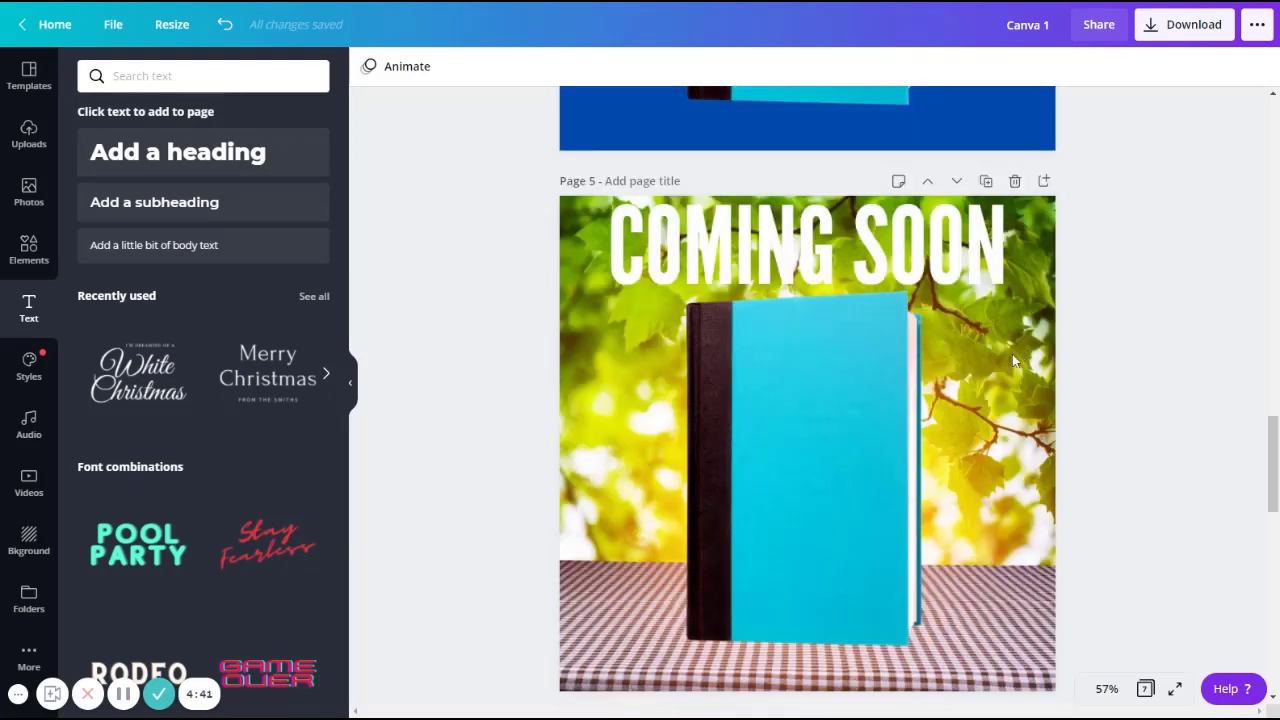
mouse_move(28, 252)
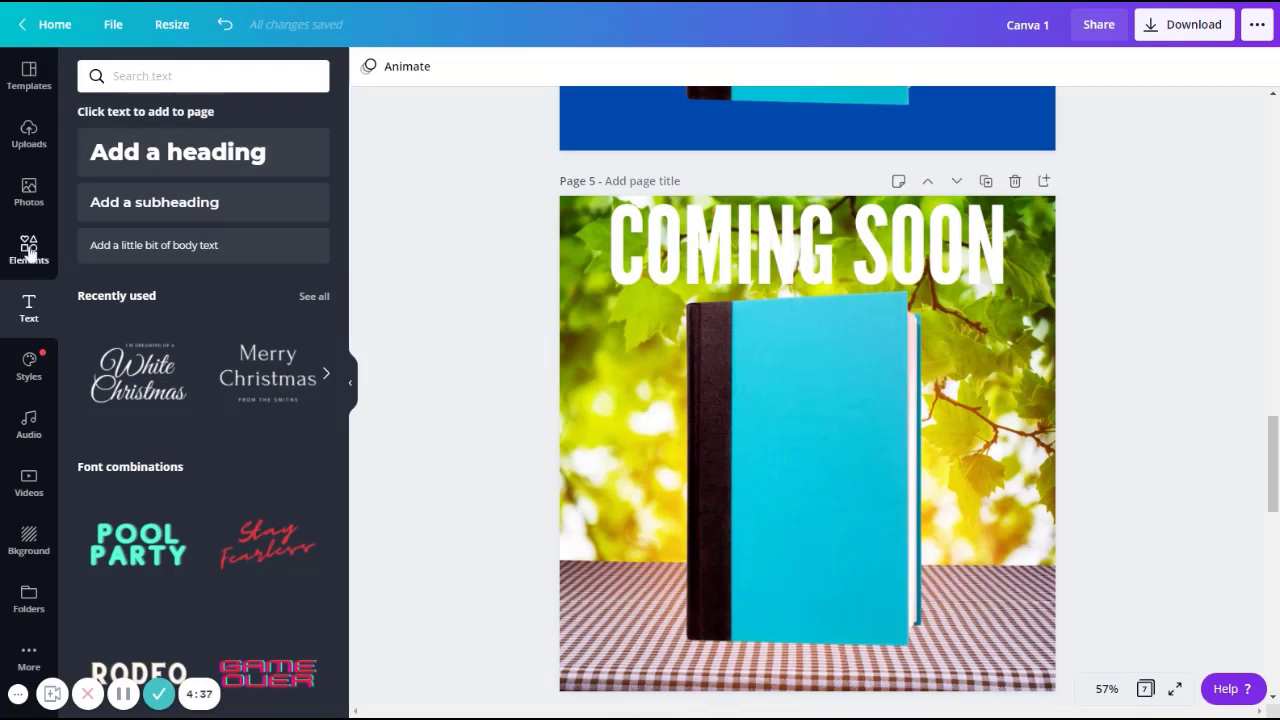
left_click(28, 250)
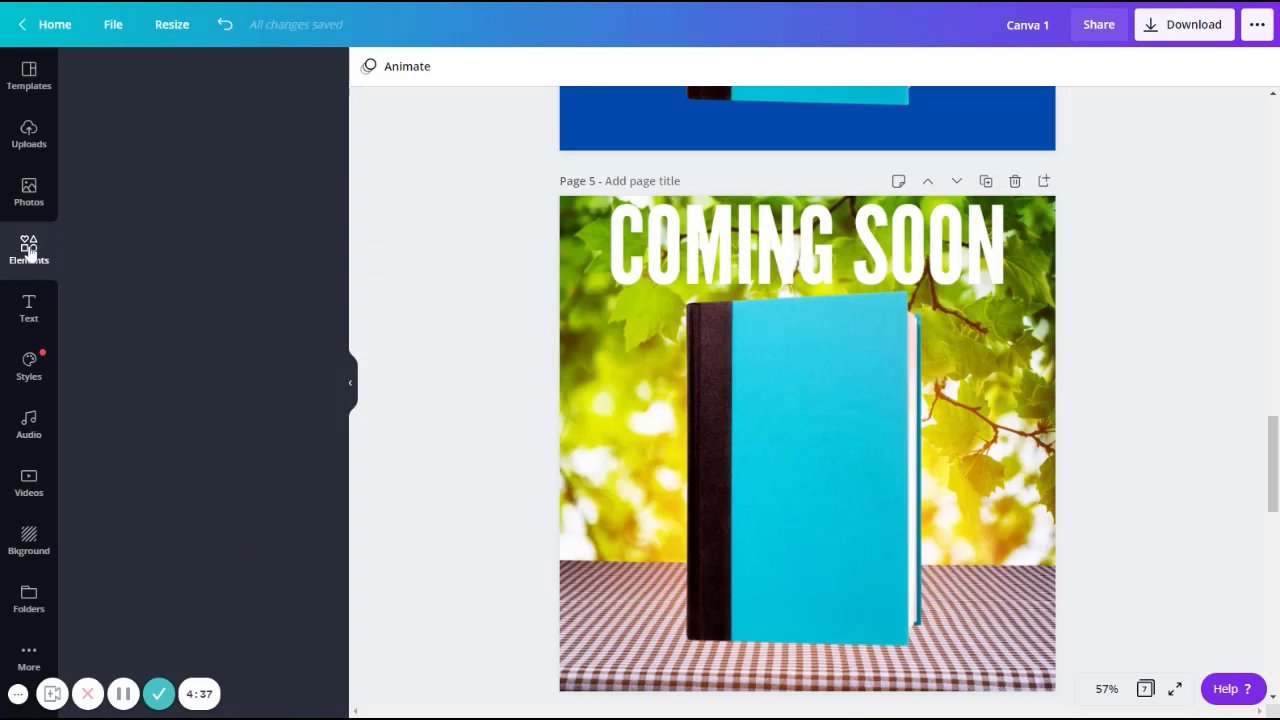
left_click(28, 248)
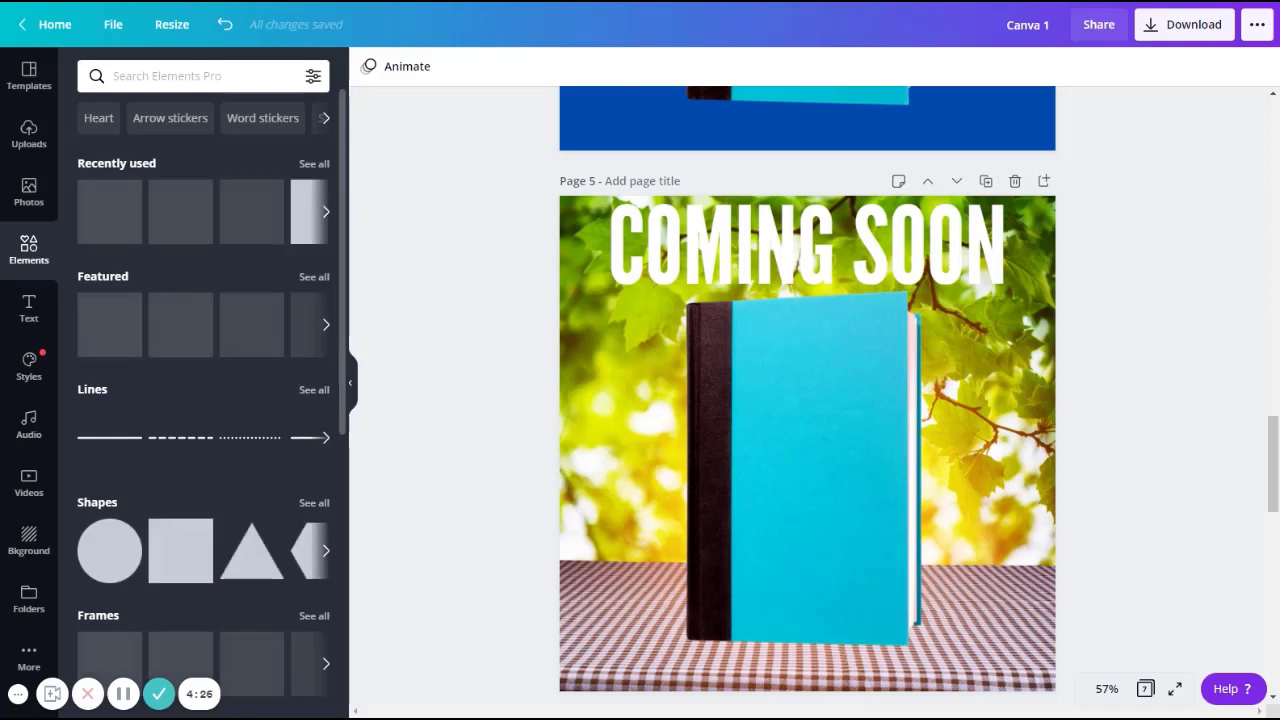
mouse_move(180, 550)
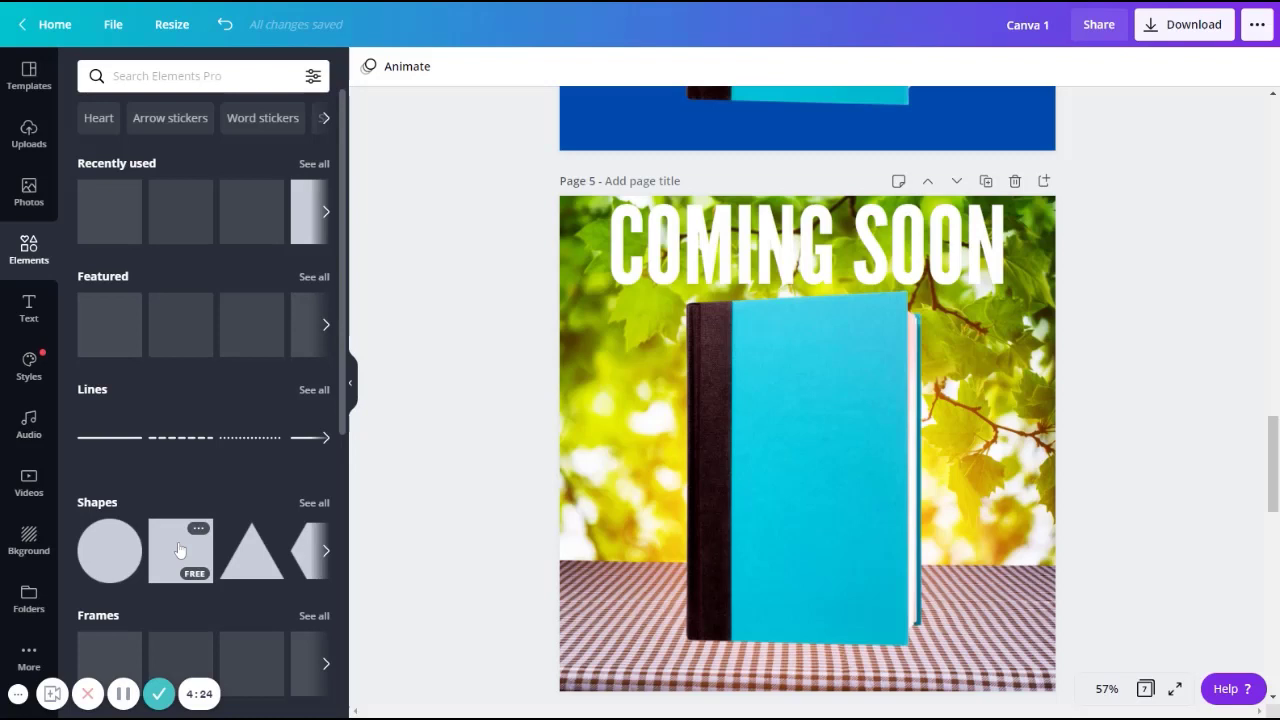
- Add a basic square shape over the book on page 5 and show its colour choices
left_click(180, 550)
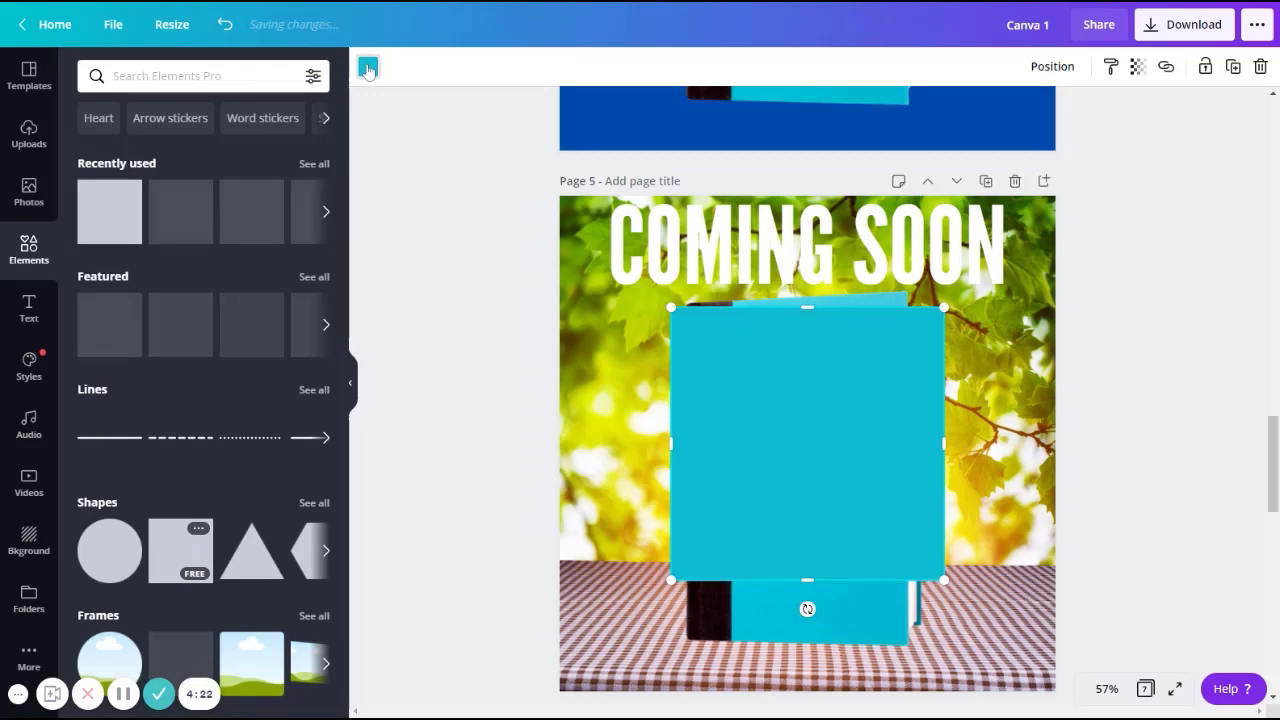
left_click(368, 66)
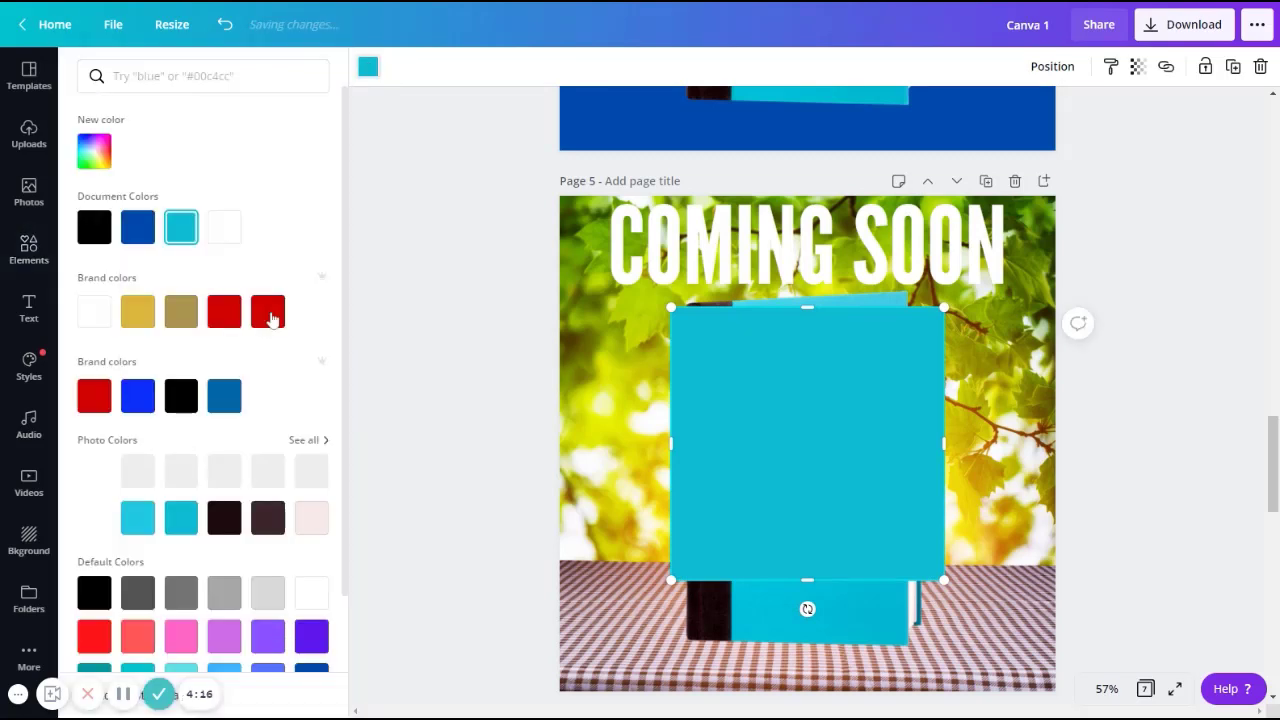
mouse_move(532, 348)
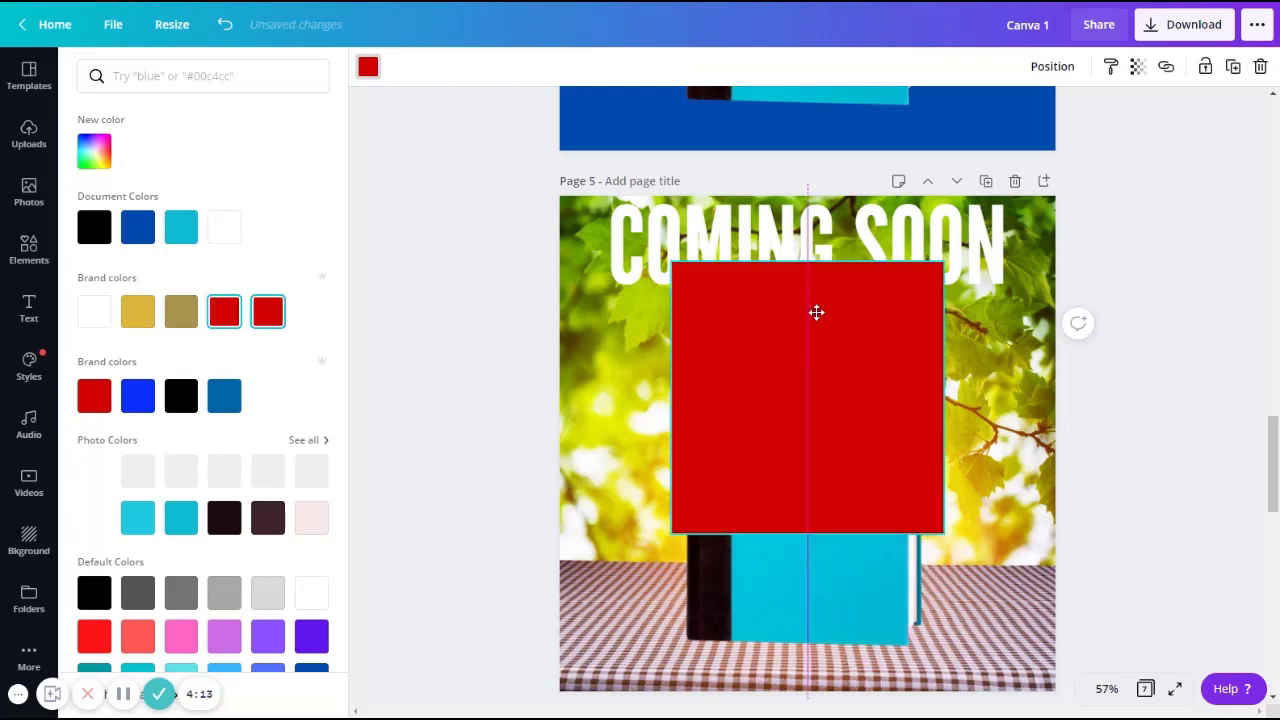
- Reshape the red square into a thin full-width bar at the top of page 5
left_click_drag(816, 312, 816, 296)
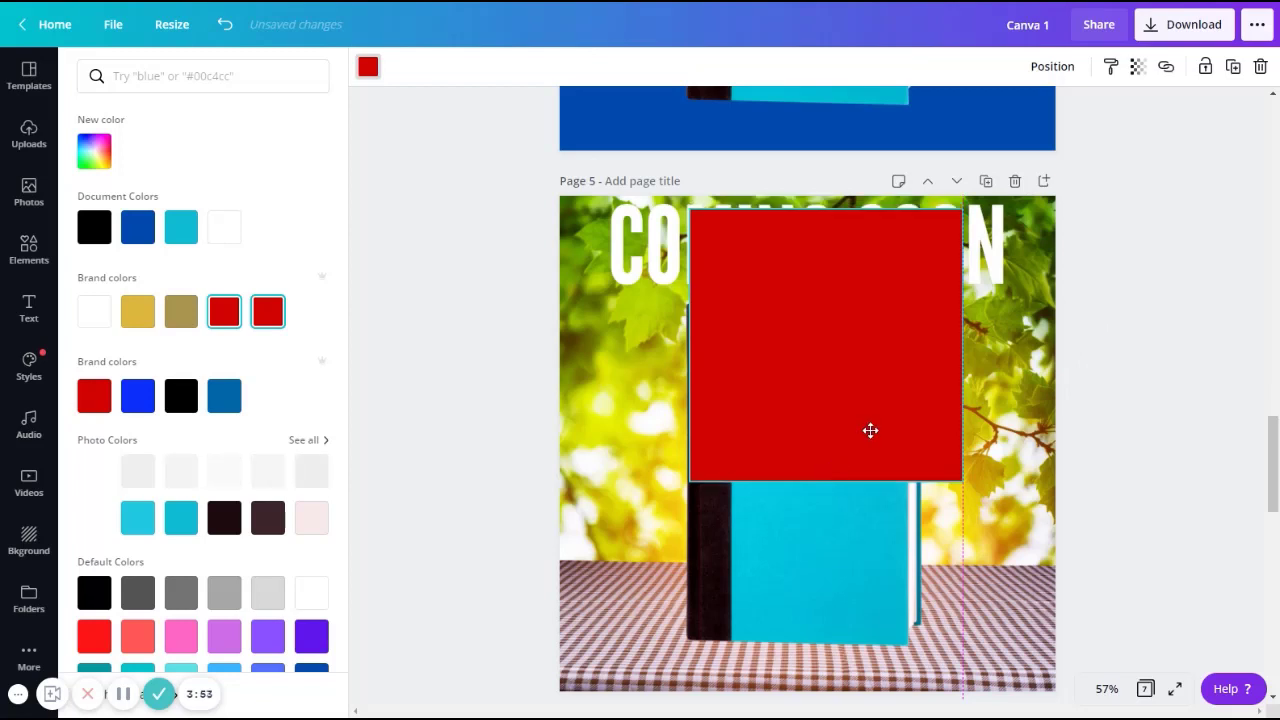
mouse_move(820, 470)
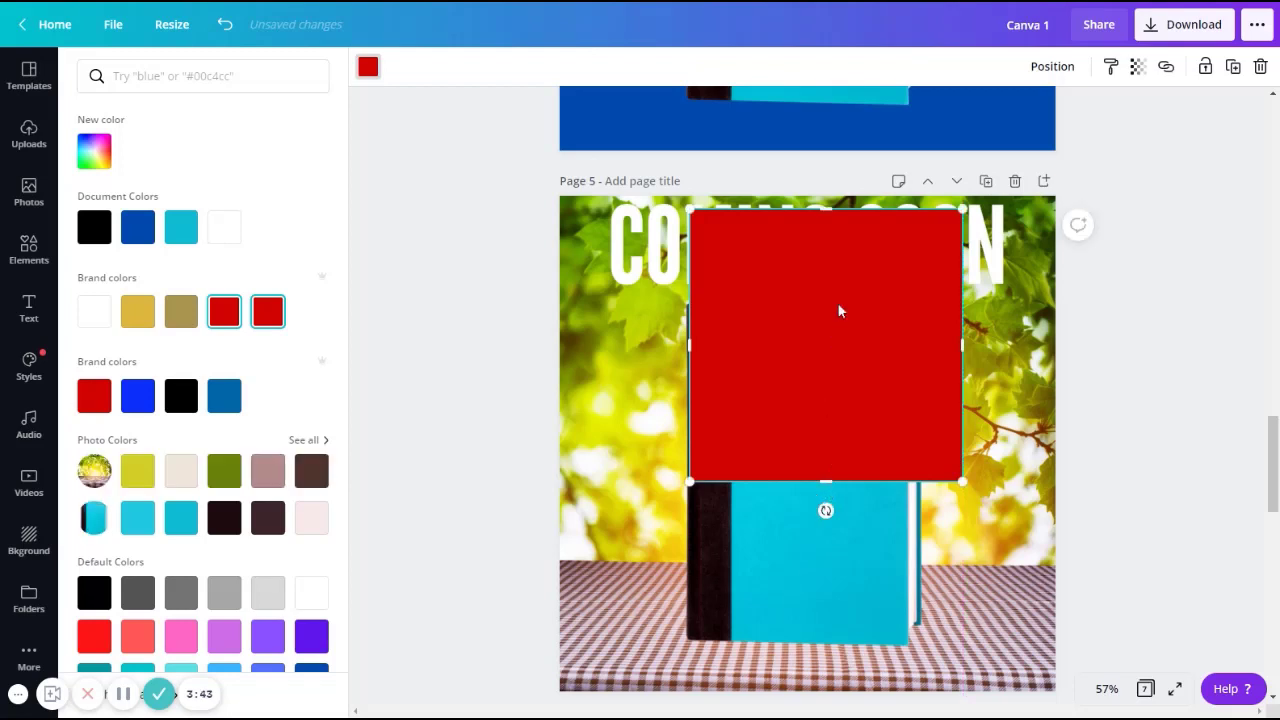
left_click_drag(824, 482, 824, 292)
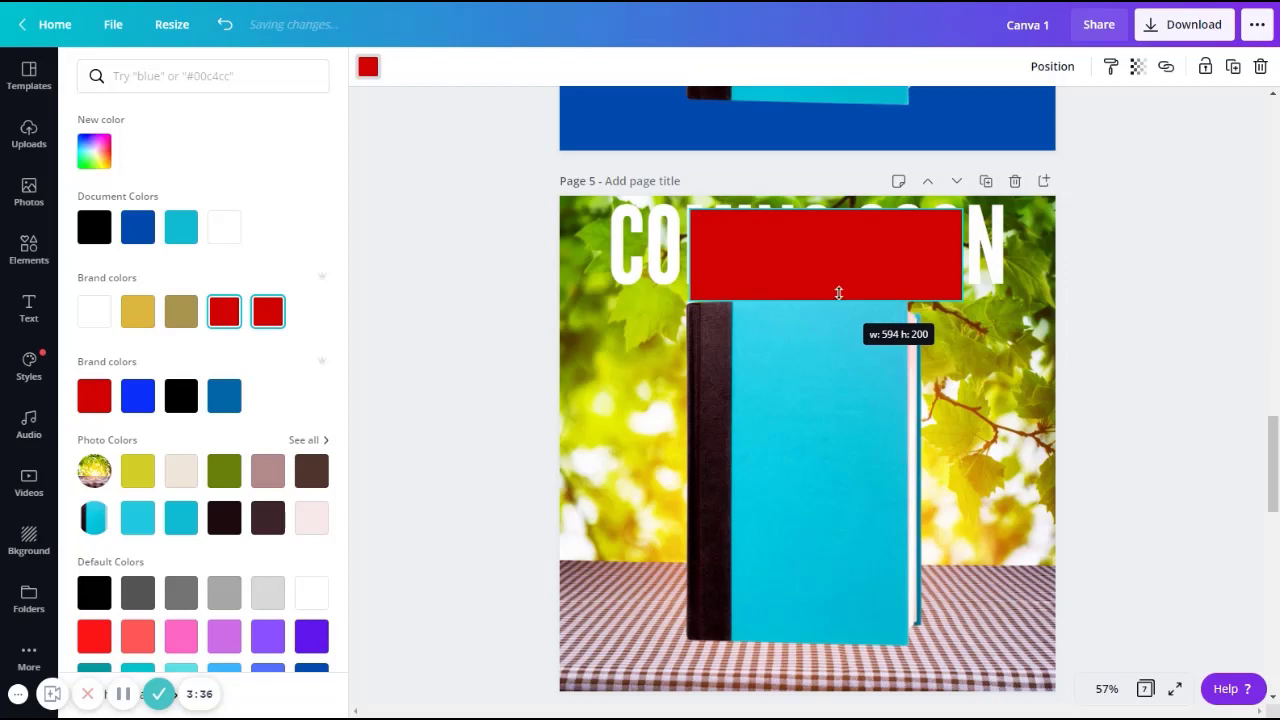
left_click_drag(838, 292, 838, 276)
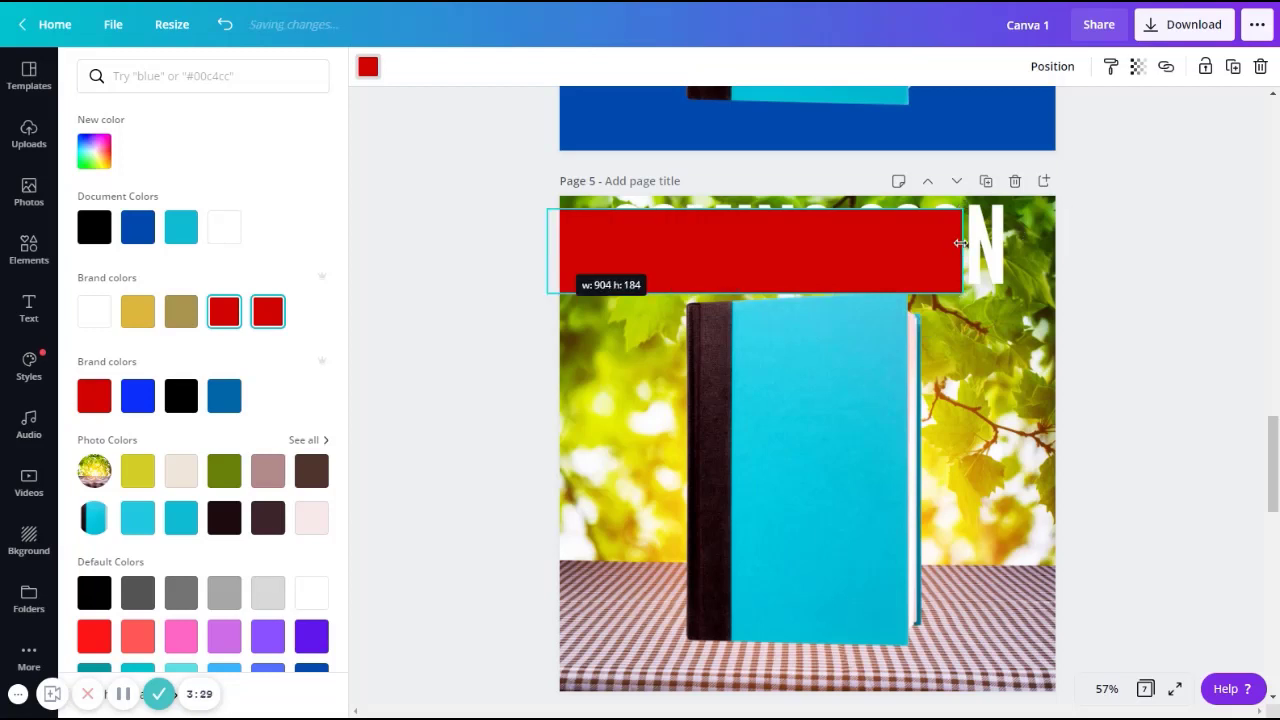
left_click_drag(960, 244, 1056, 248)
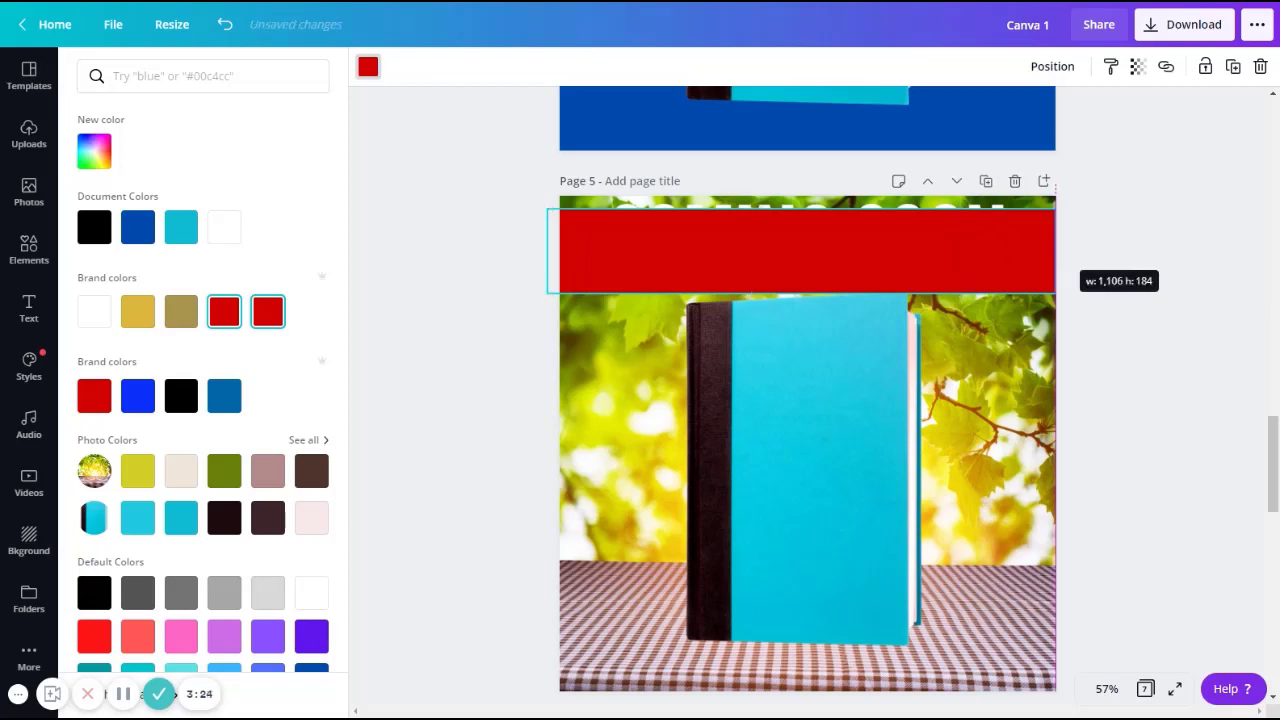
left_click_drag(1052, 250, 1066, 250)
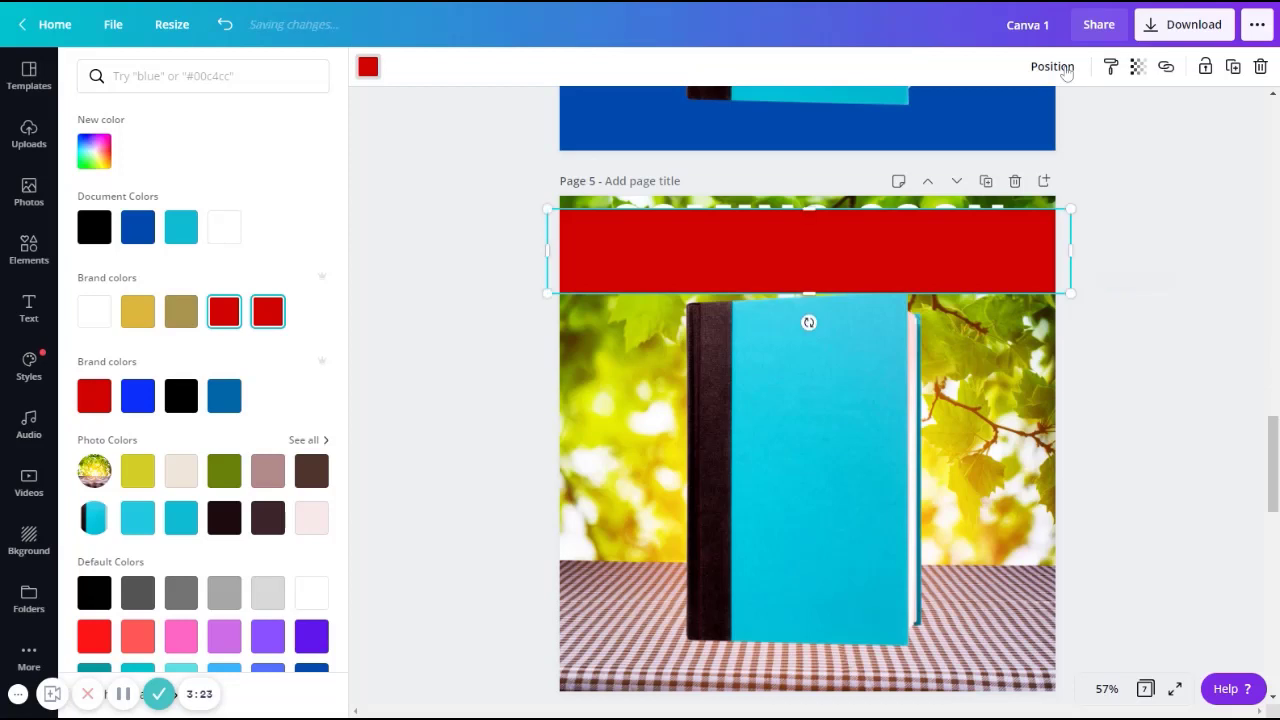
- Send the red bar backward so the white COMING SOON heading shows on top
left_click(1052, 66)
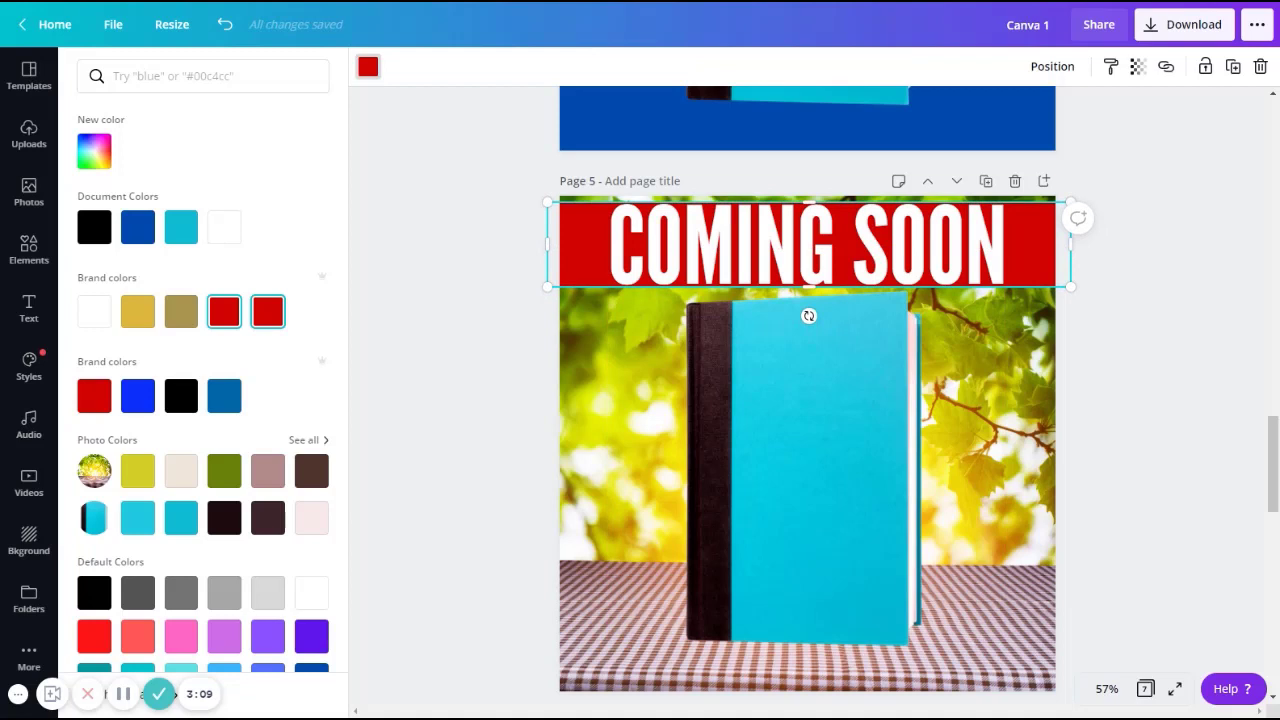
mouse_move(1188, 436)
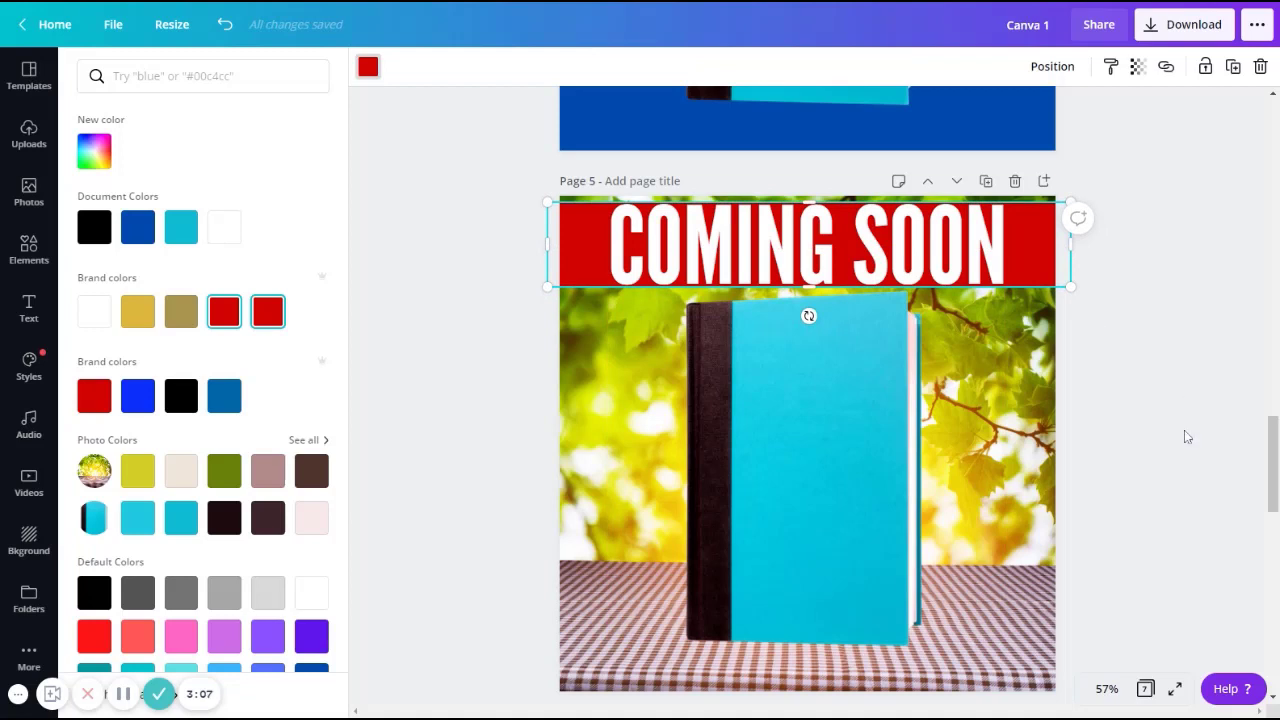
left_click(28, 248)
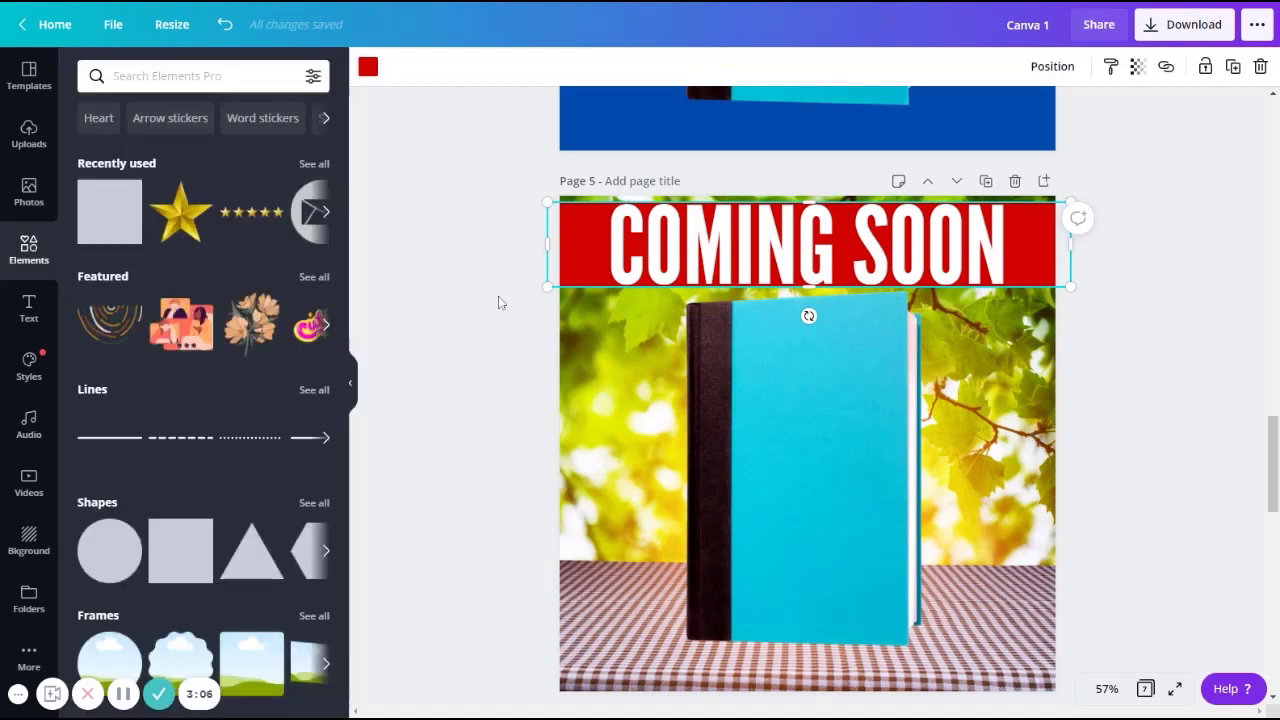
left_click(804, 490)
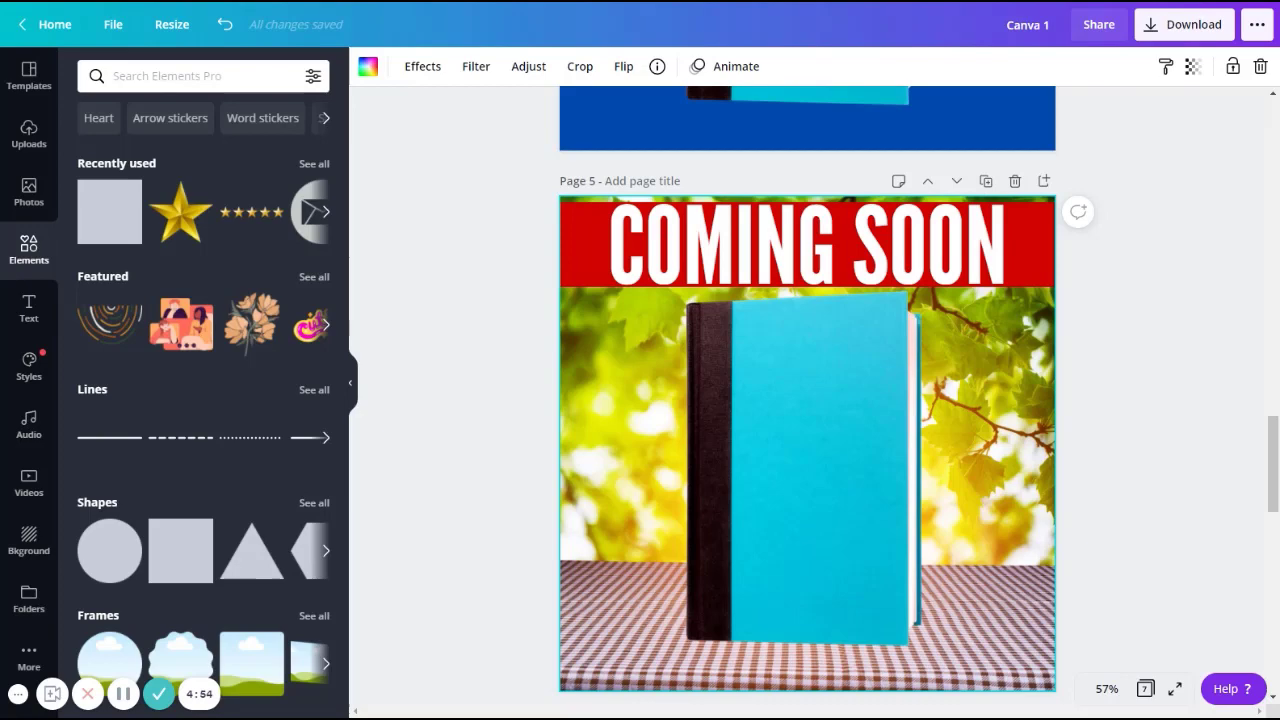
- Scroll the canvas back toward page 1
scroll("down", 3)
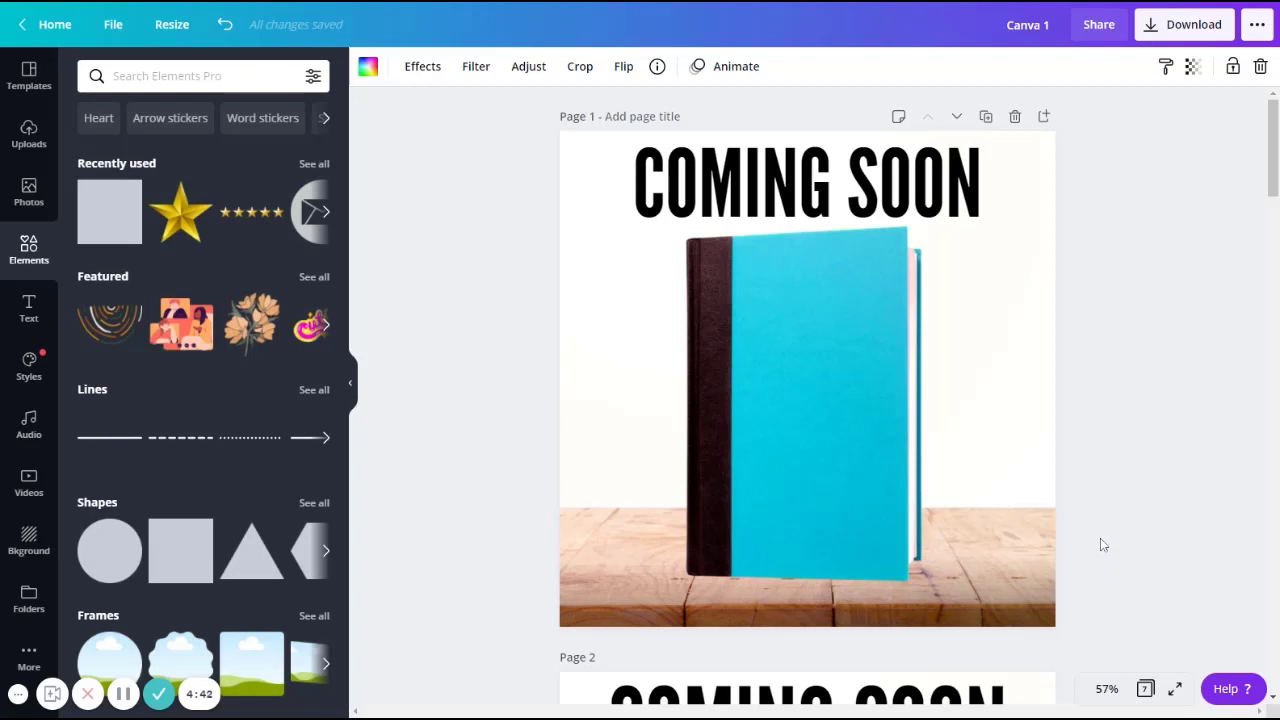
mouse_move(1080, 508)
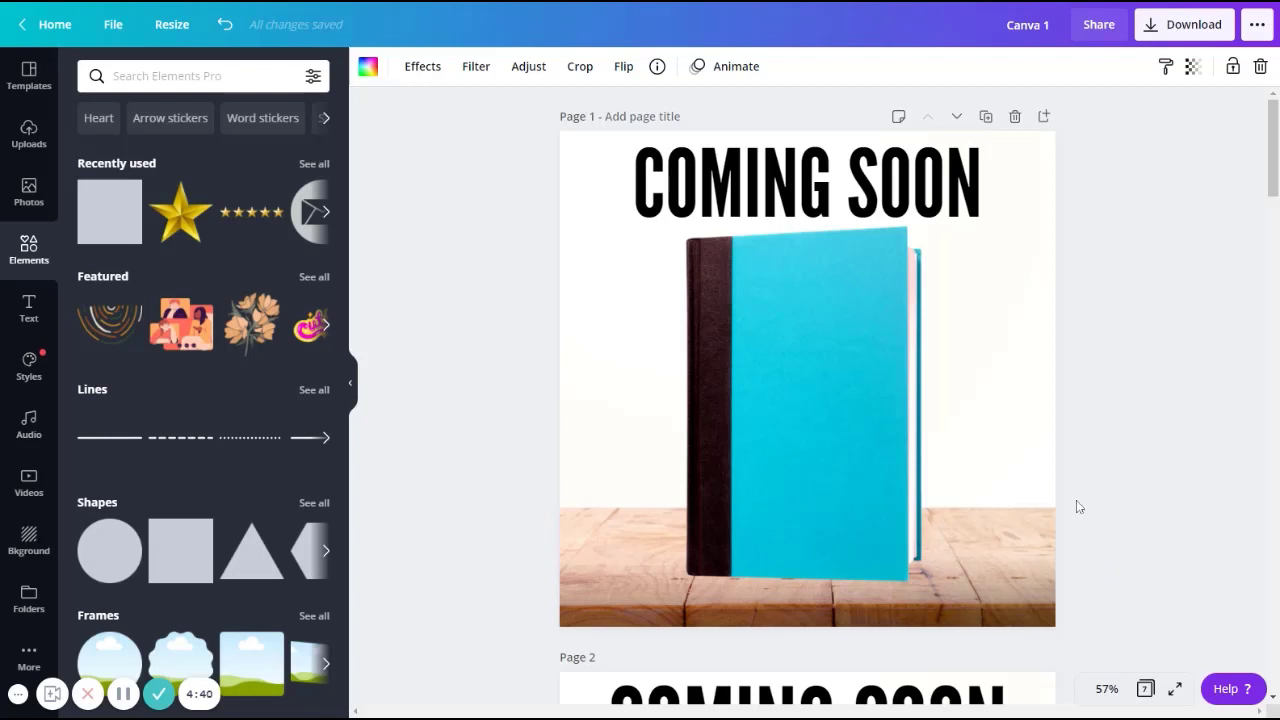
mouse_move(52, 324)
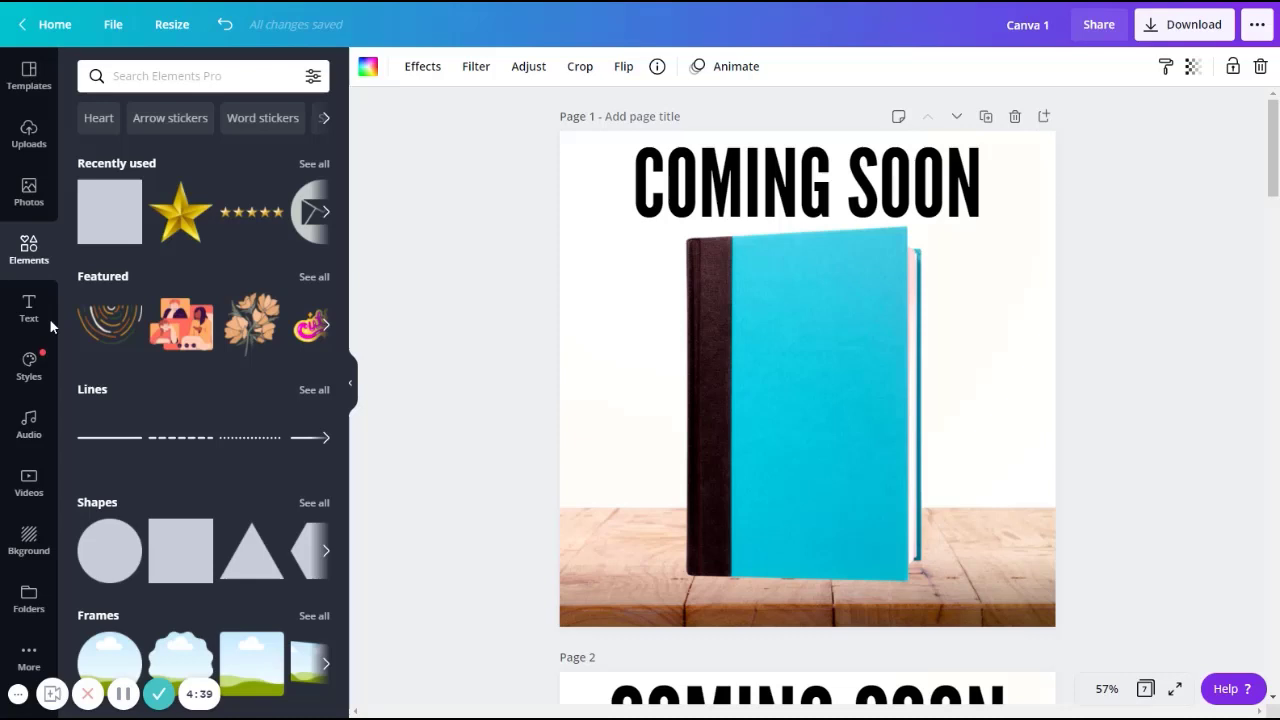
left_click(28, 308)
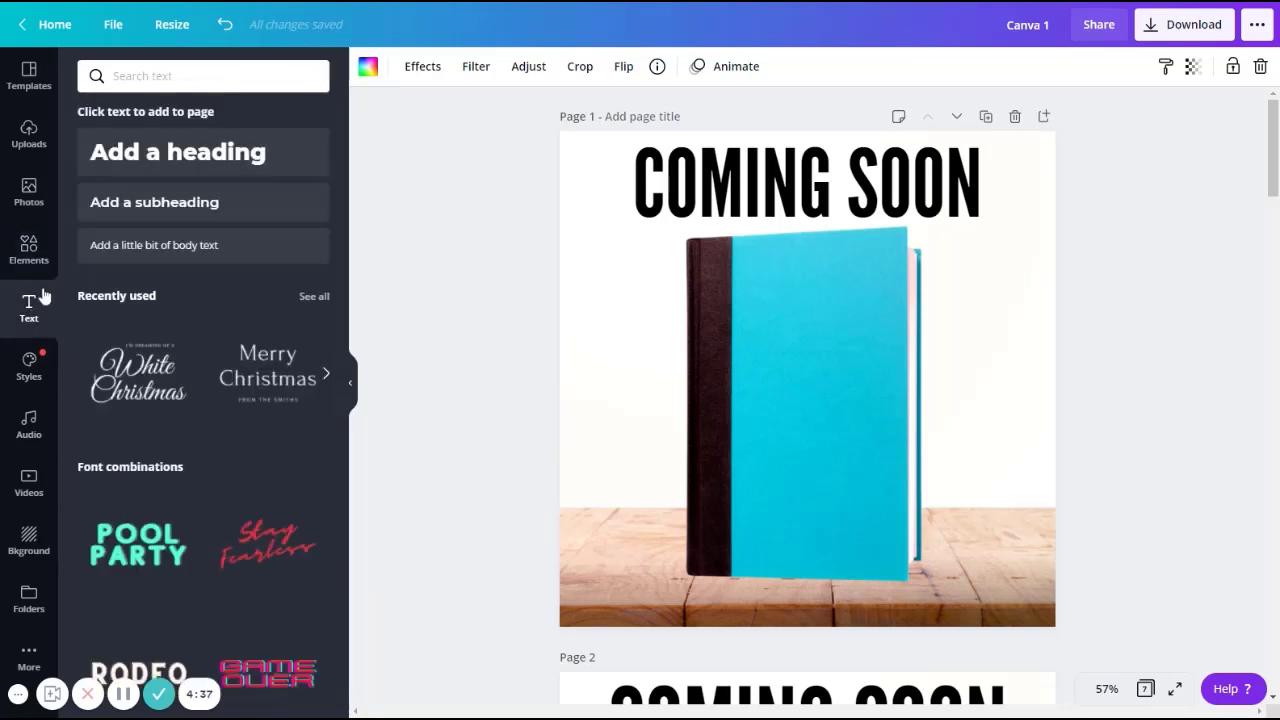
mouse_move(184, 206)
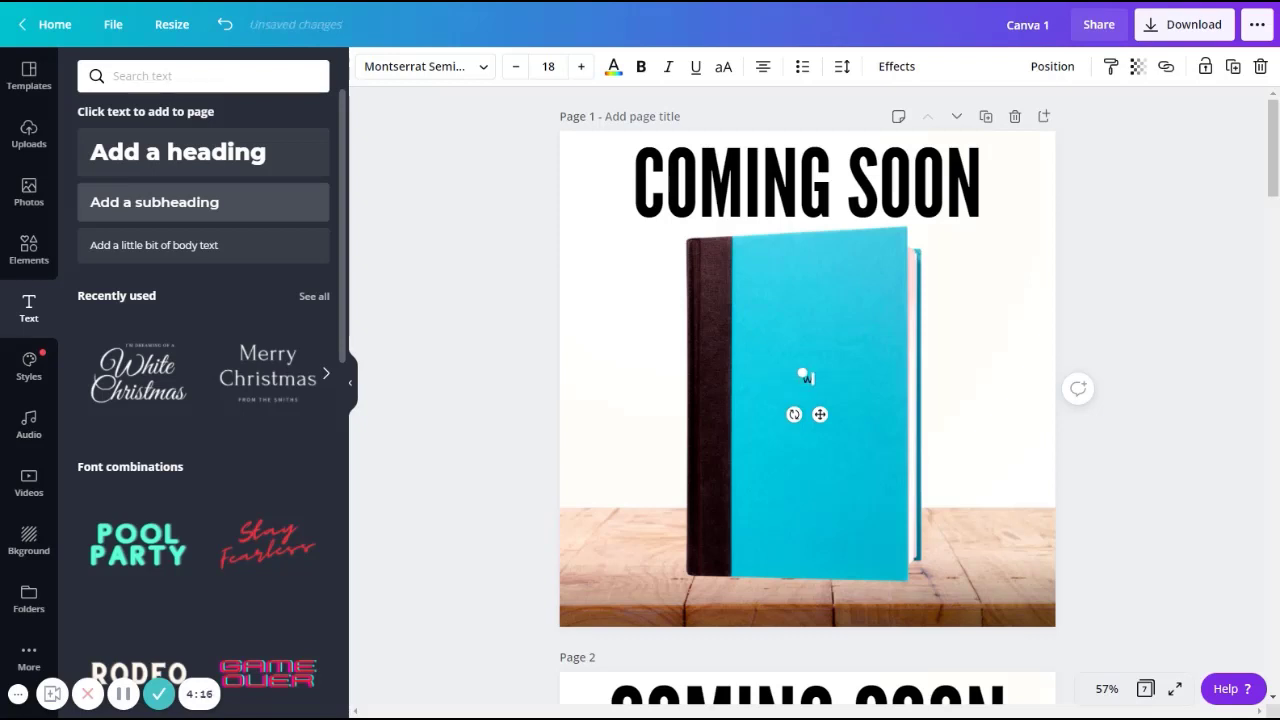
type("www.NewShe")
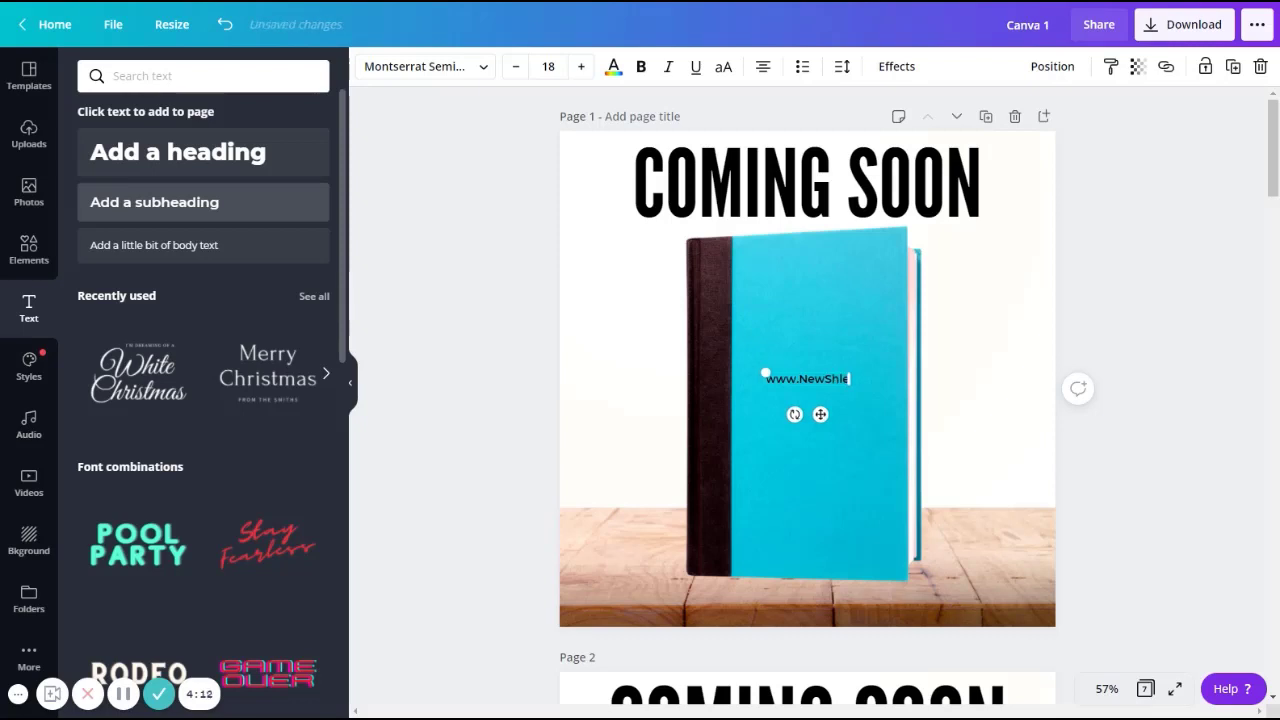
key("Backspace")
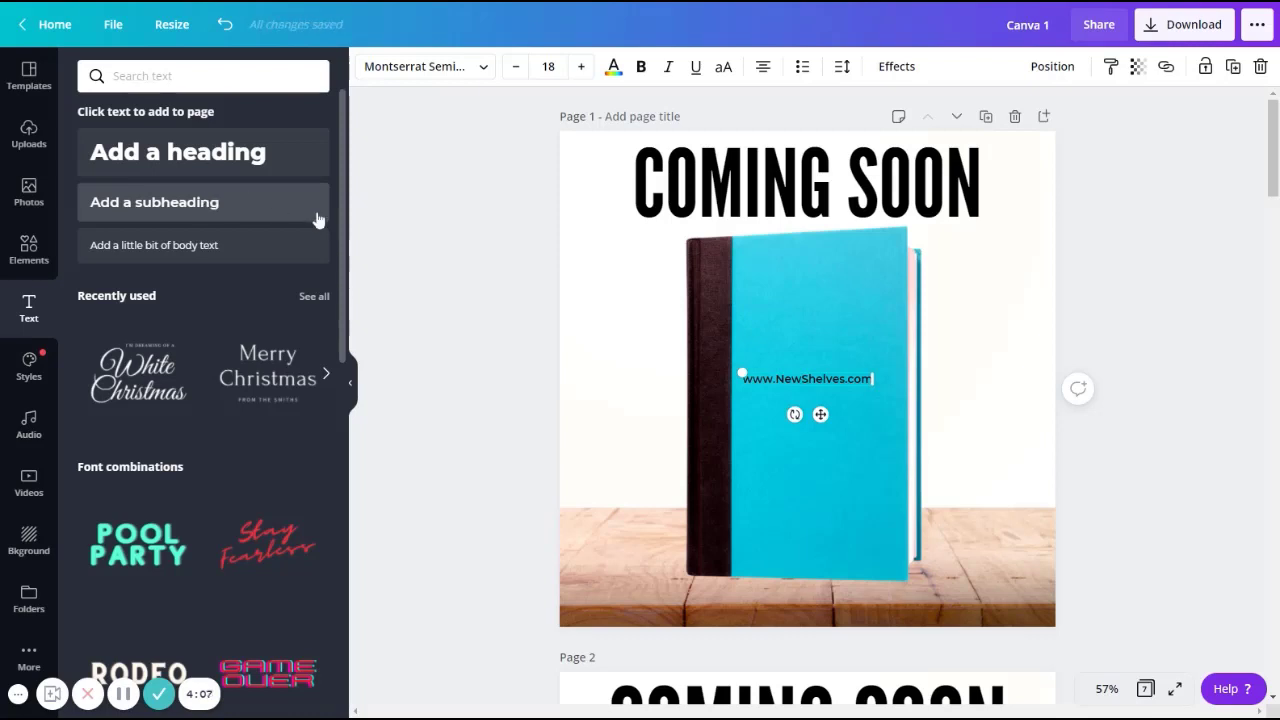
mouse_move(728, 364)
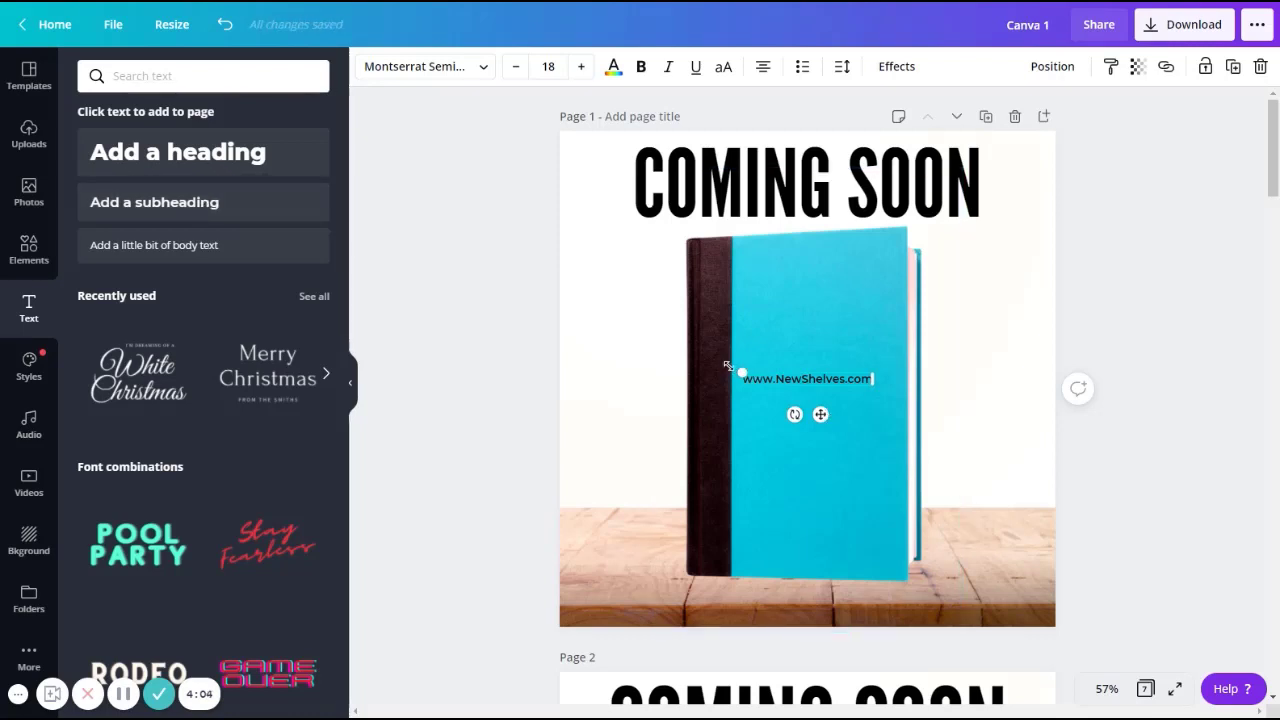
- Enlarge the website address and place it at the bottom centre of page 1
left_click_drag(740, 376, 702, 356)
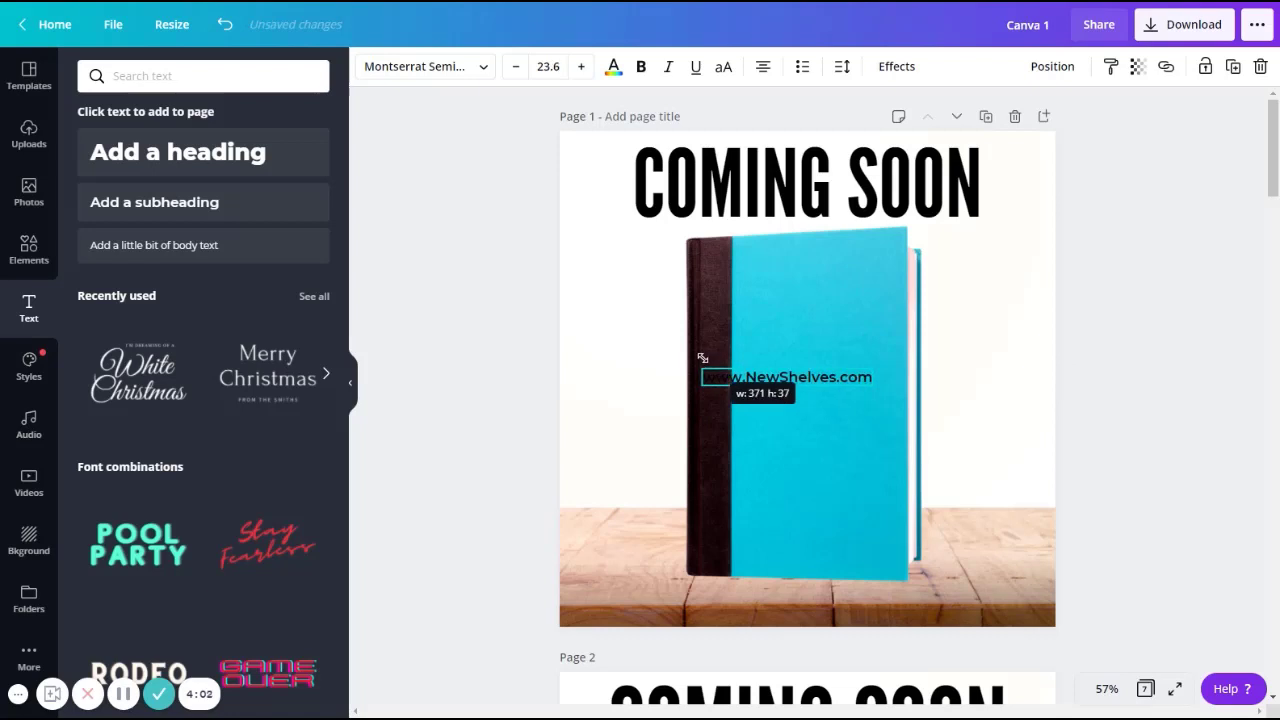
left_click_drag(704, 356, 668, 348)
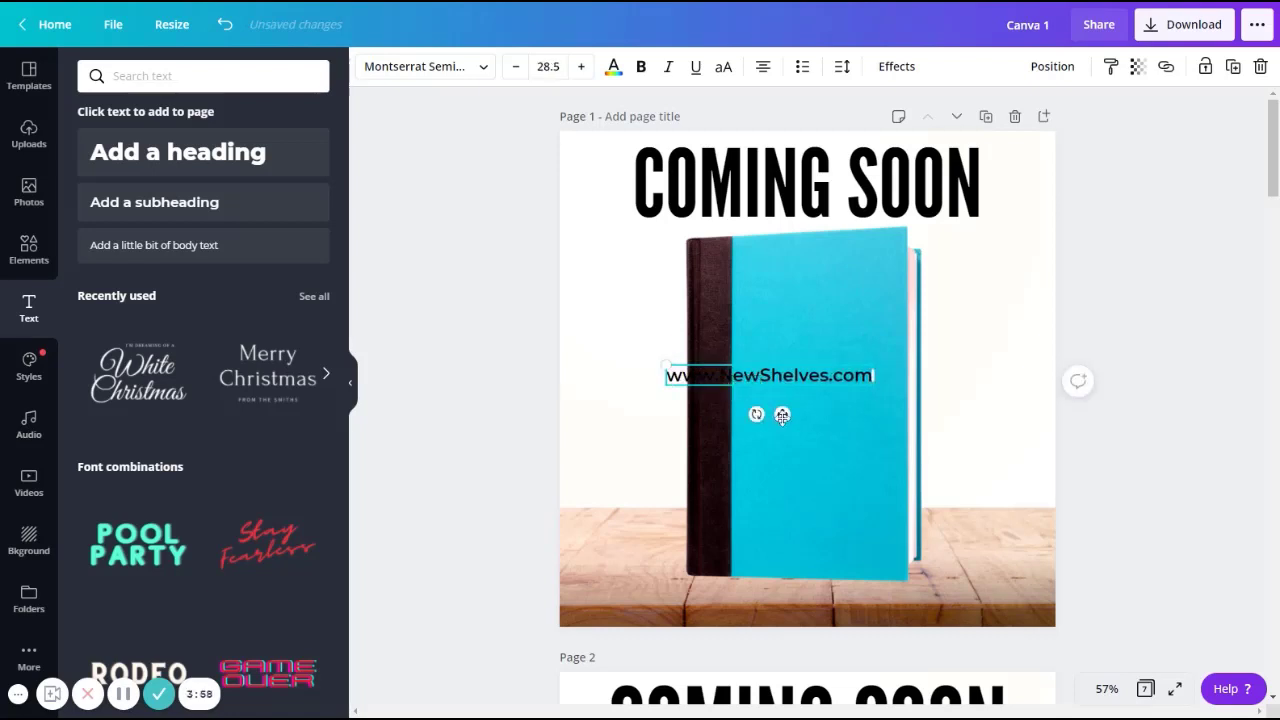
left_click_drag(768, 376, 796, 588)
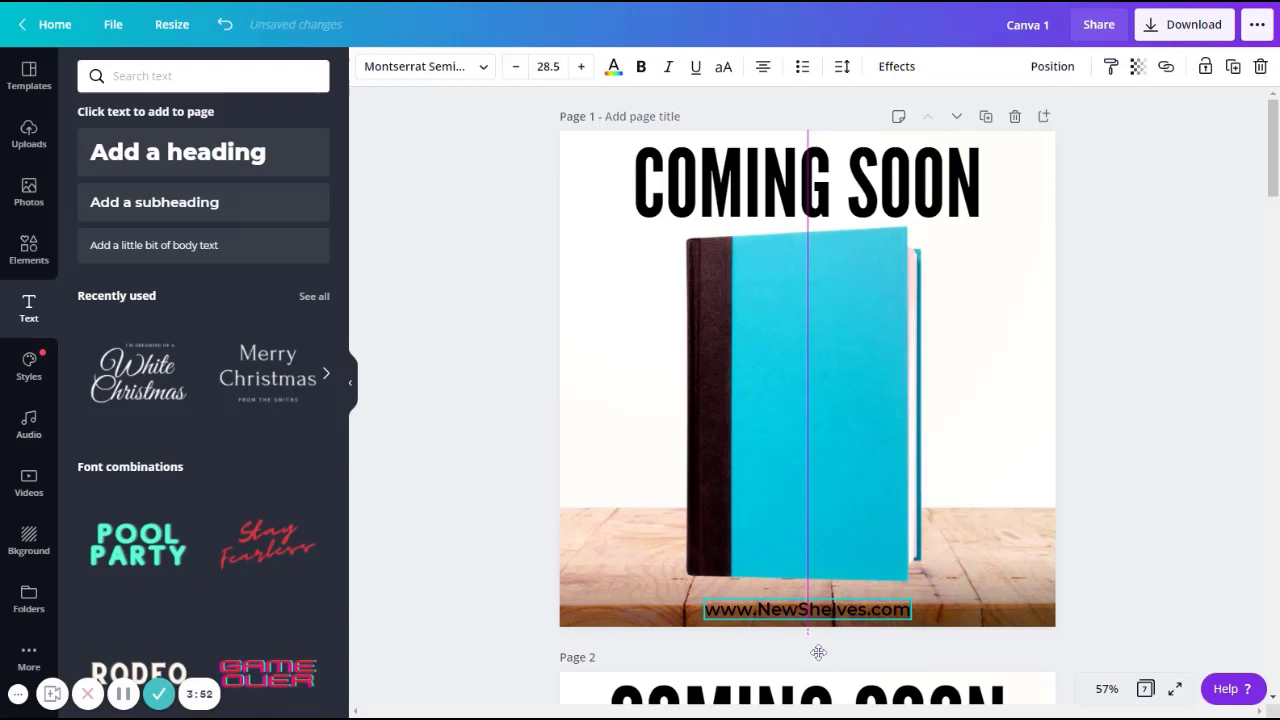
mouse_move(888, 610)
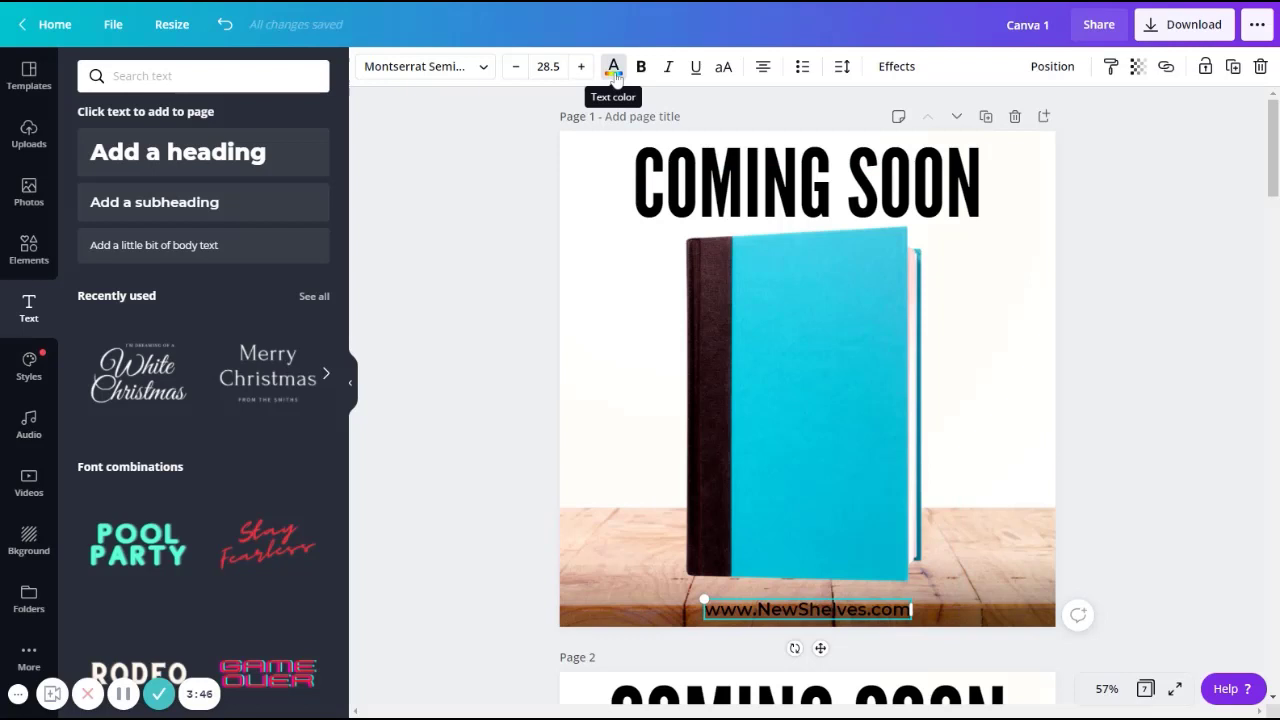
left_click(612, 66)
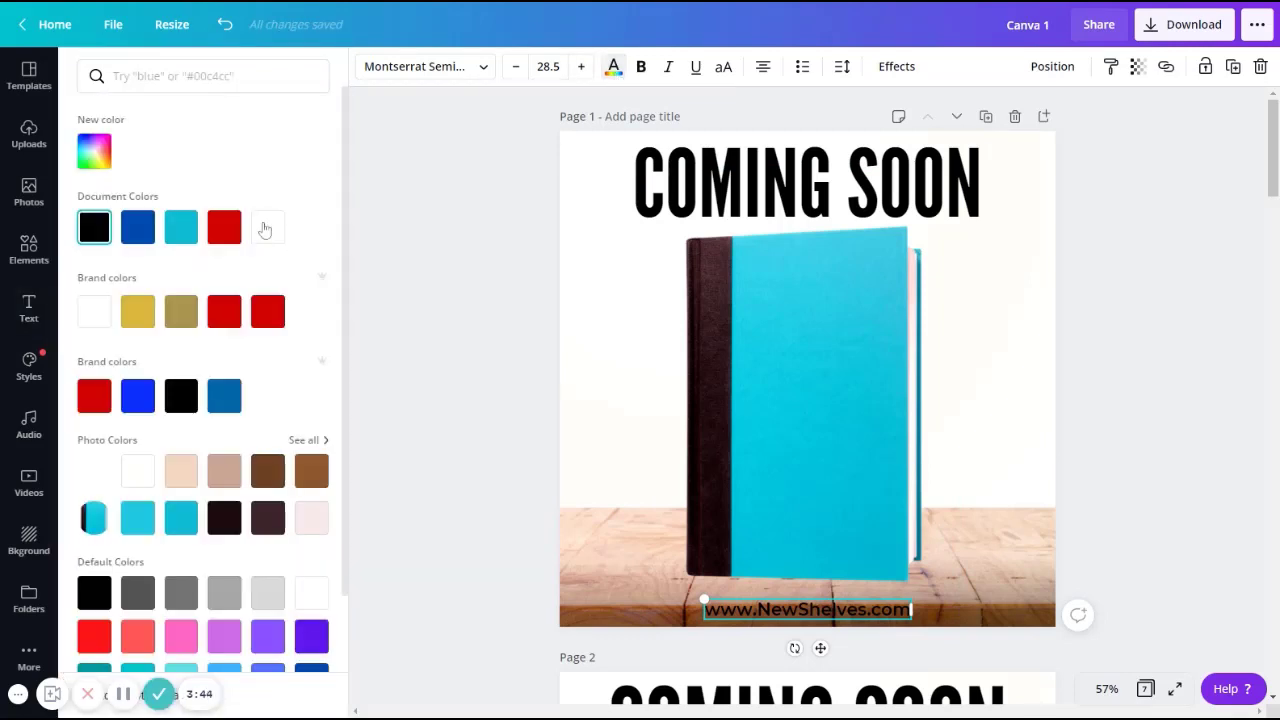
left_click(268, 228)
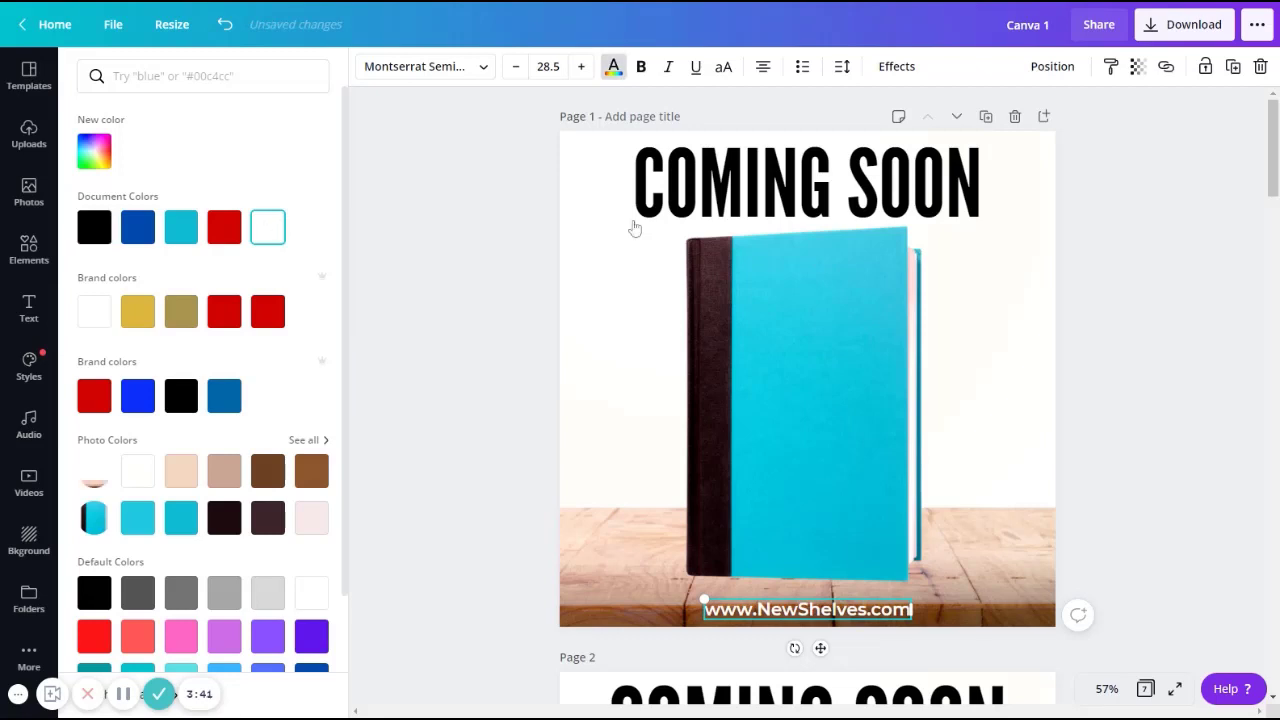
left_click(28, 308)
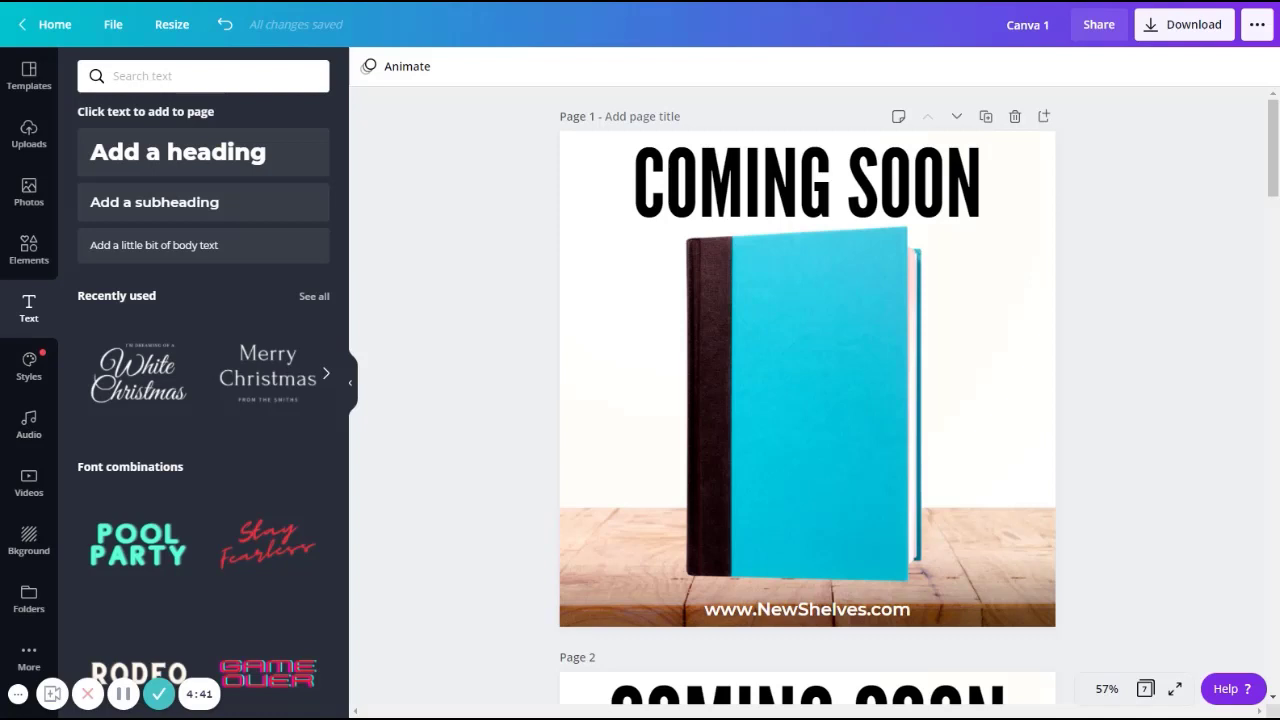
- Scroll down to page 3 with its white COMING SOON heading above the blue book
scroll("down", 3)
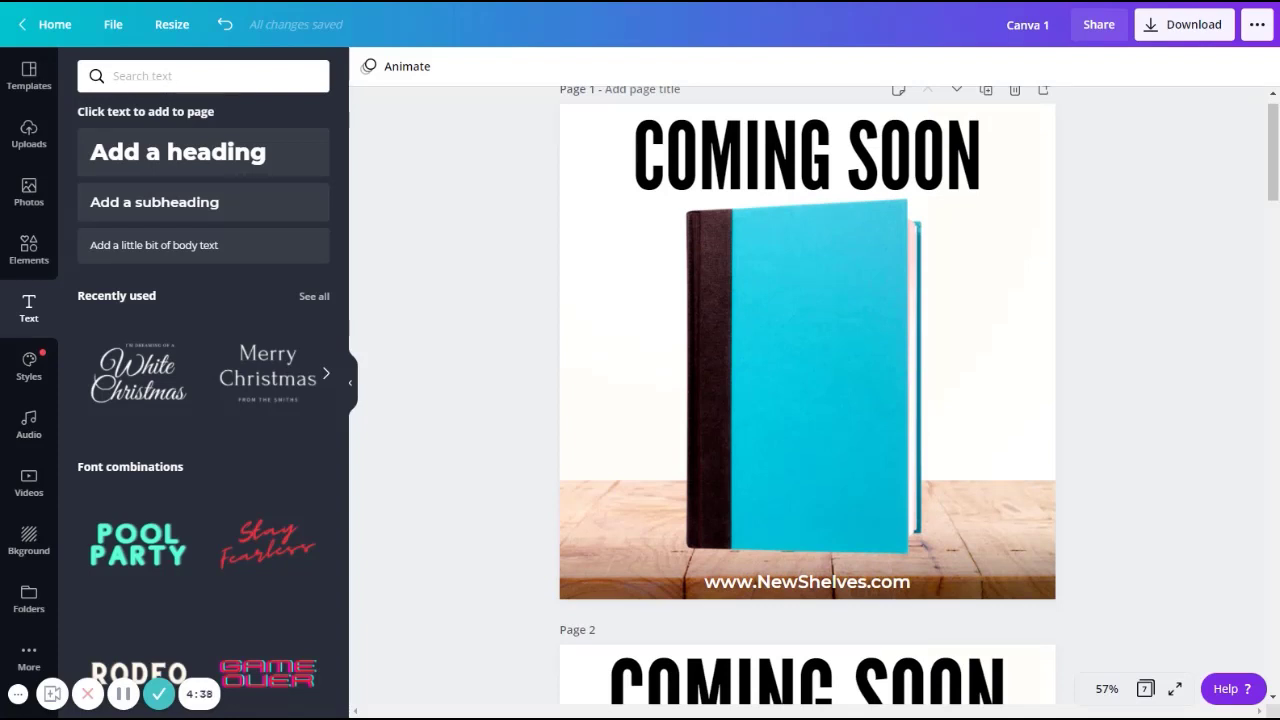
scroll("down", 3)
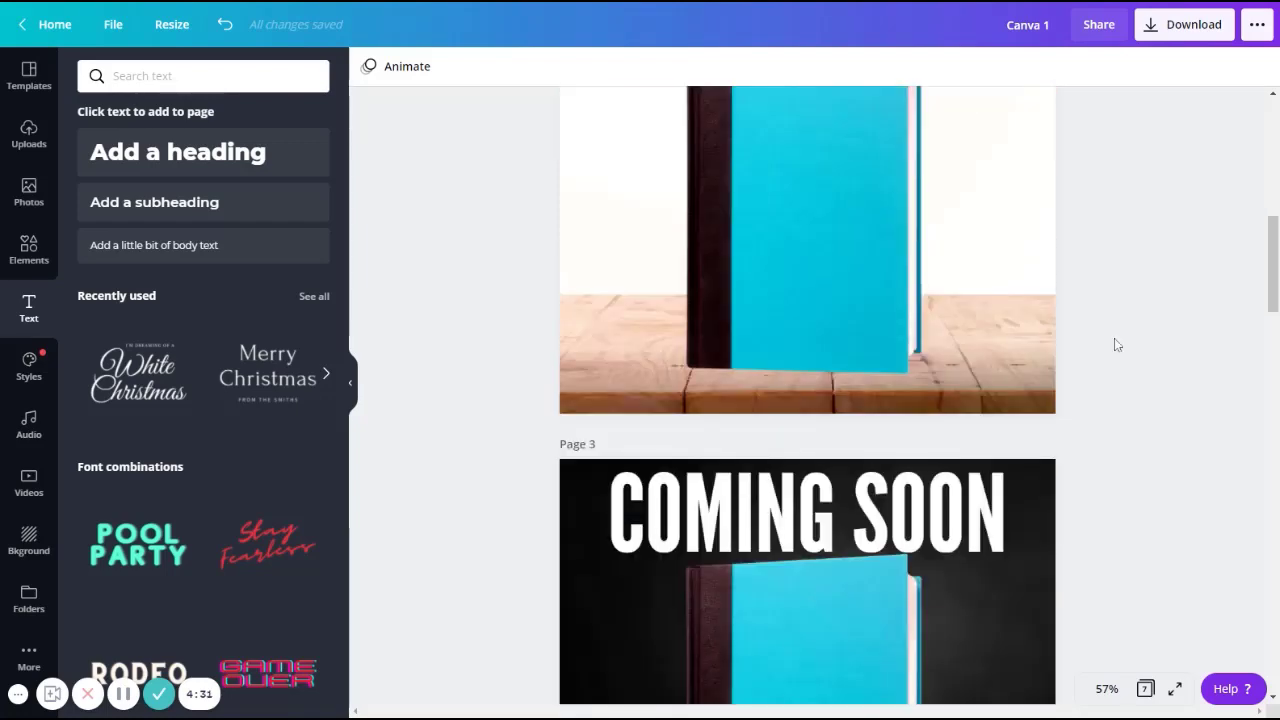
scroll("down", 3)
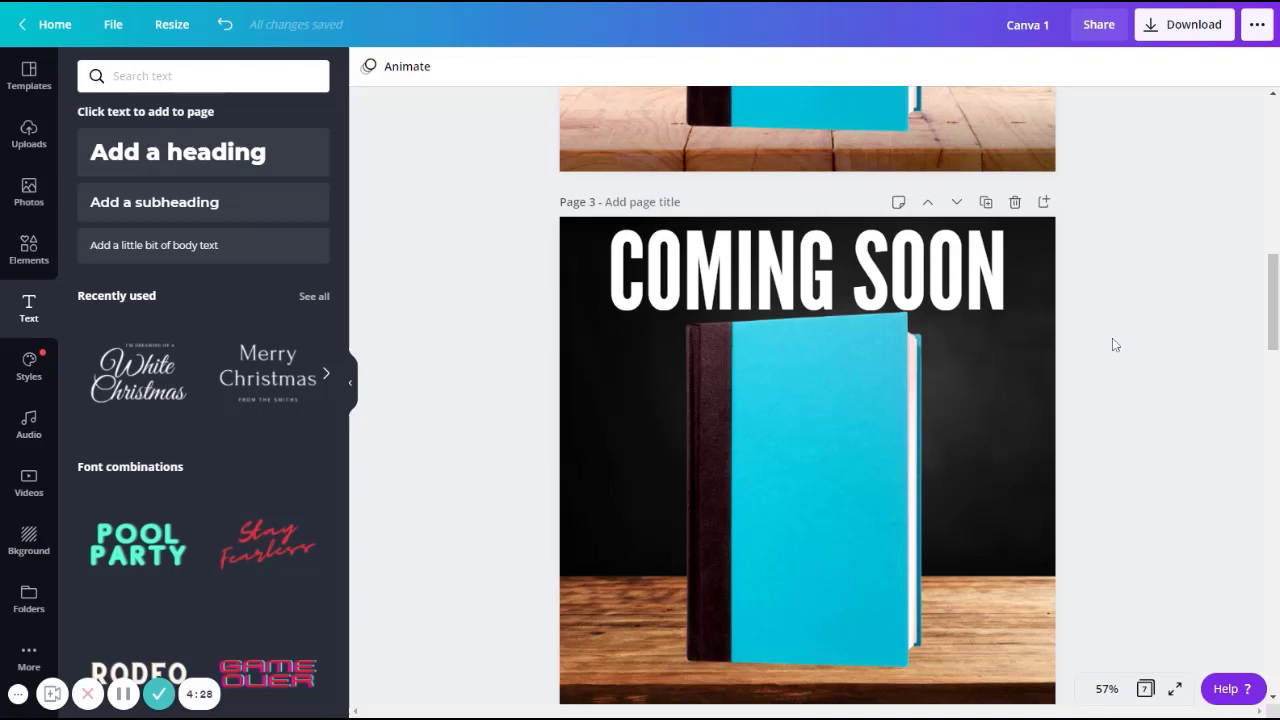
scroll("down", 3)
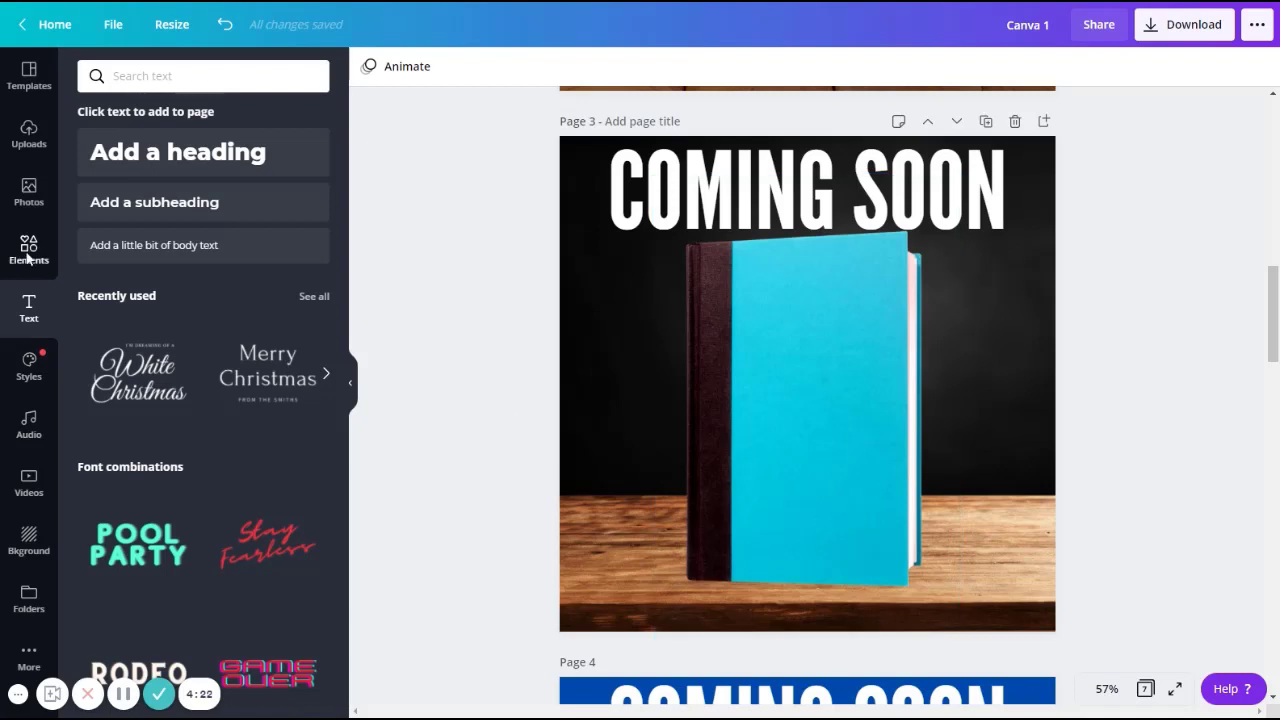
- Add a circle shape from Elements to page 3 and colour it red
left_click(28, 248)
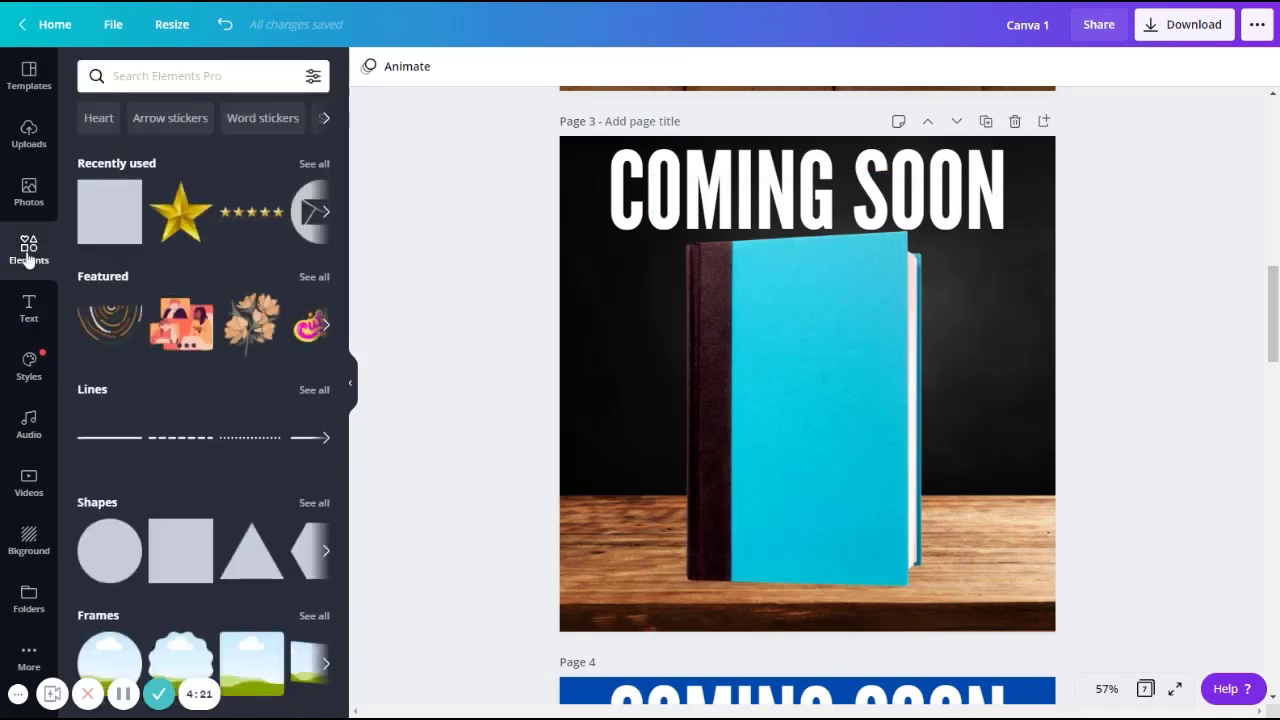
mouse_move(108, 550)
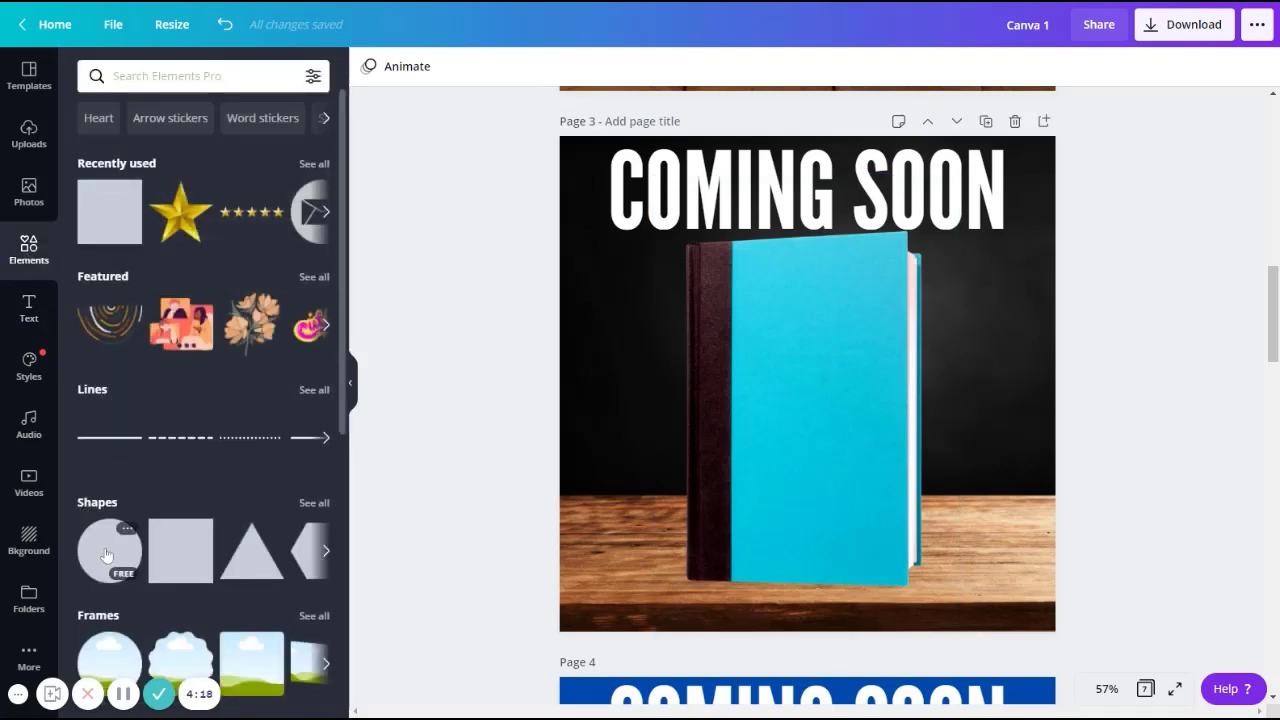
left_click(108, 550)
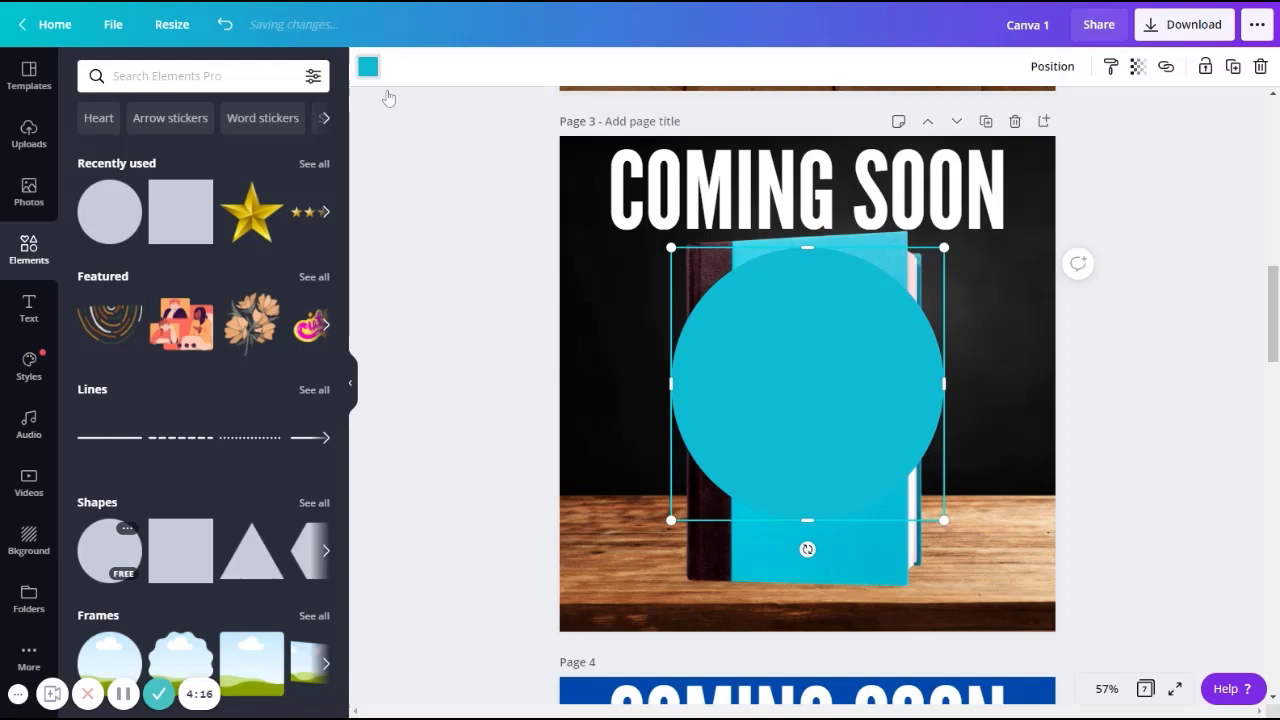
left_click(224, 228)
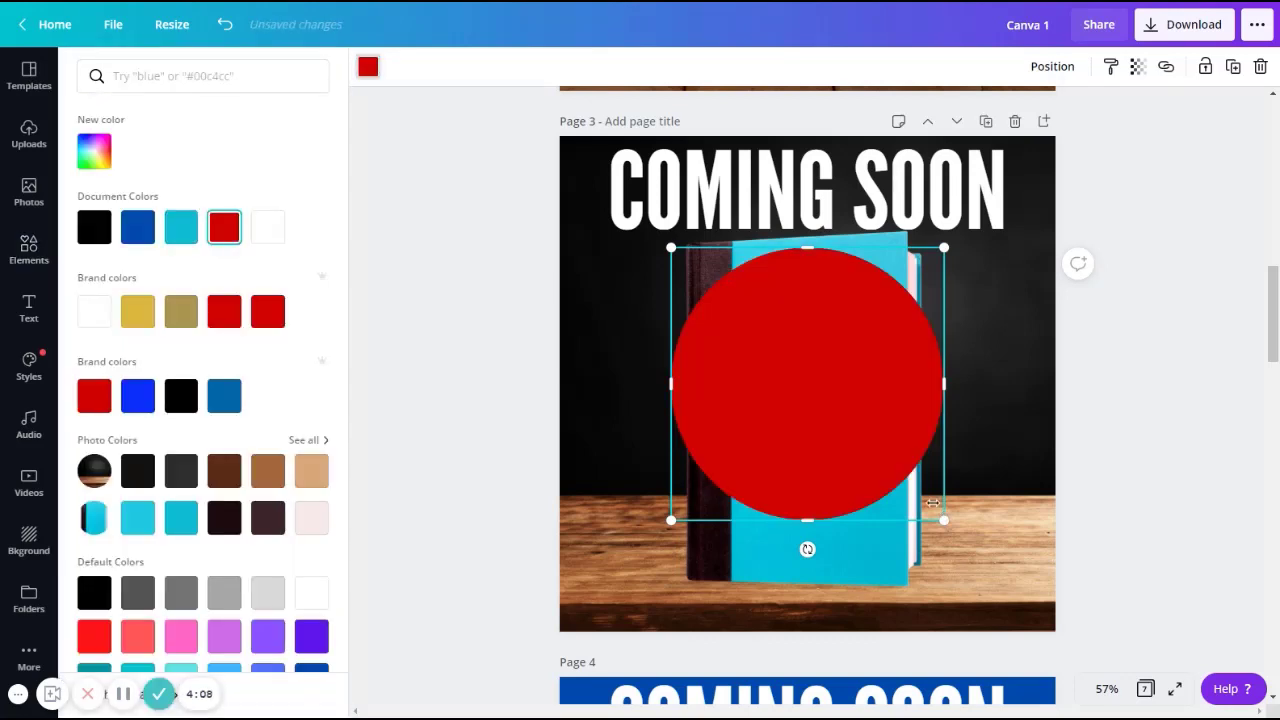
- Shrink the red circle and tuck it into page 3's top-left corner over the heading
left_click_drag(944, 520, 930, 508)
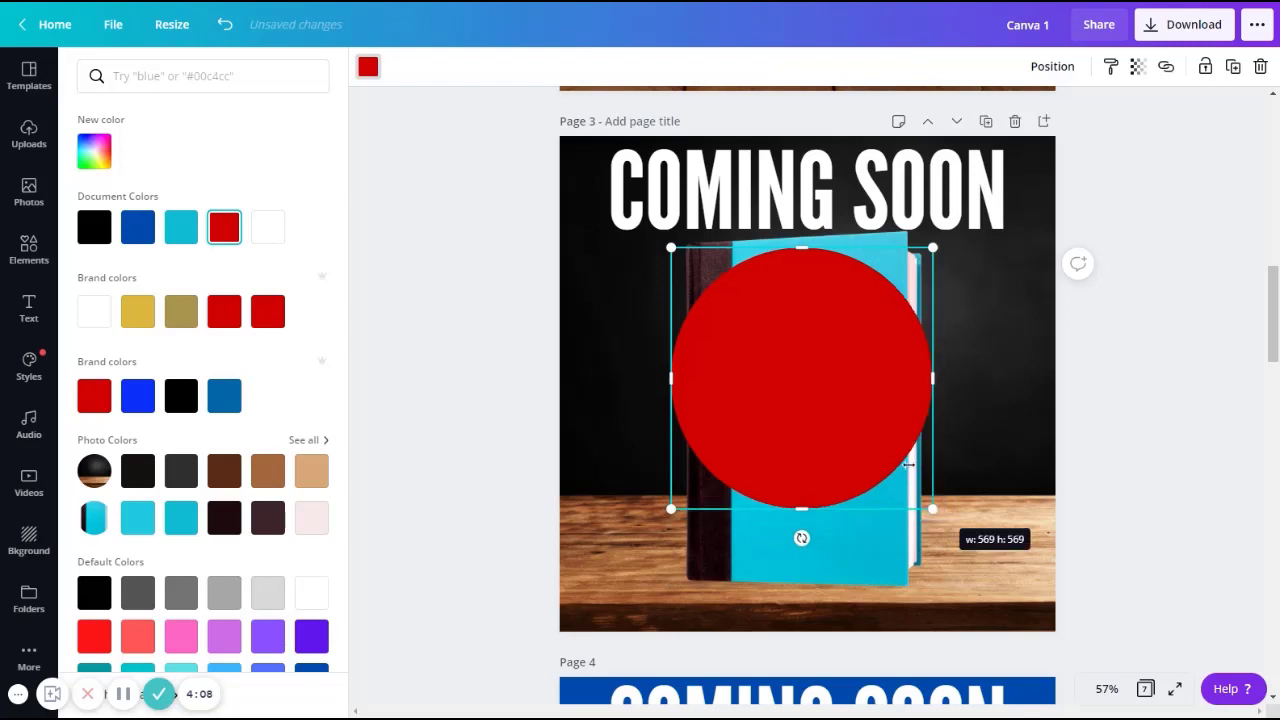
left_click_drag(932, 512, 910, 462)
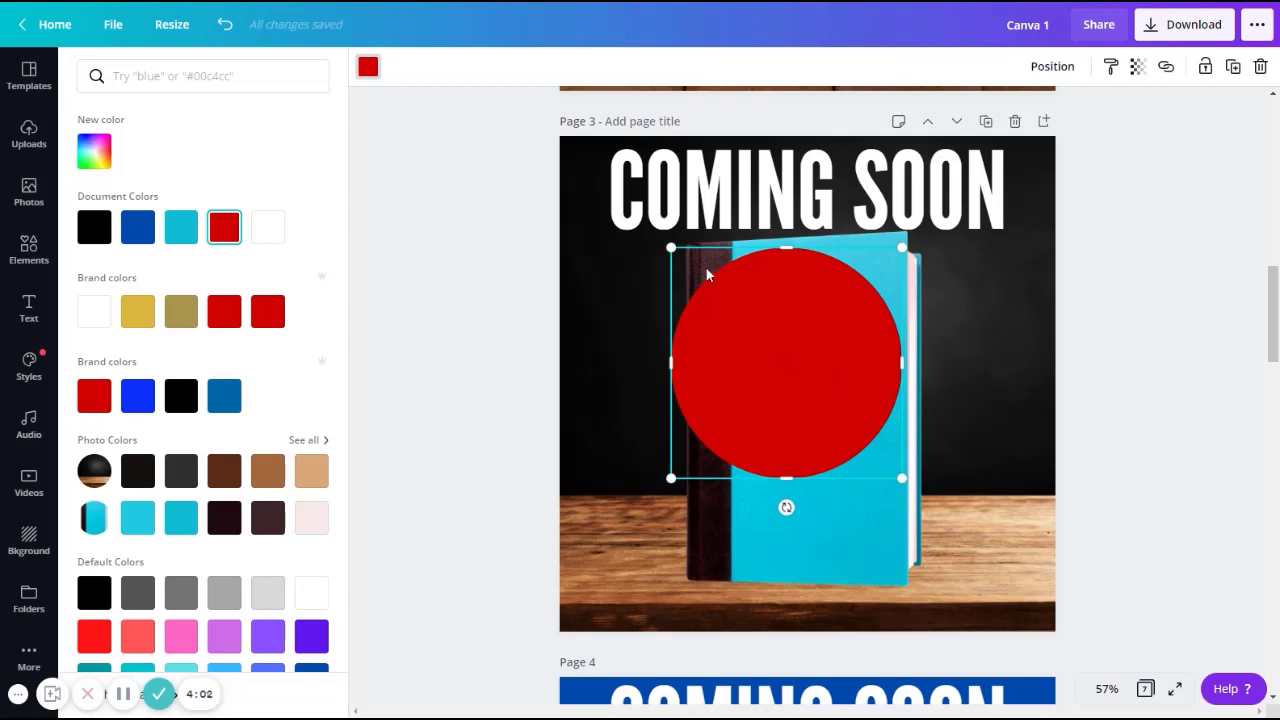
left_click_drag(788, 360, 704, 280)
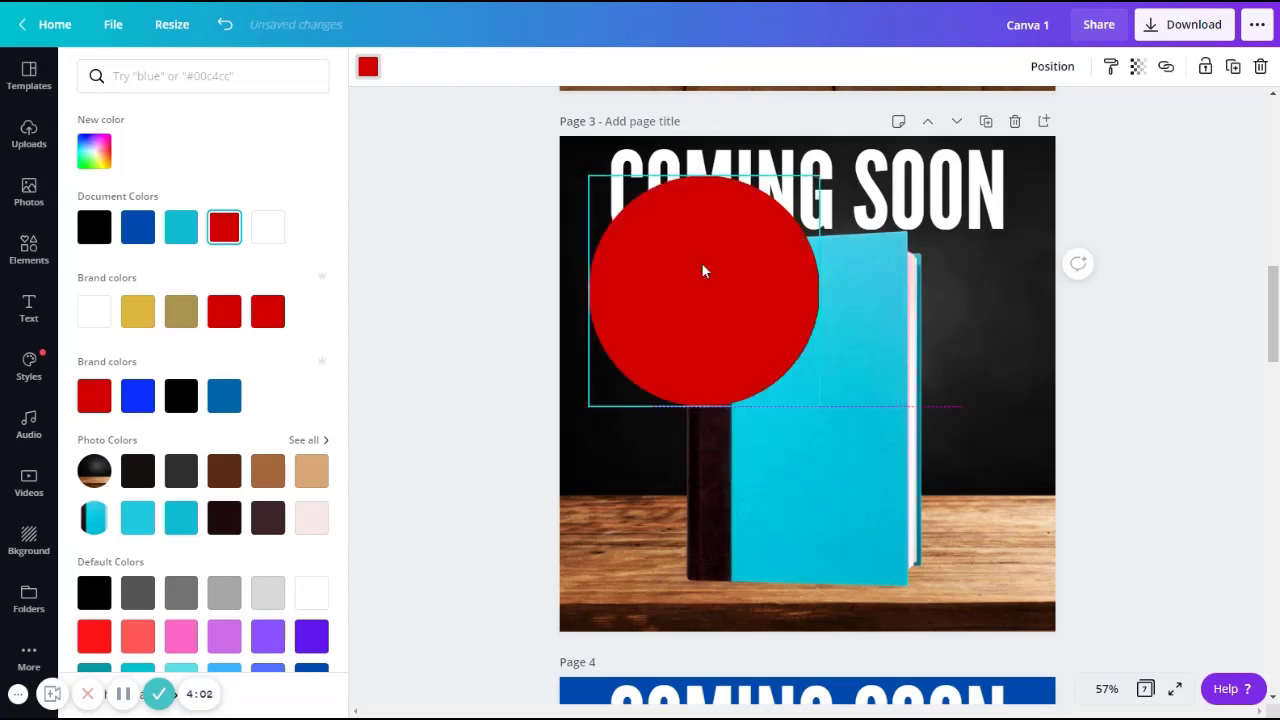
left_click_drag(704, 272, 670, 256)
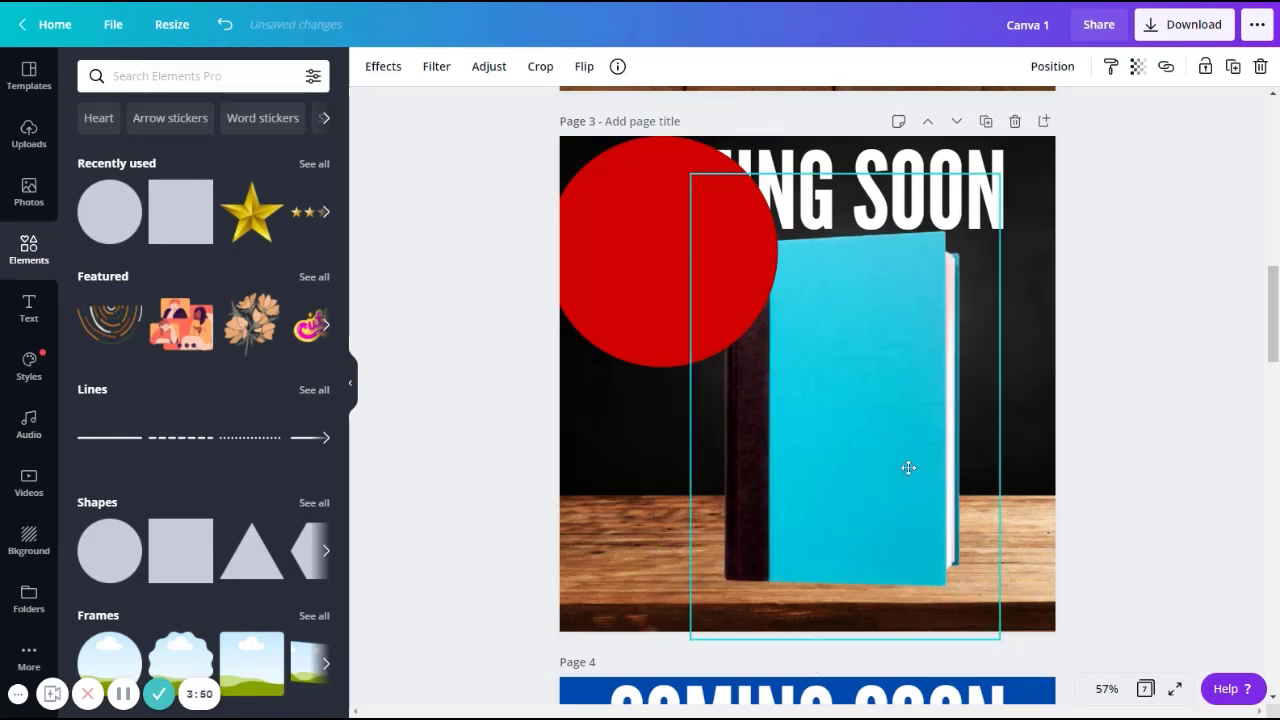
mouse_move(1142, 238)
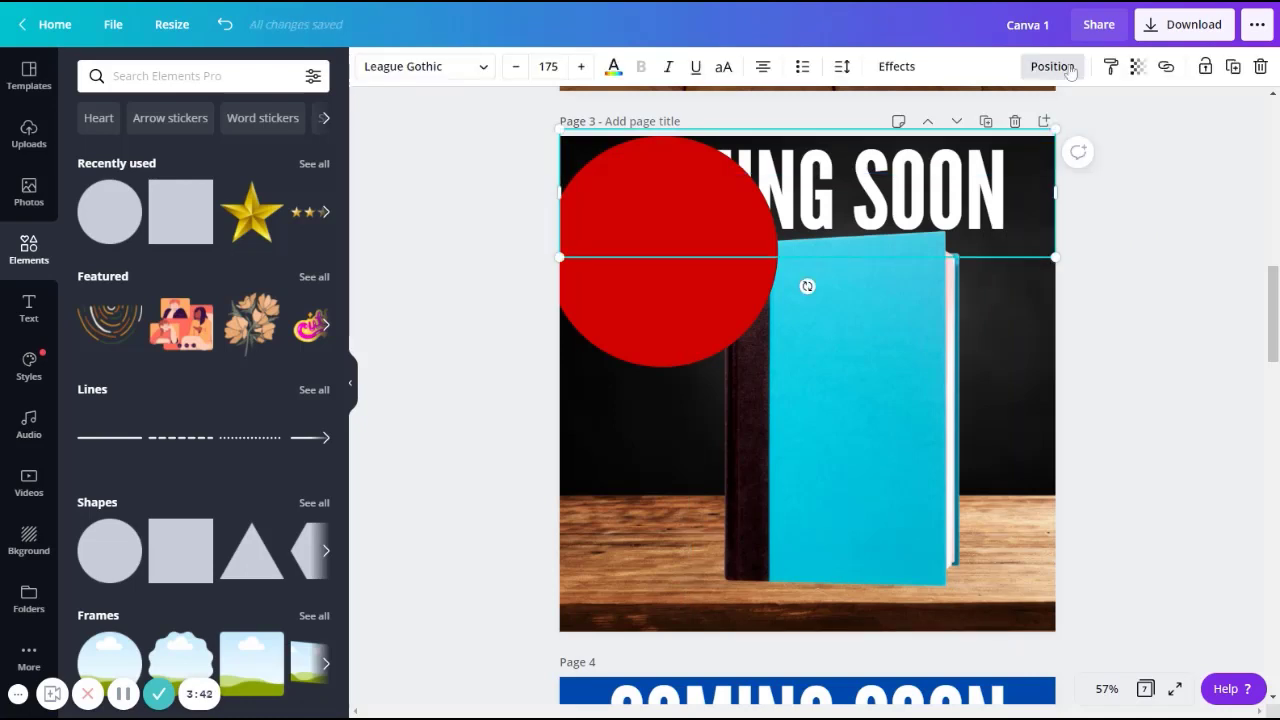
- Bring the heading forward above the circle and reword it to 'Sale!'
left_click(1052, 66)
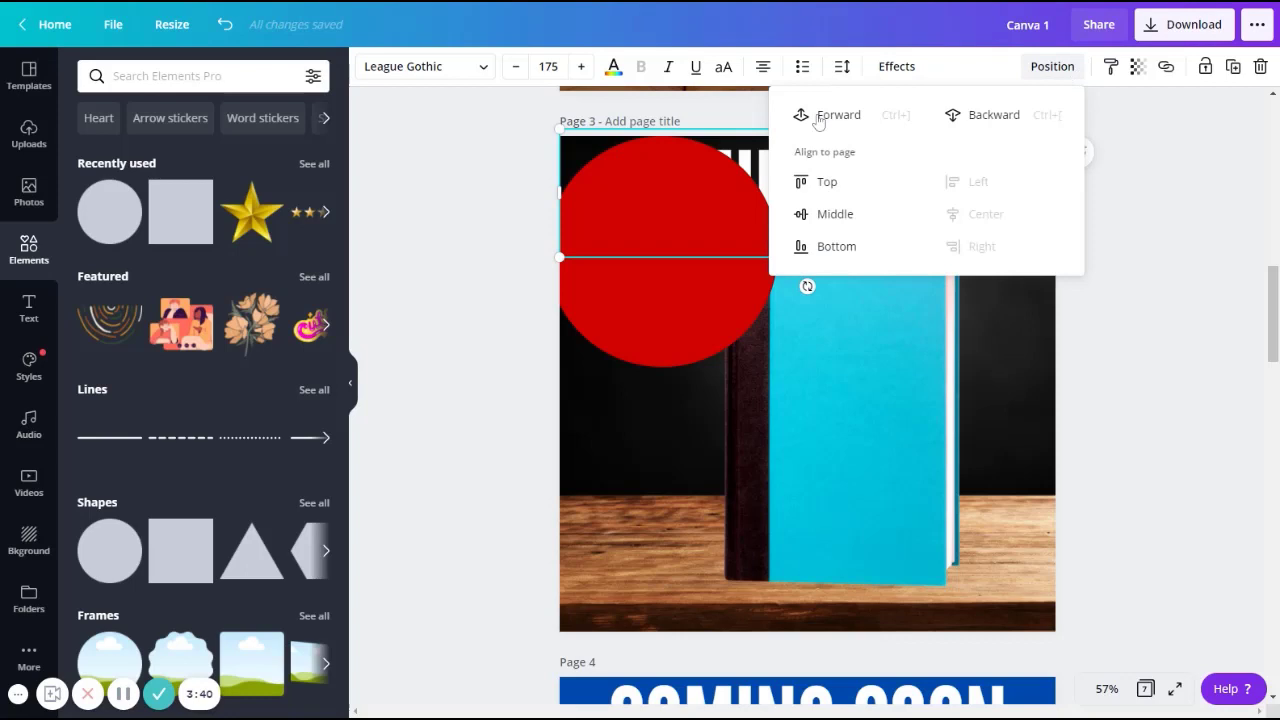
left_click(840, 114)
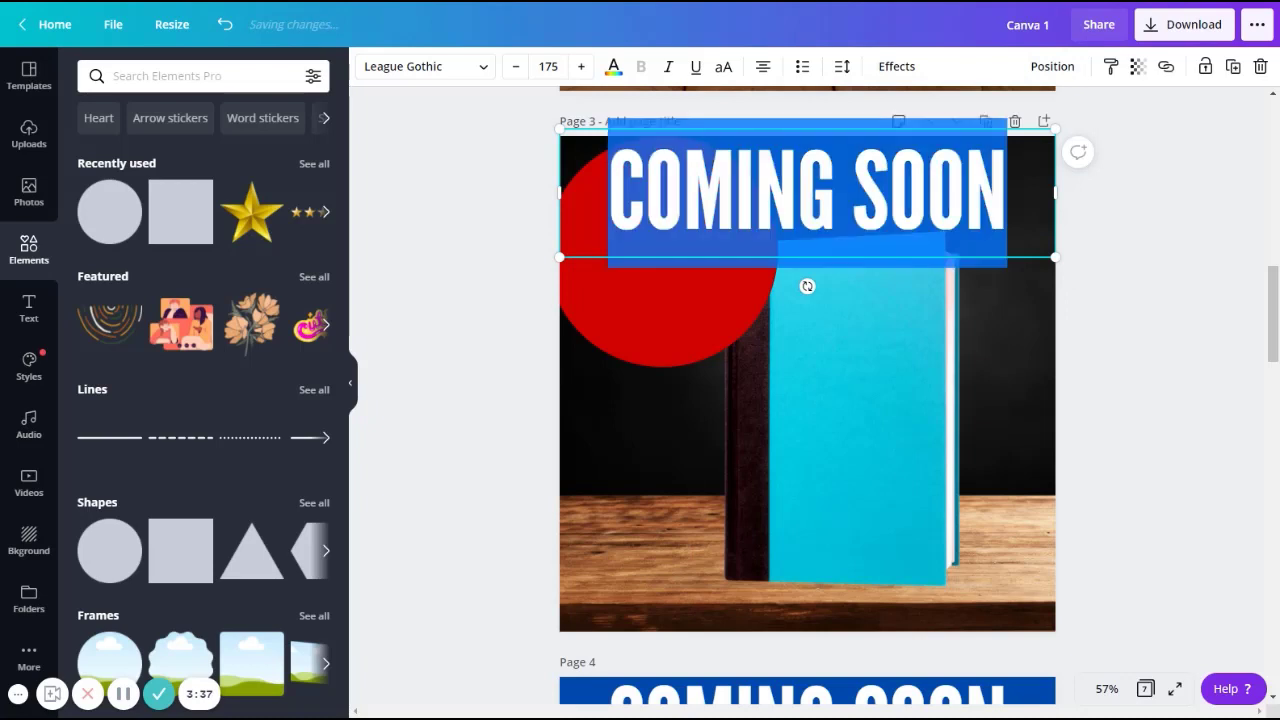
type("Sale")
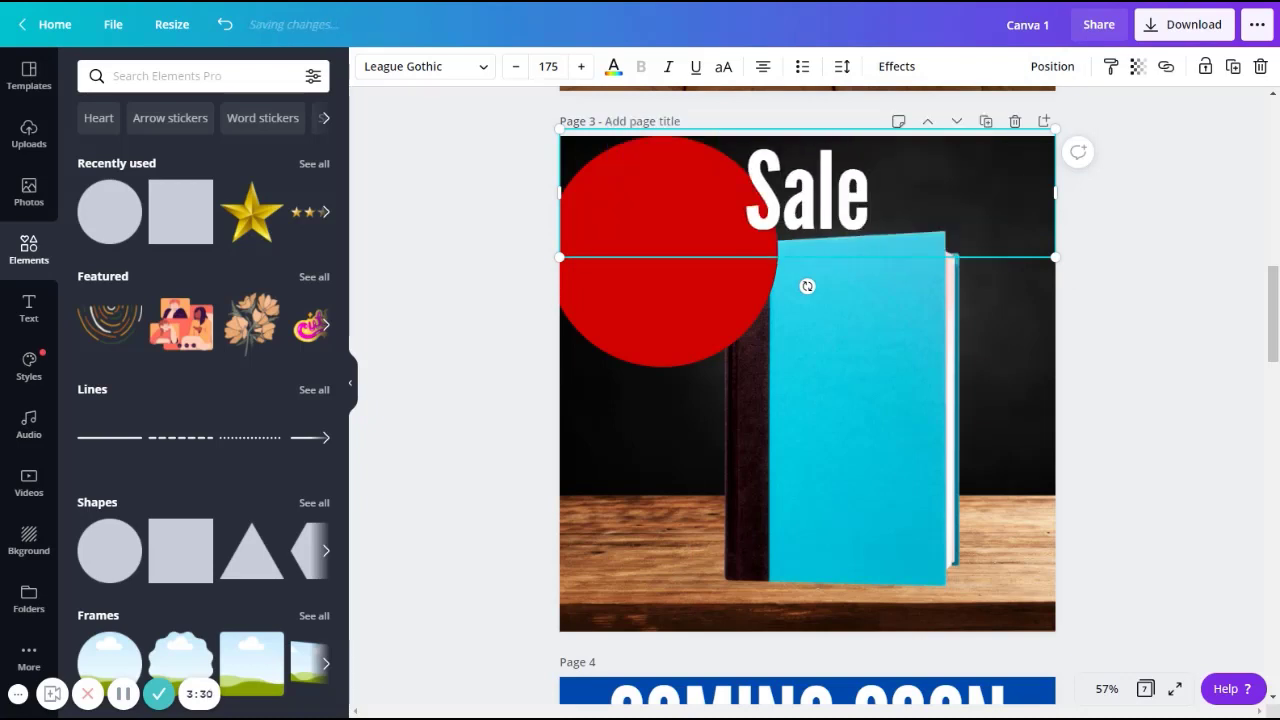
type("!")
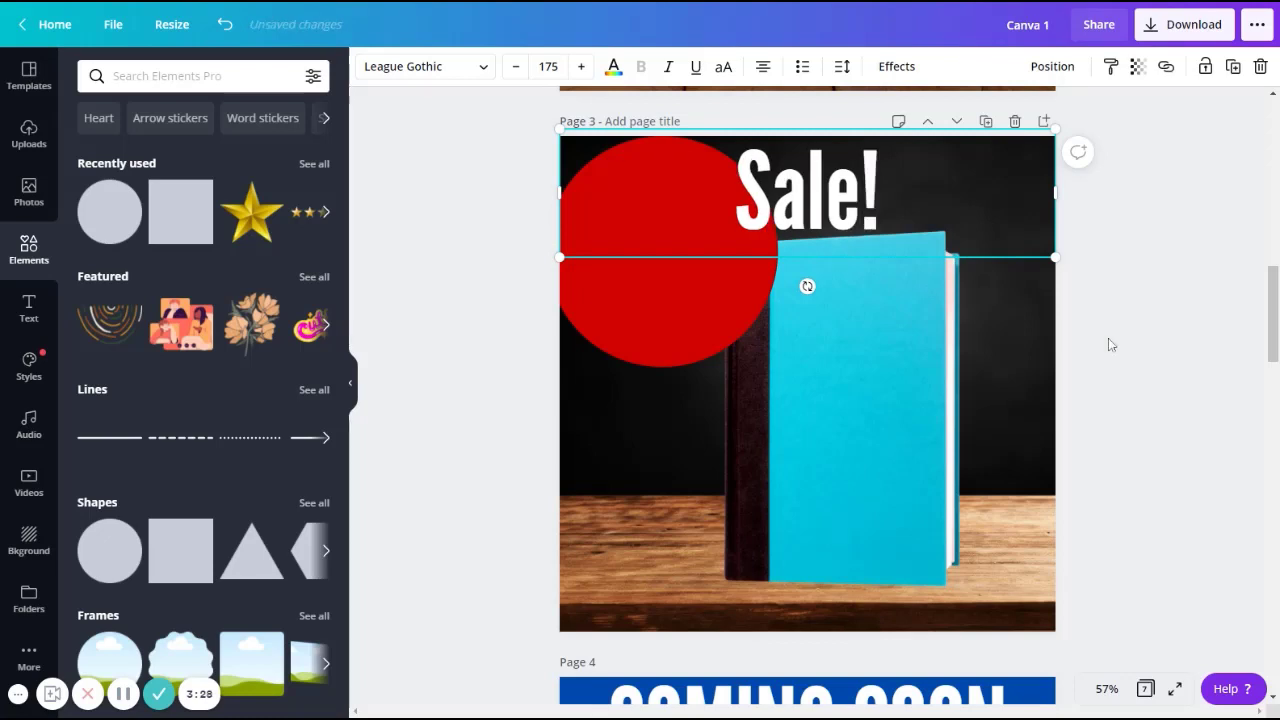
mouse_move(848, 198)
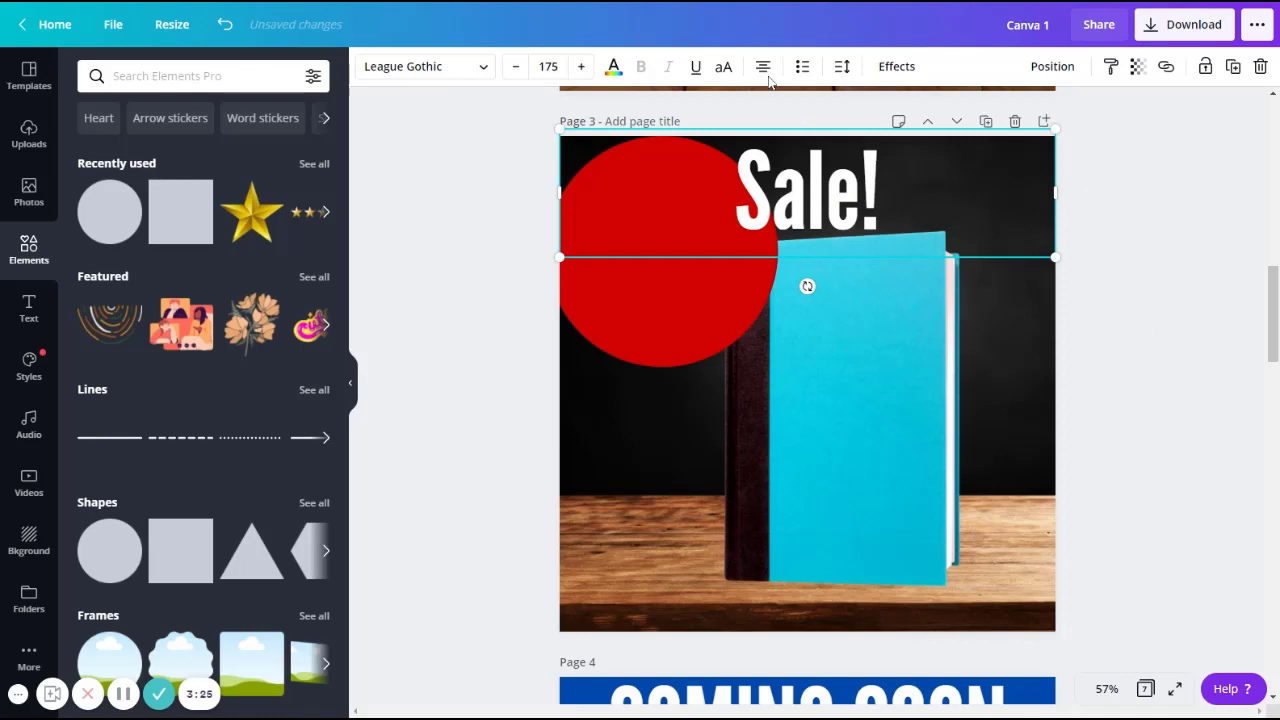
mouse_move(724, 68)
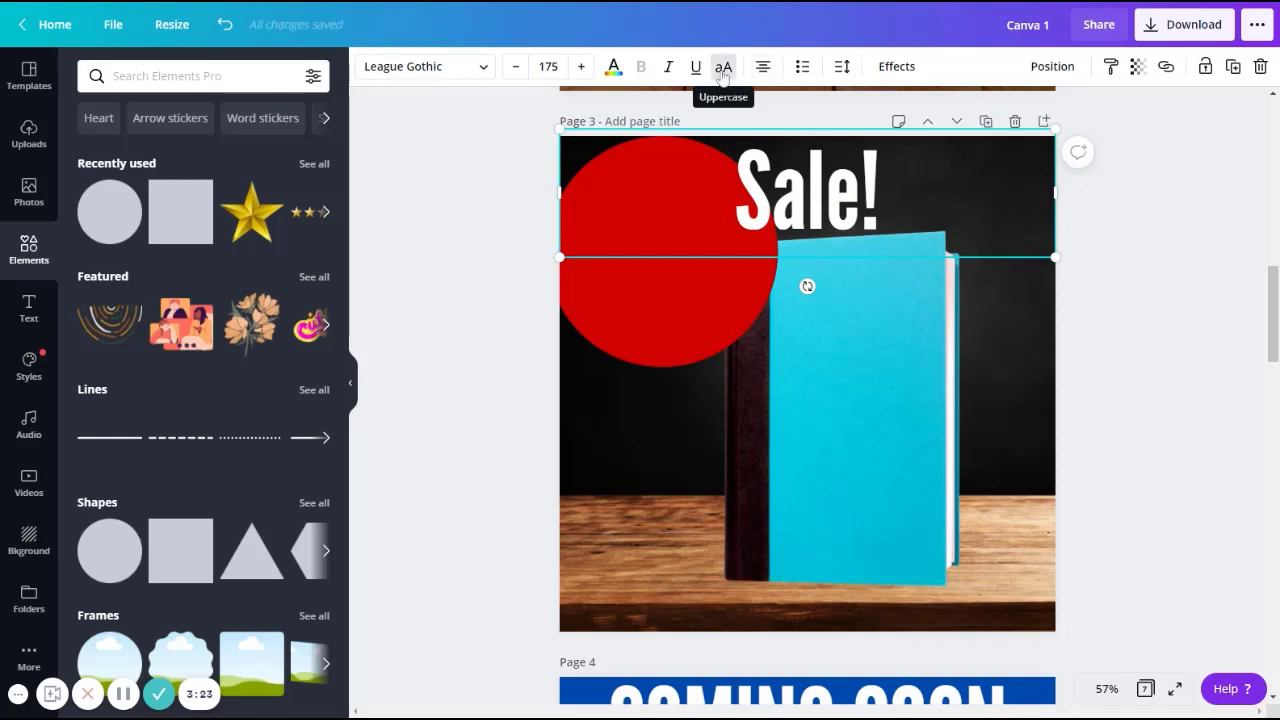
- Make the heading uppercase SALE!, narrow it and centre it on the red circle
left_click(724, 66)
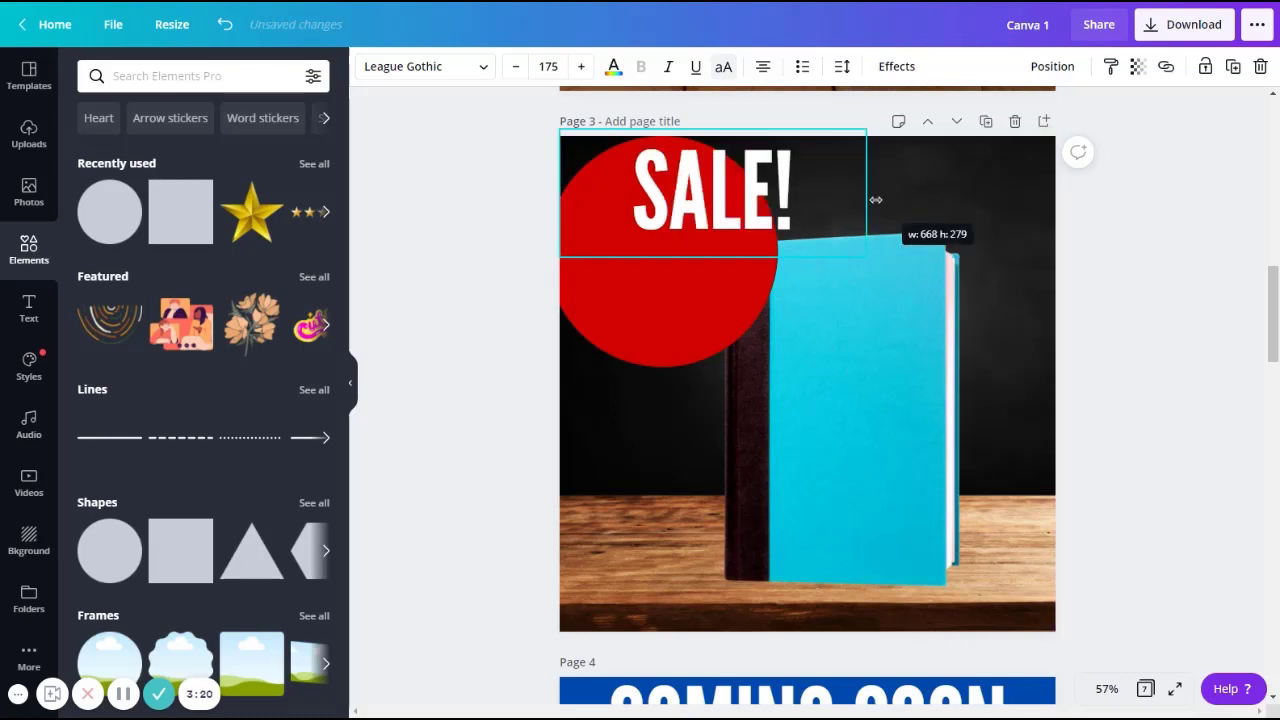
left_click_drag(876, 200, 800, 204)
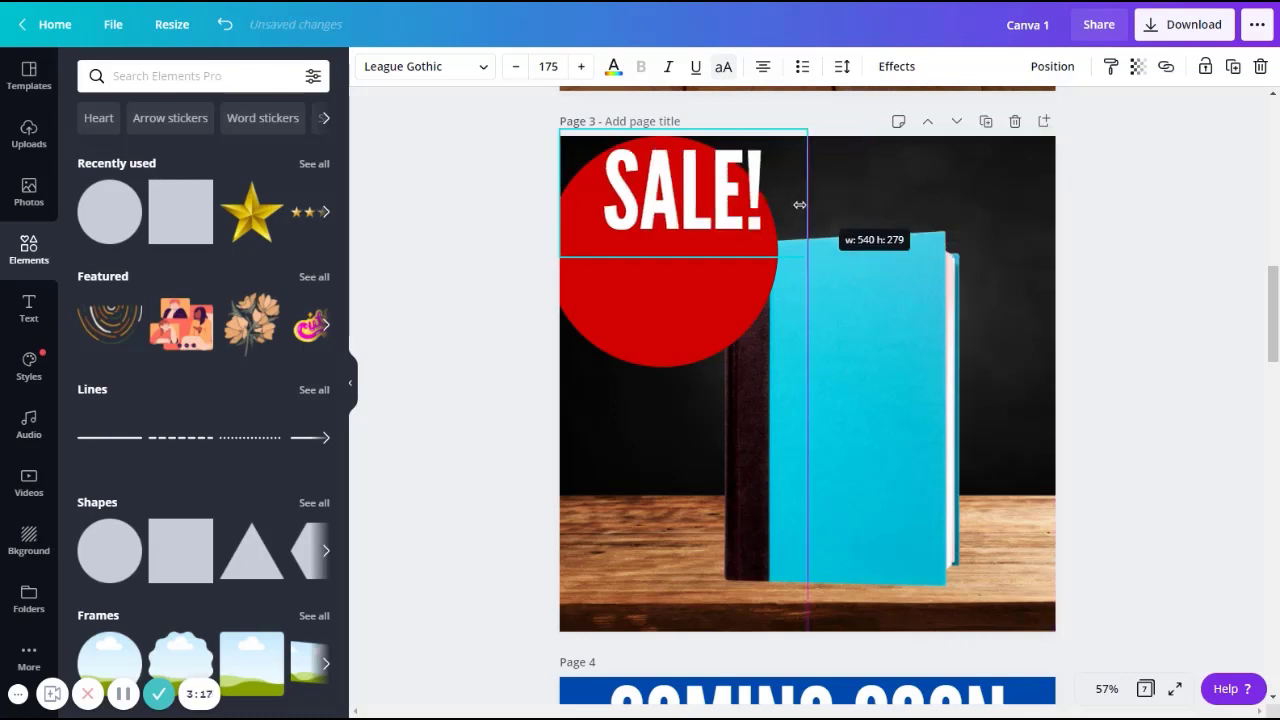
left_click_drag(800, 204, 772, 204)
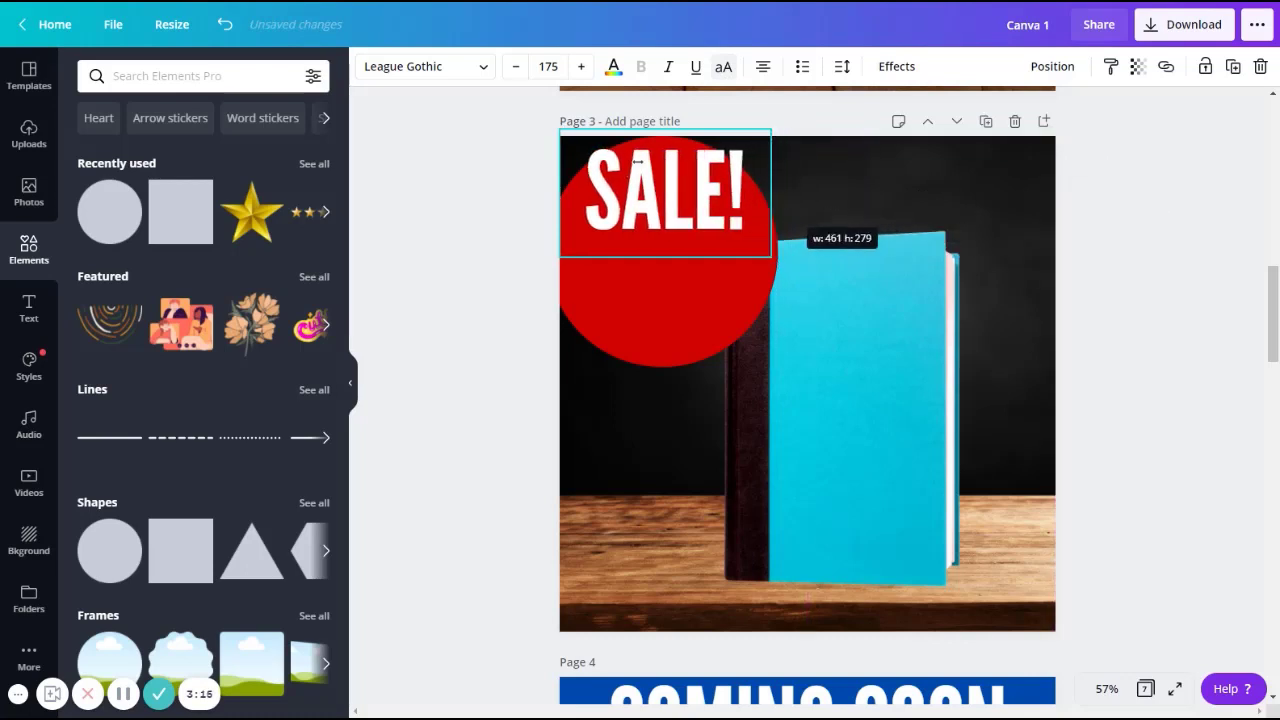
left_click(664, 196)
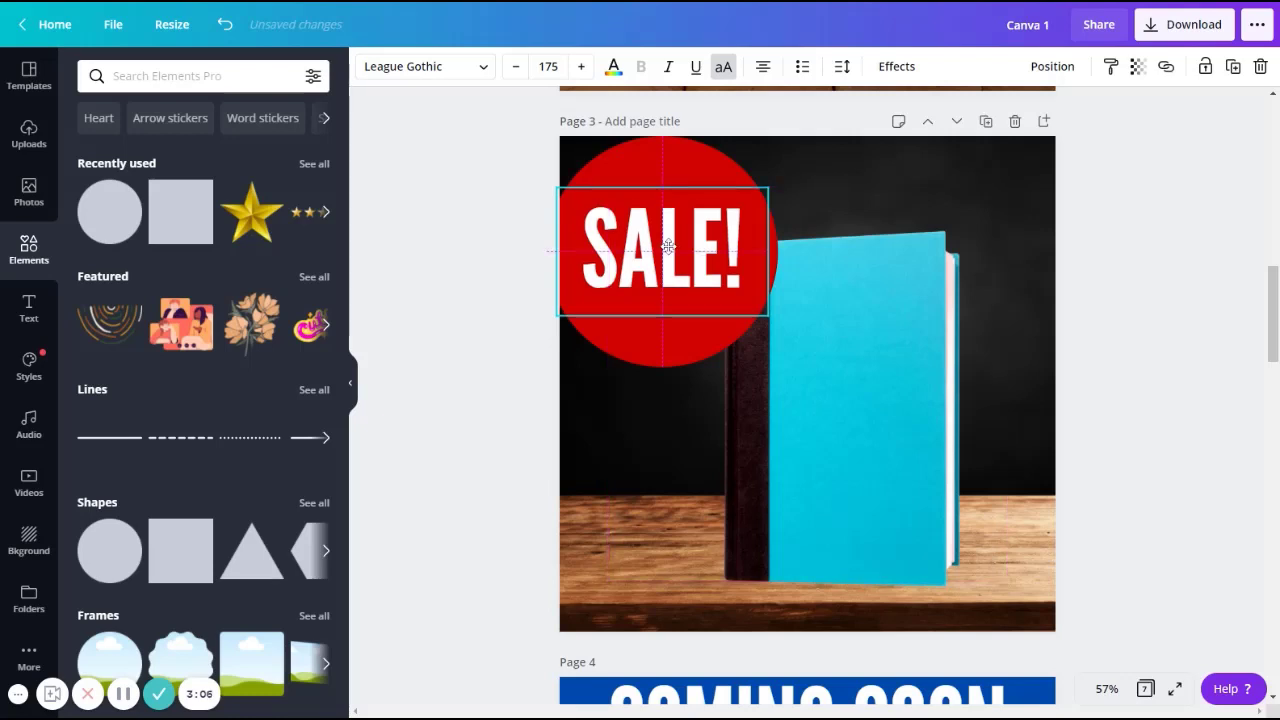
mouse_move(708, 278)
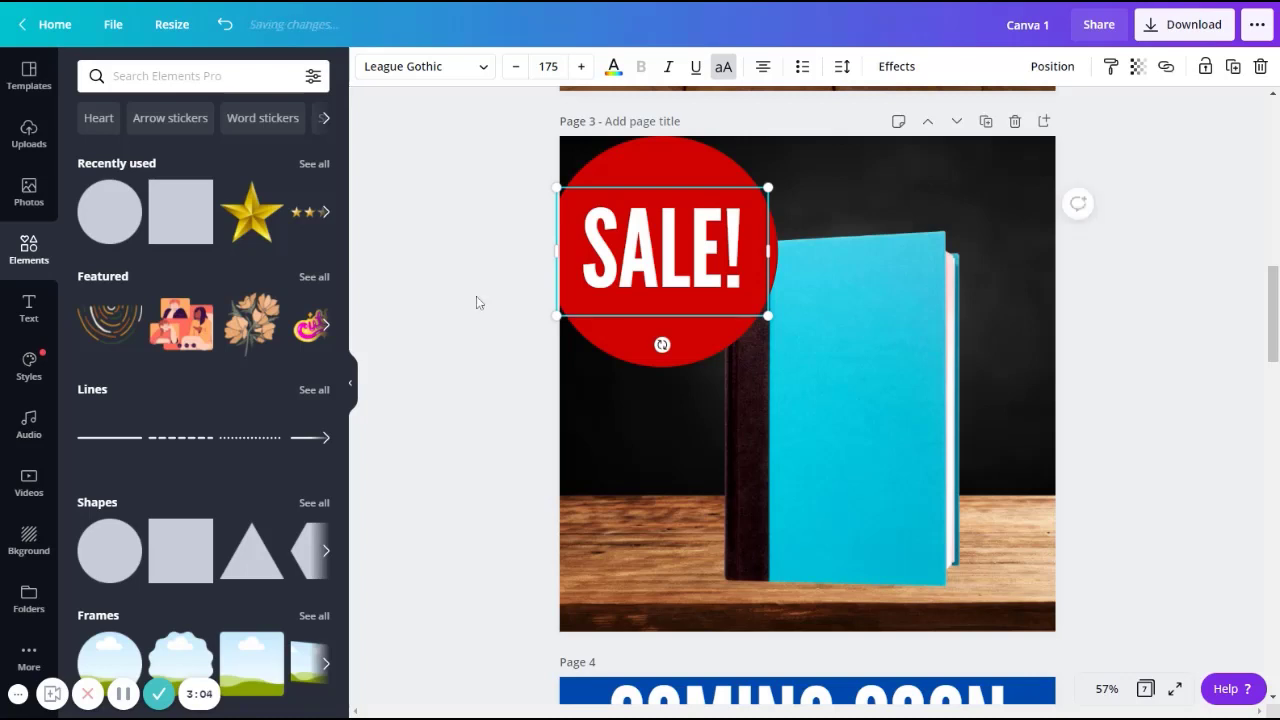
left_click(478, 302)
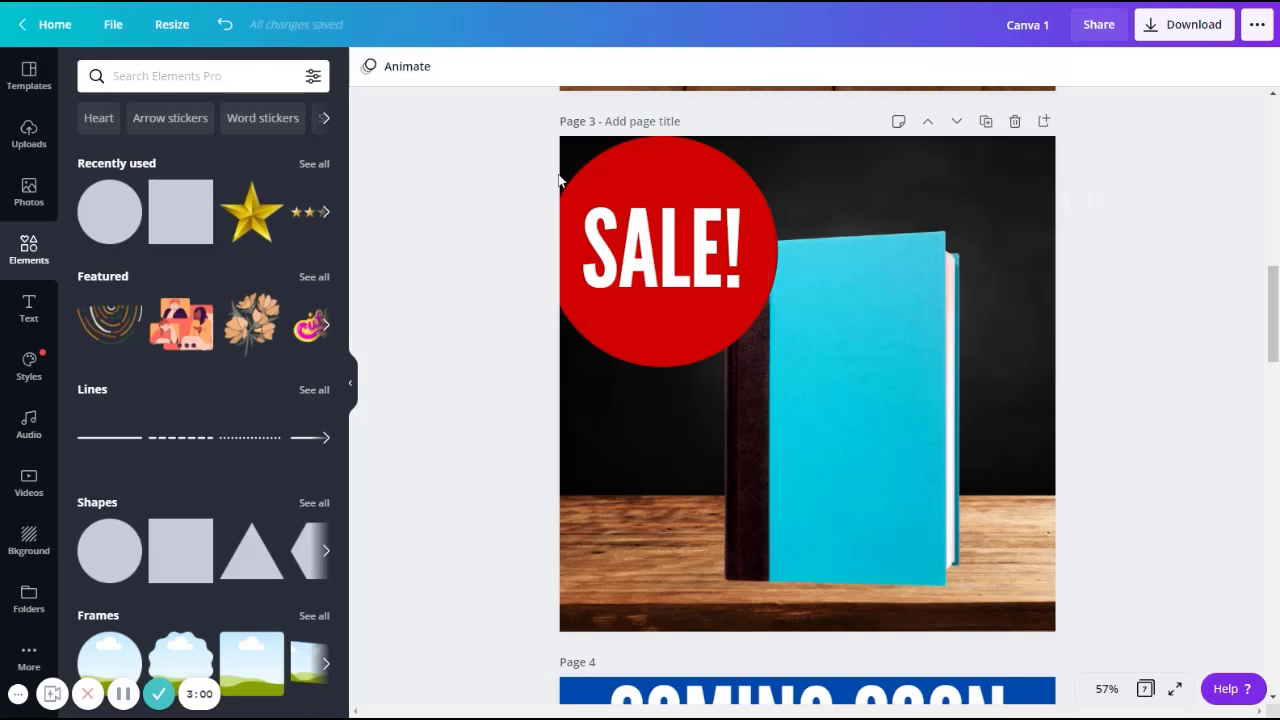
mouse_move(652, 408)
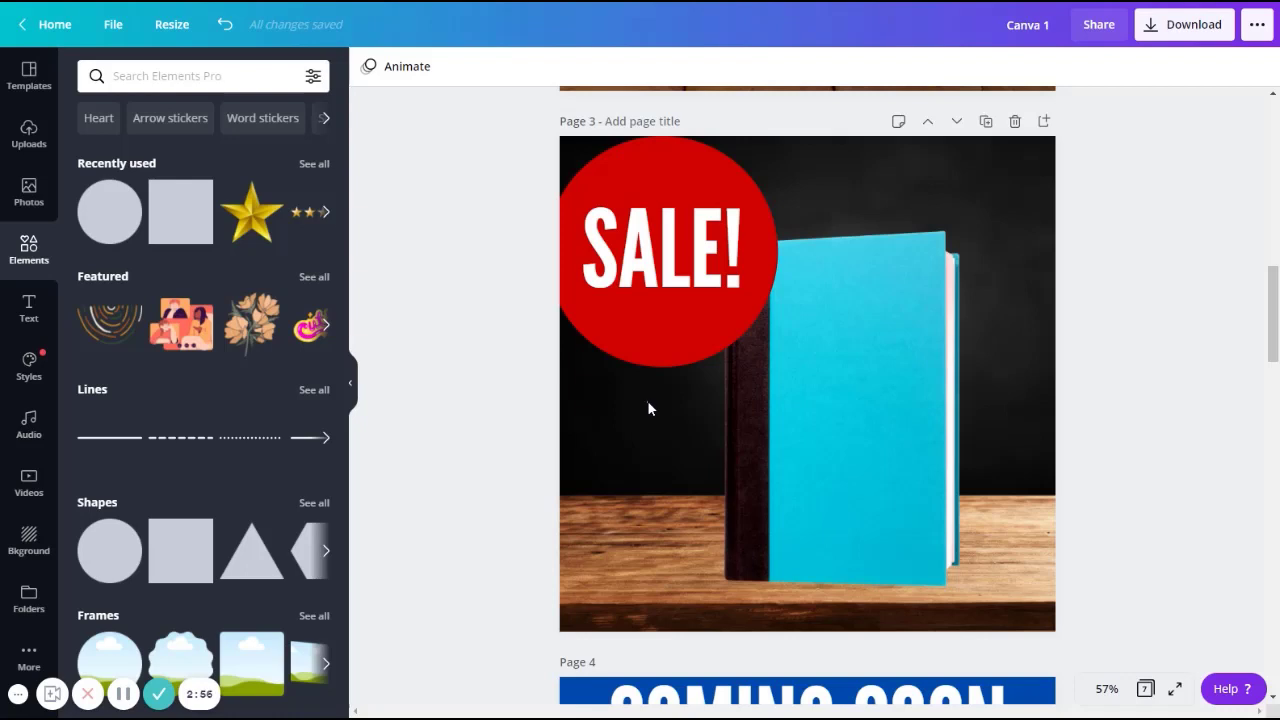
- Group the SALE! text and red circle into a single sticker
left_click(654, 256)
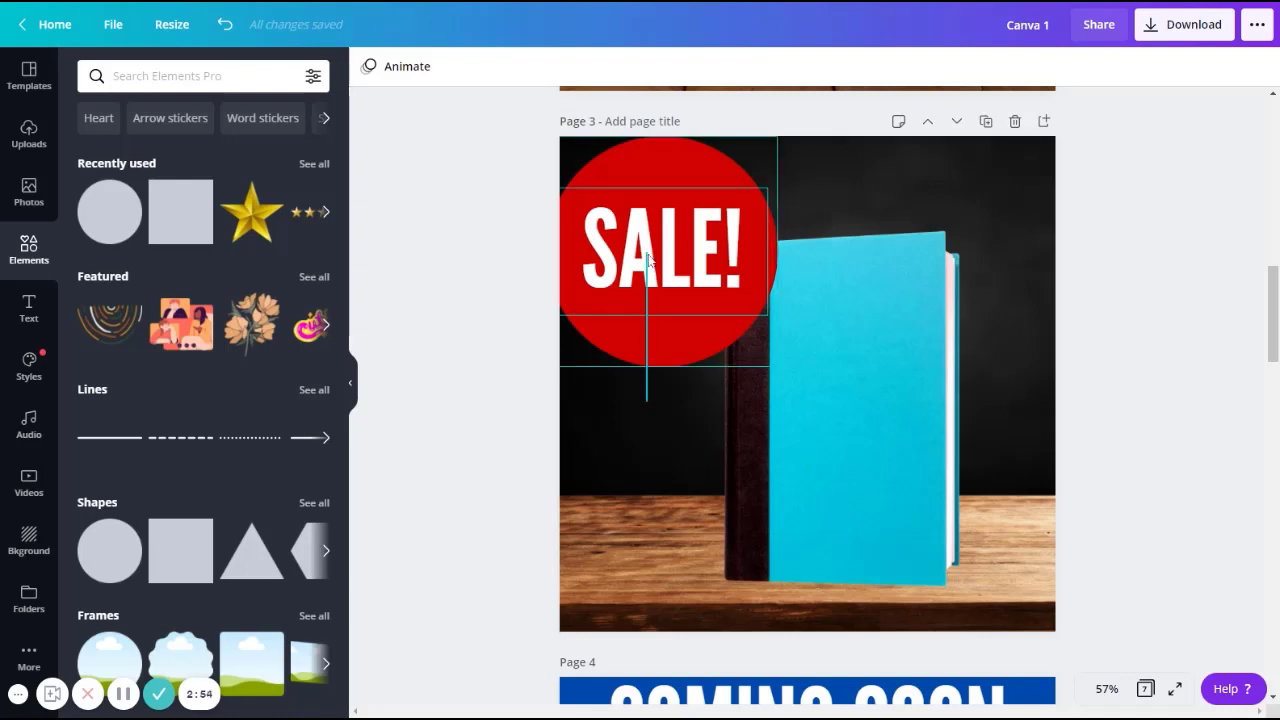
left_click(662, 244)
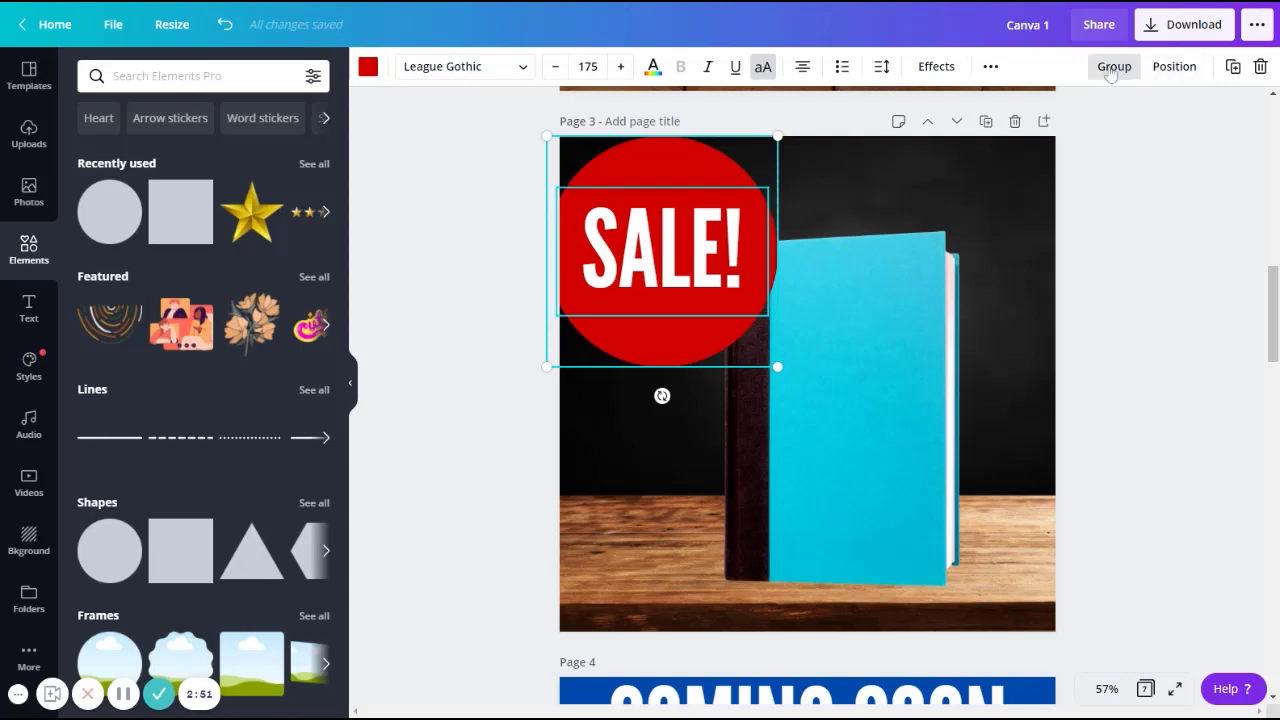
left_click(1114, 66)
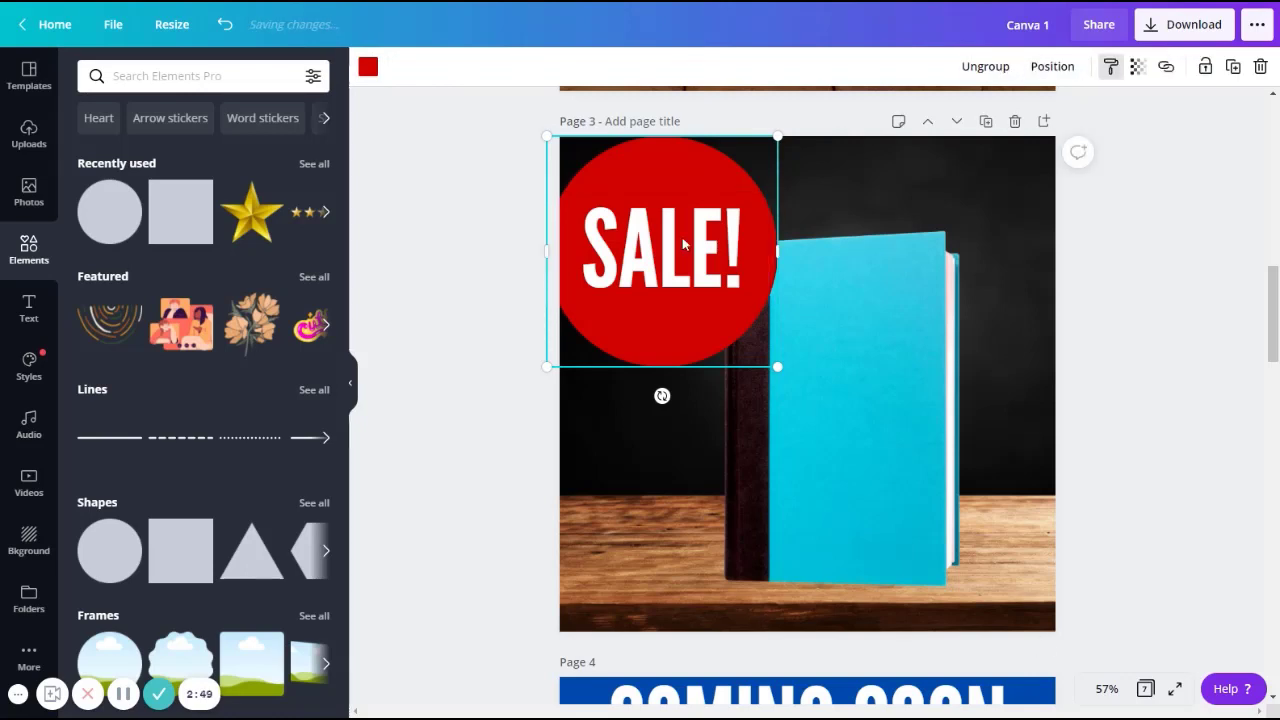
- Drag the grouped sticker onto the book, then settle it back near the top-left corner
left_click(662, 248)
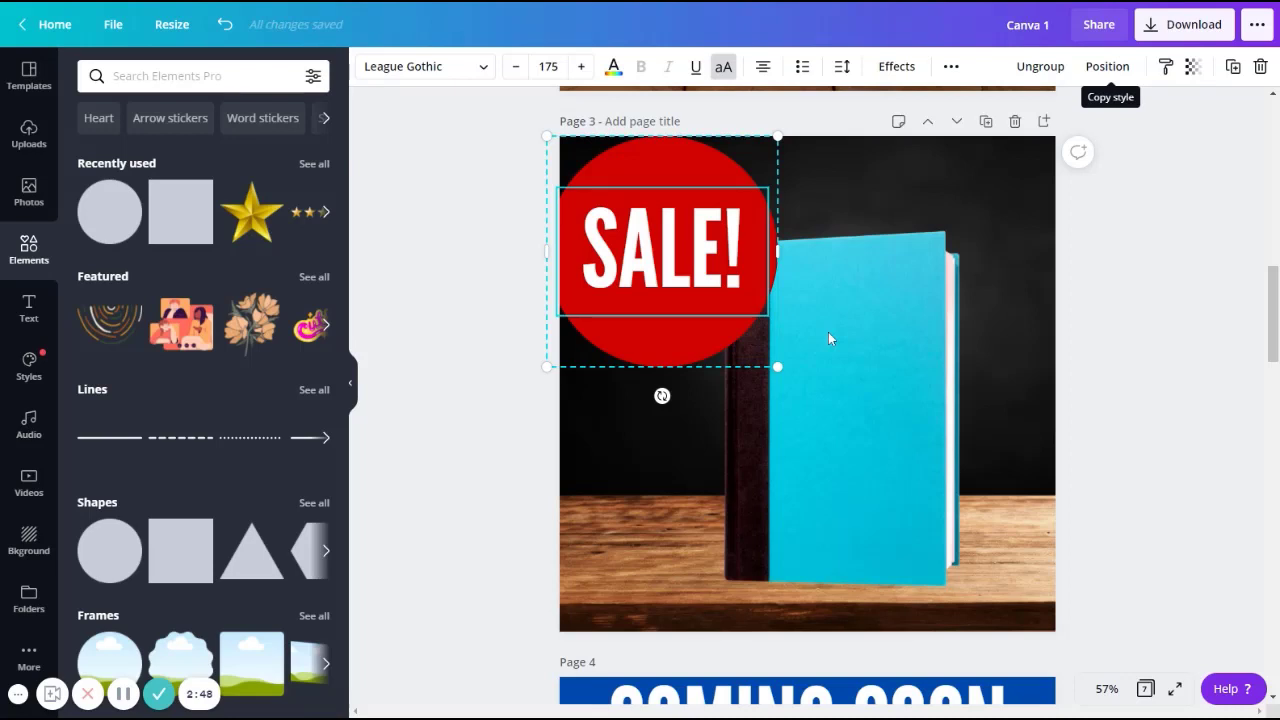
left_click_drag(662, 250, 810, 344)
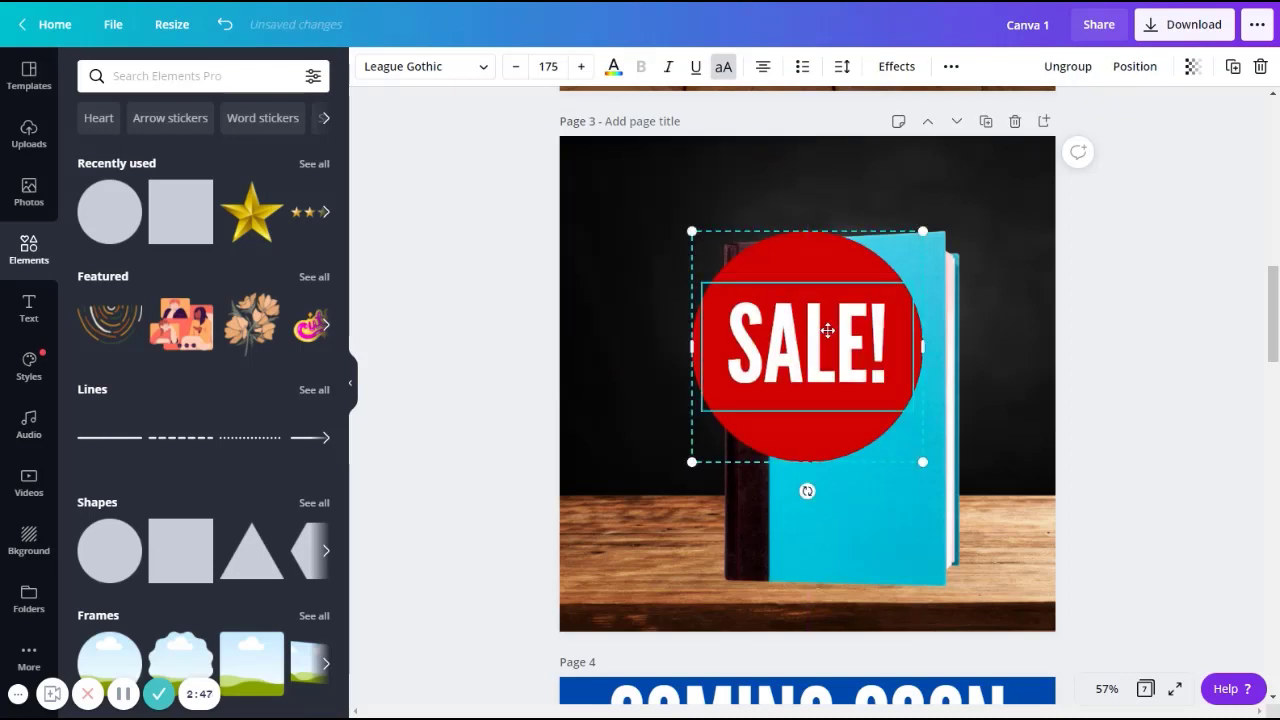
left_click_drag(808, 344, 676, 244)
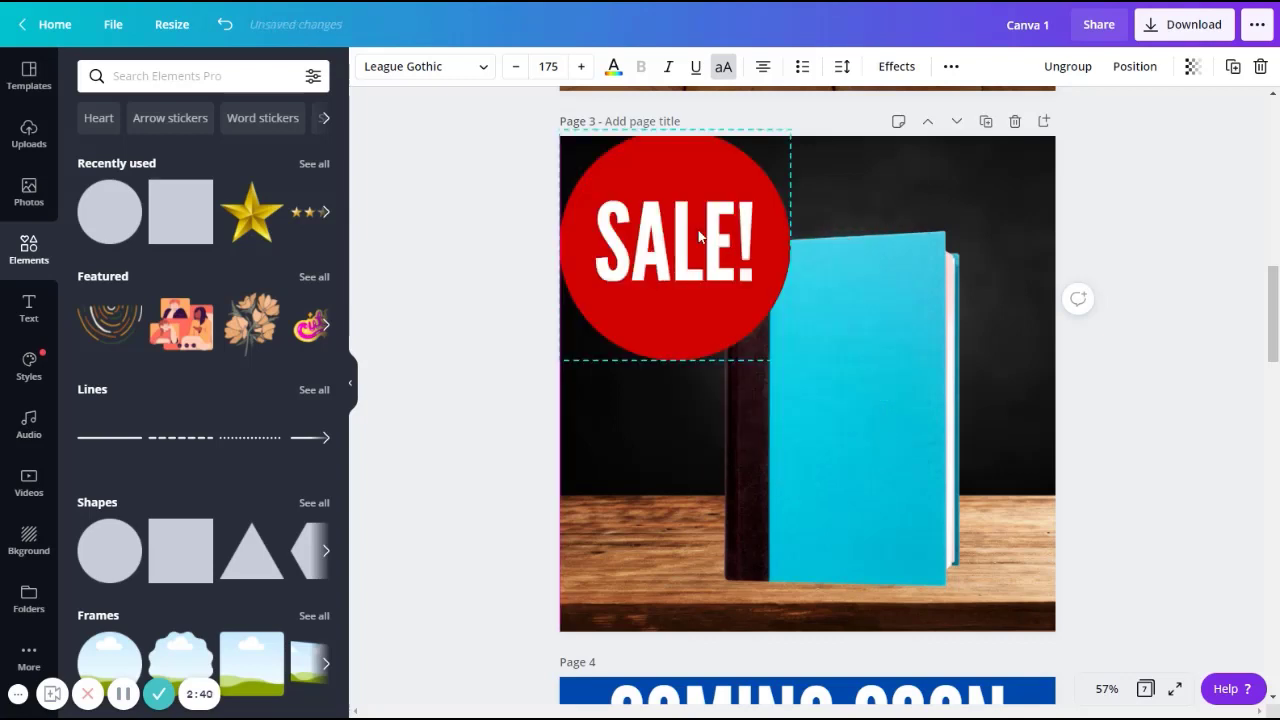
left_click_drag(676, 244, 690, 264)
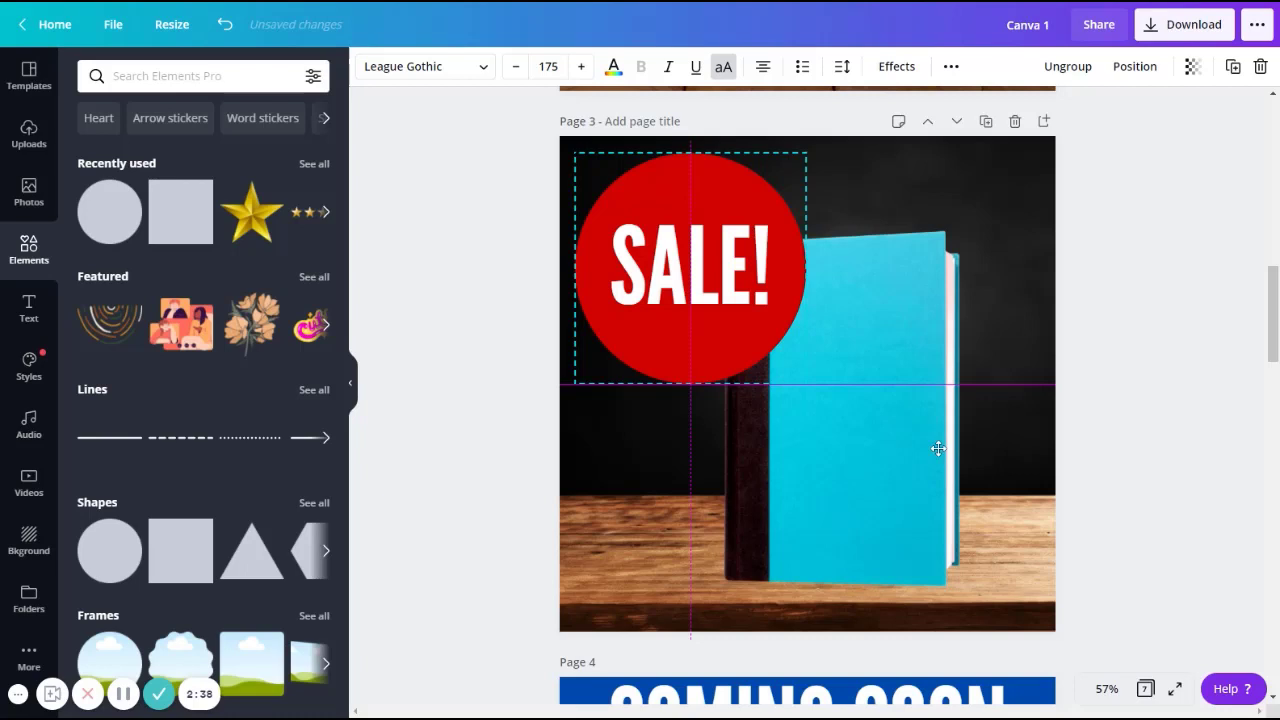
mouse_move(948, 456)
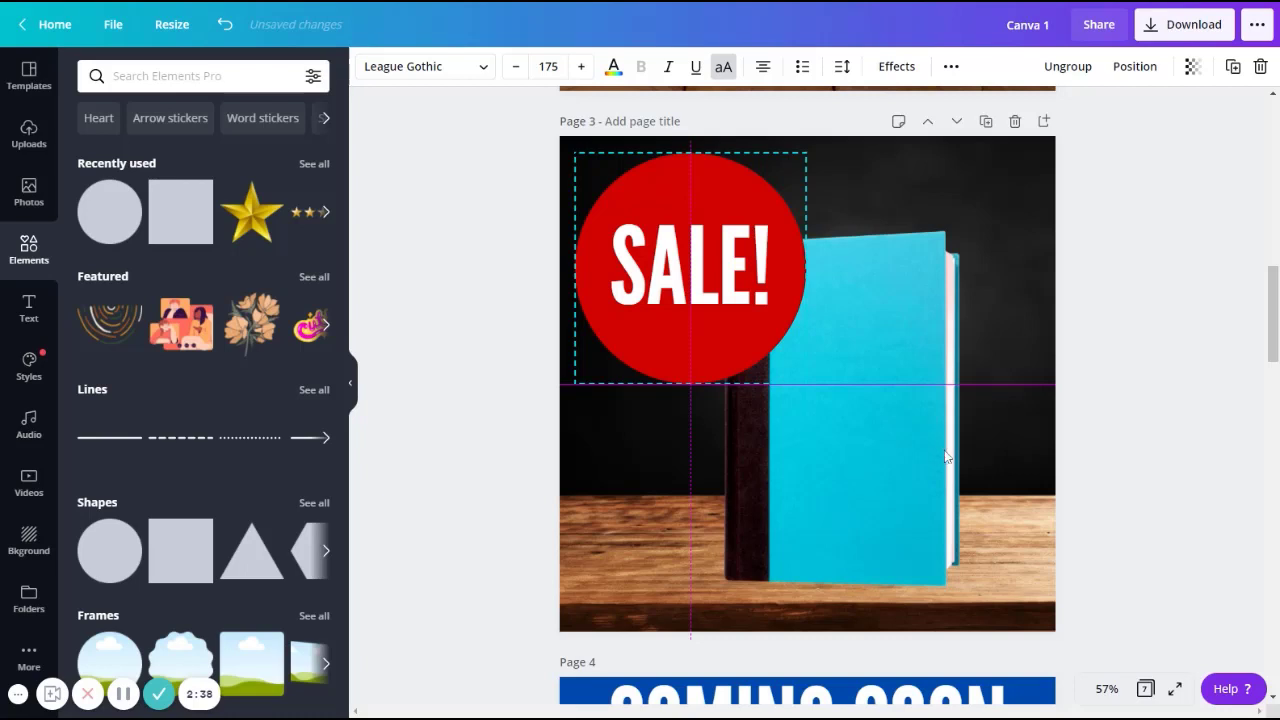